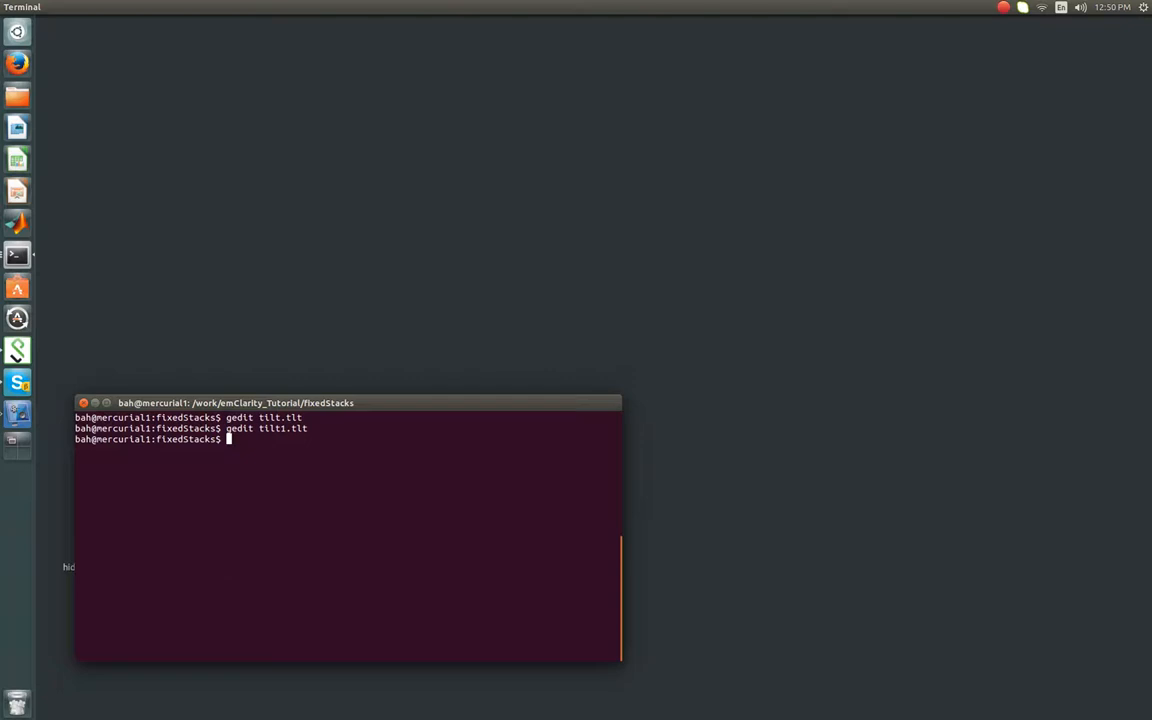
# Step: Show the fixedStacks path and detailed file list, then start gedit on tilt1.tlt
pyautogui.write('pwd')
pyautogui.write('ls')
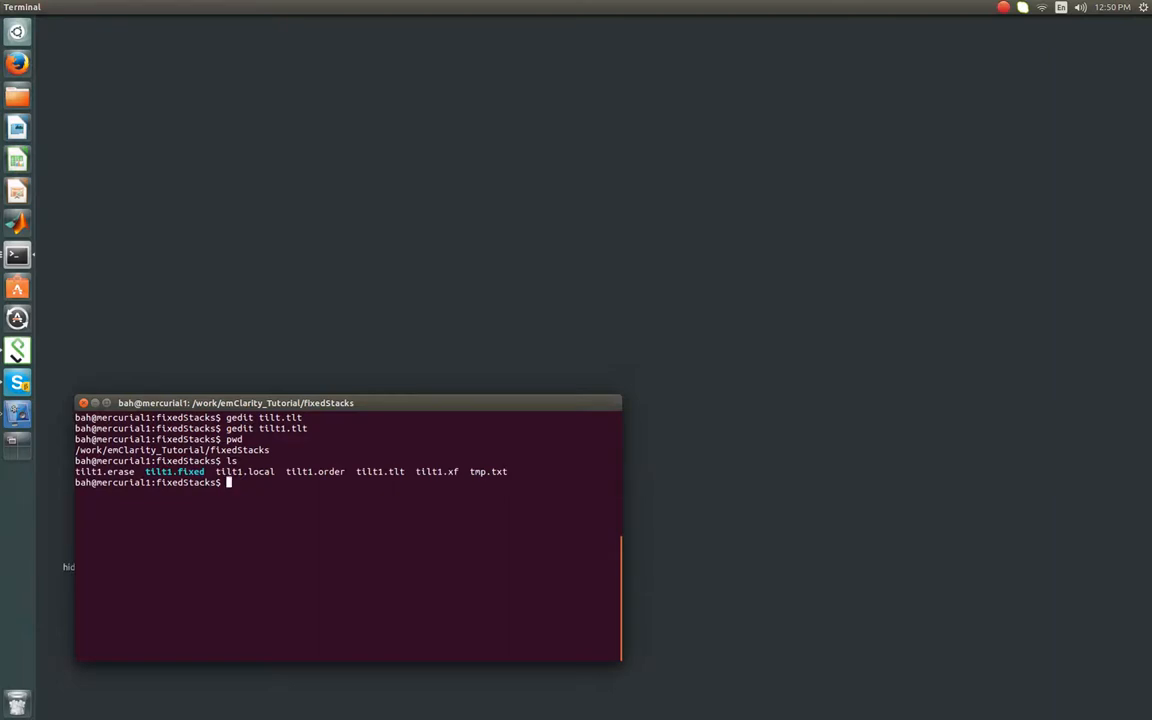
pyautogui.write('lt')
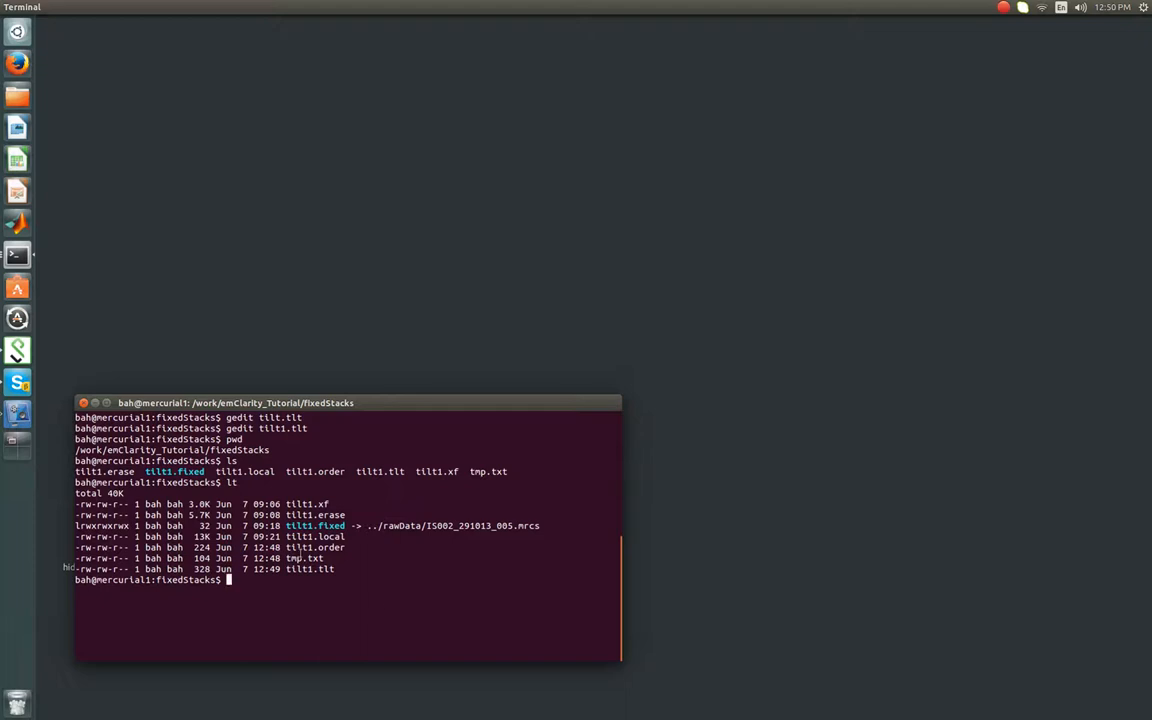
pyautogui.doubleClick(314, 548)
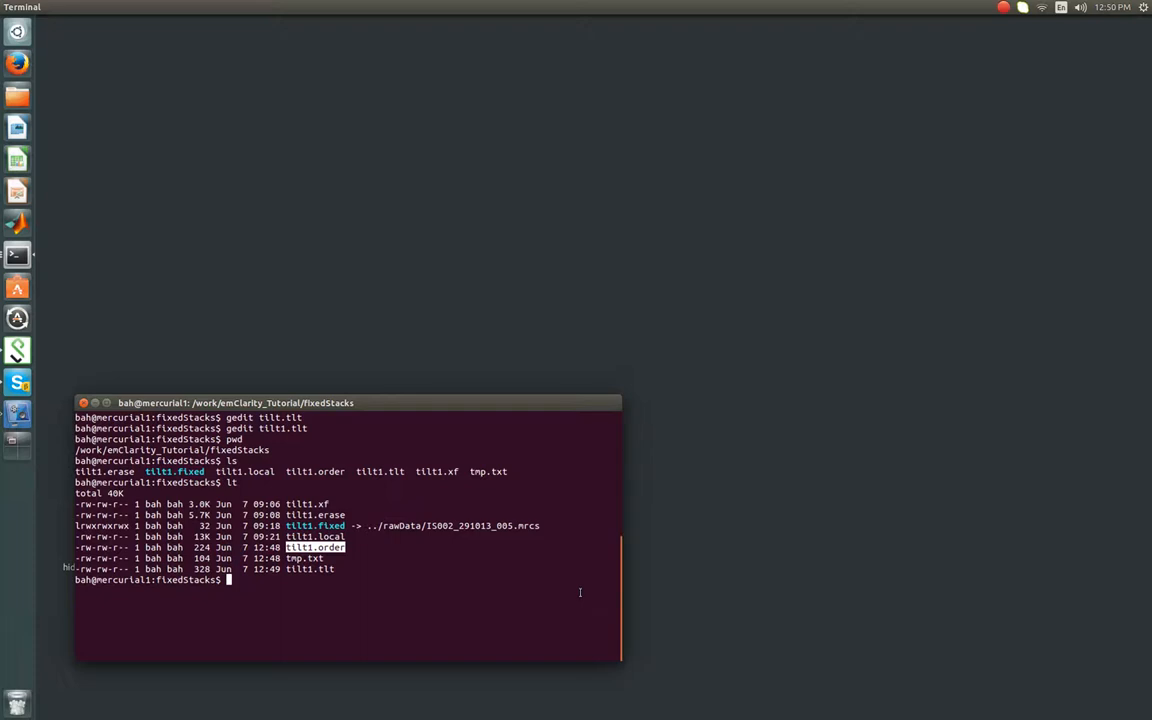
pyautogui.moveTo(590, 600)
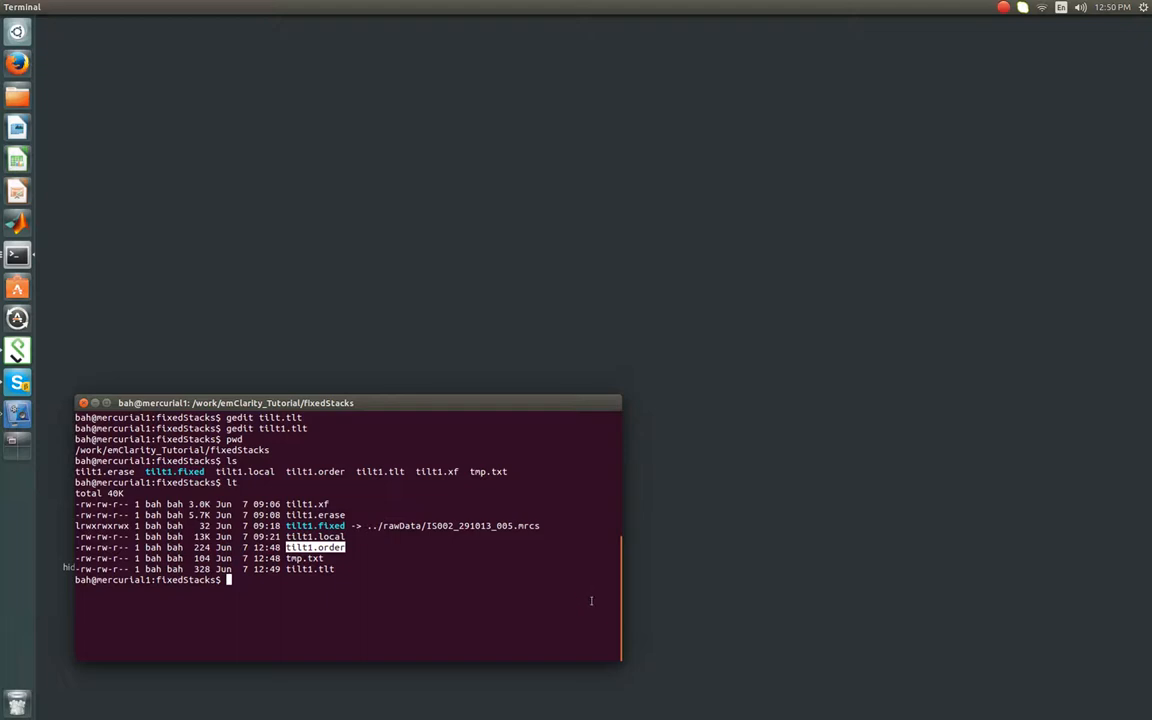
pyautogui.moveTo(582, 584)
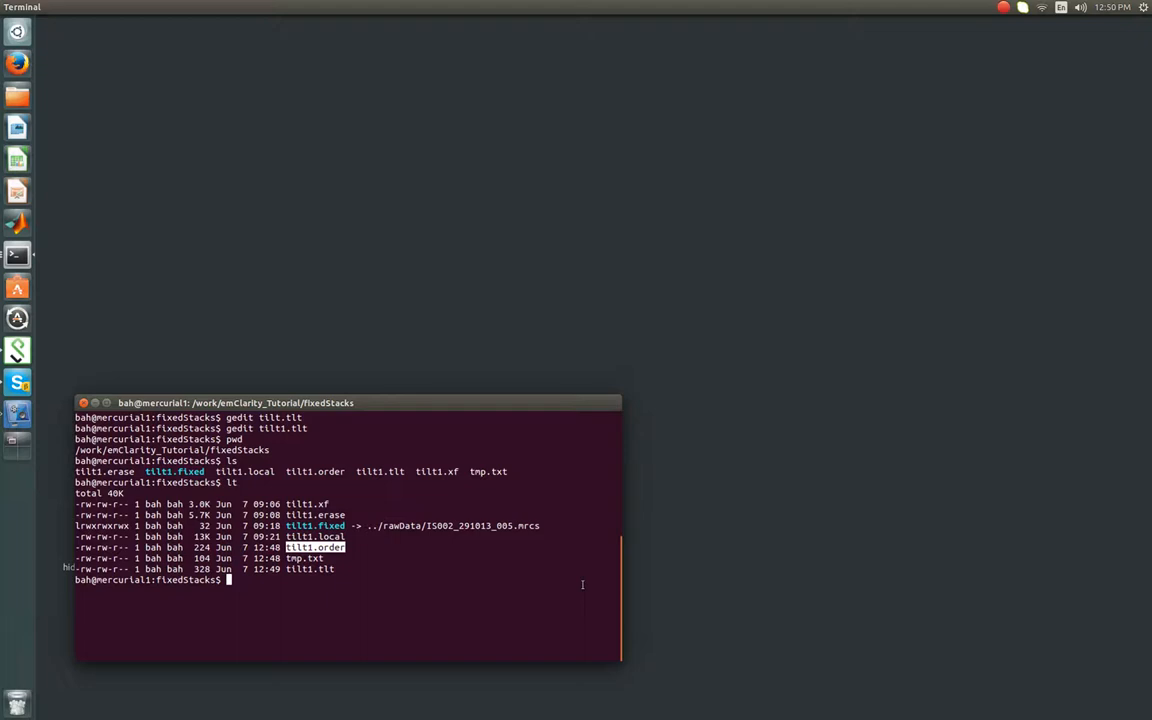
pyautogui.write('gedit tilt1.tlt')
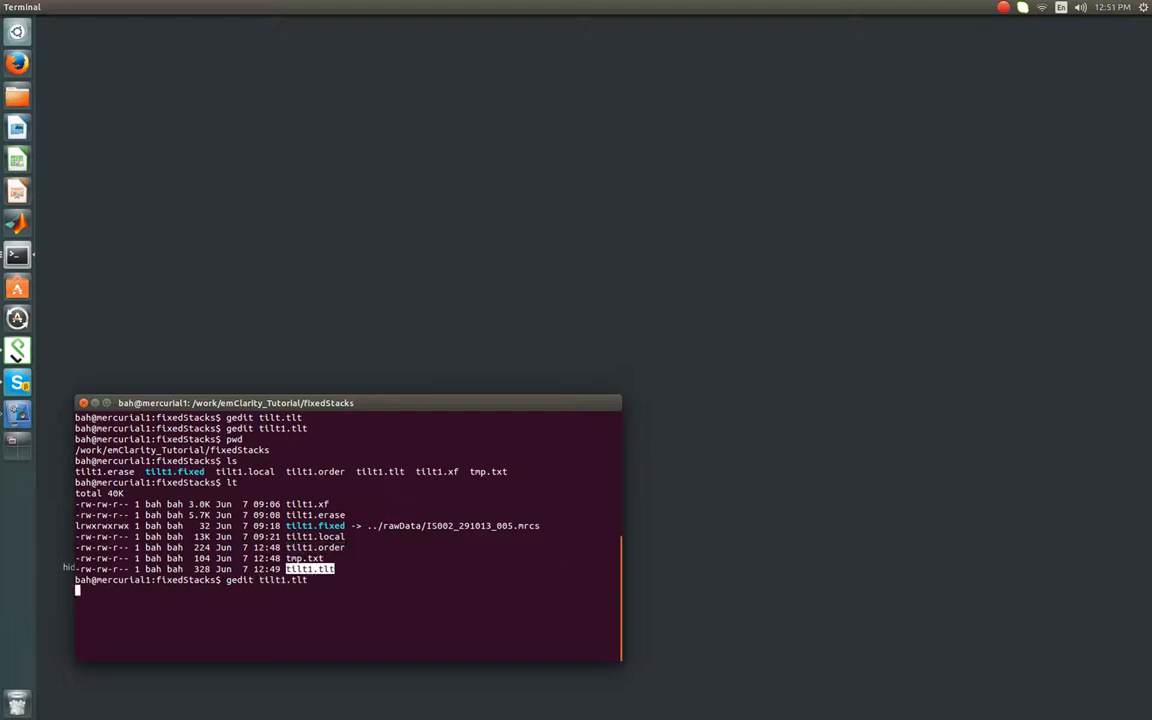
# Step: Cut the top tilt angles 59.40 through 24.05 from tilt1.tlt
pyautogui.press('Return')
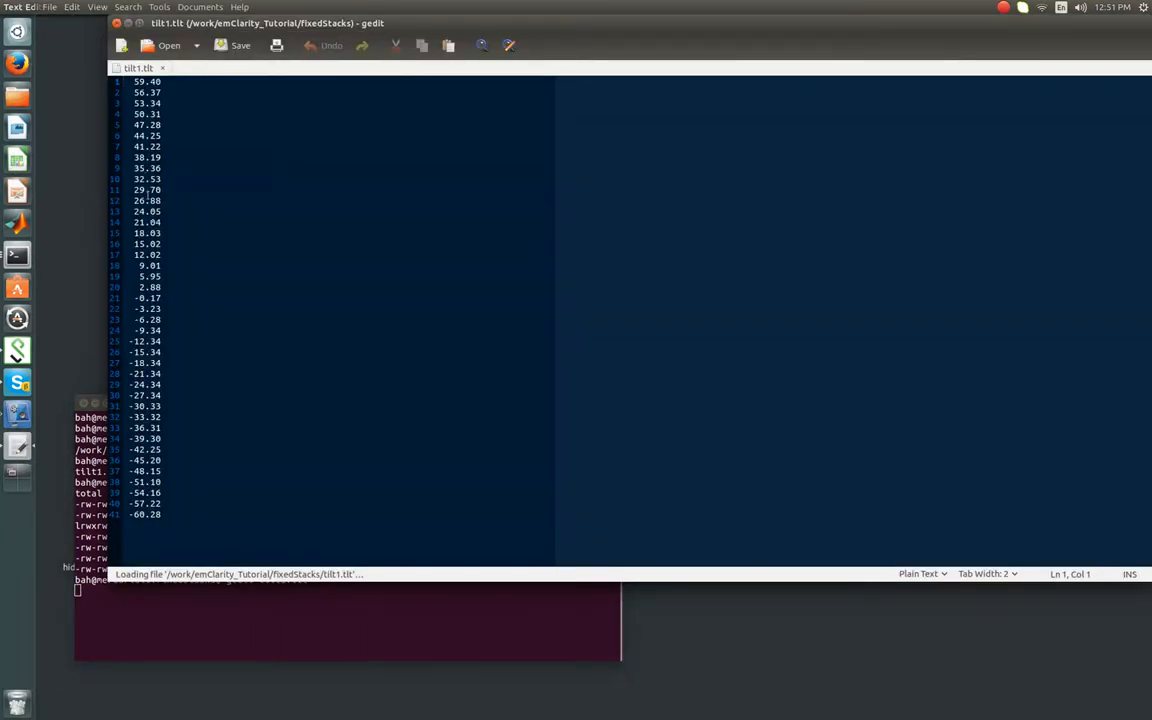
pyautogui.moveTo(148, 112); pyautogui.dragTo(148, 212)
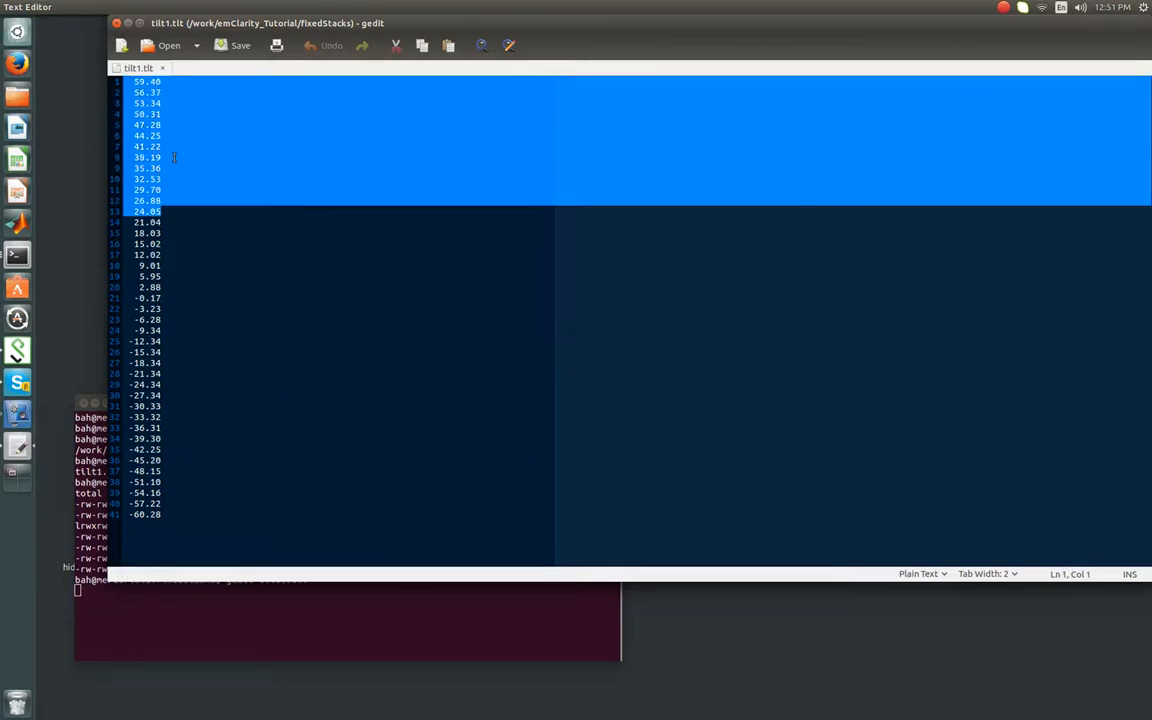
pyautogui.press('Delete')
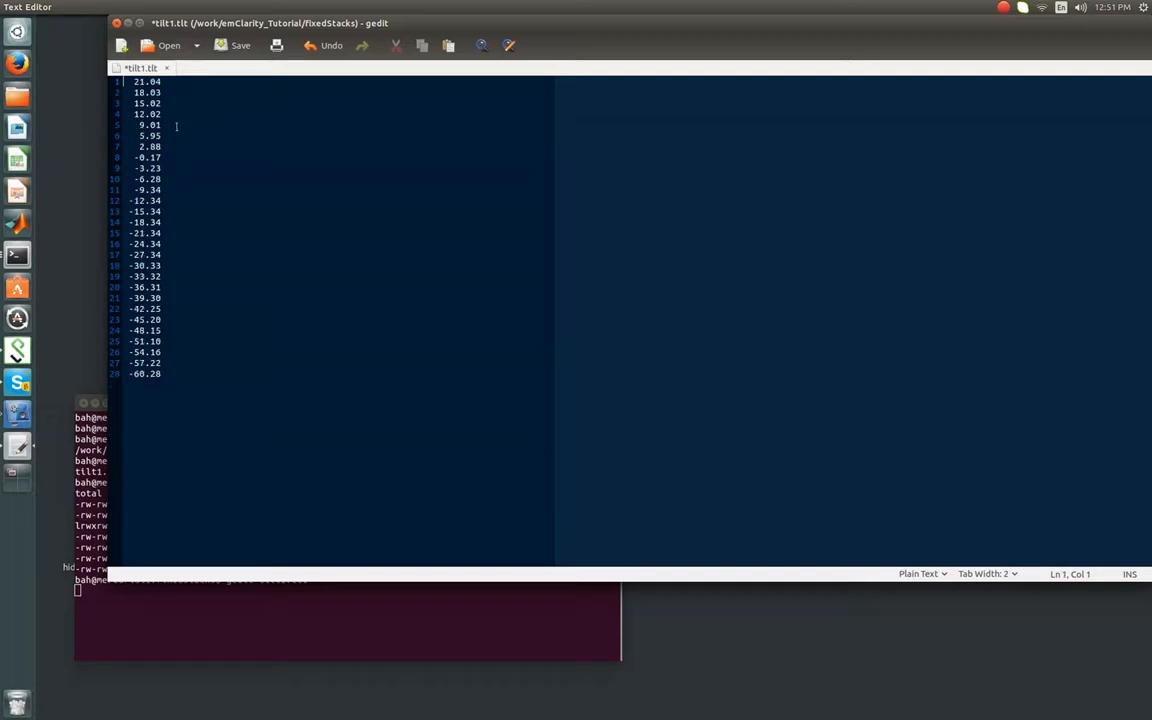
# Step: Save the trimmed angle list as tilt1.order, replacing the existing file
pyautogui.click(240, 44)
pyautogui.write('tilt1.order')
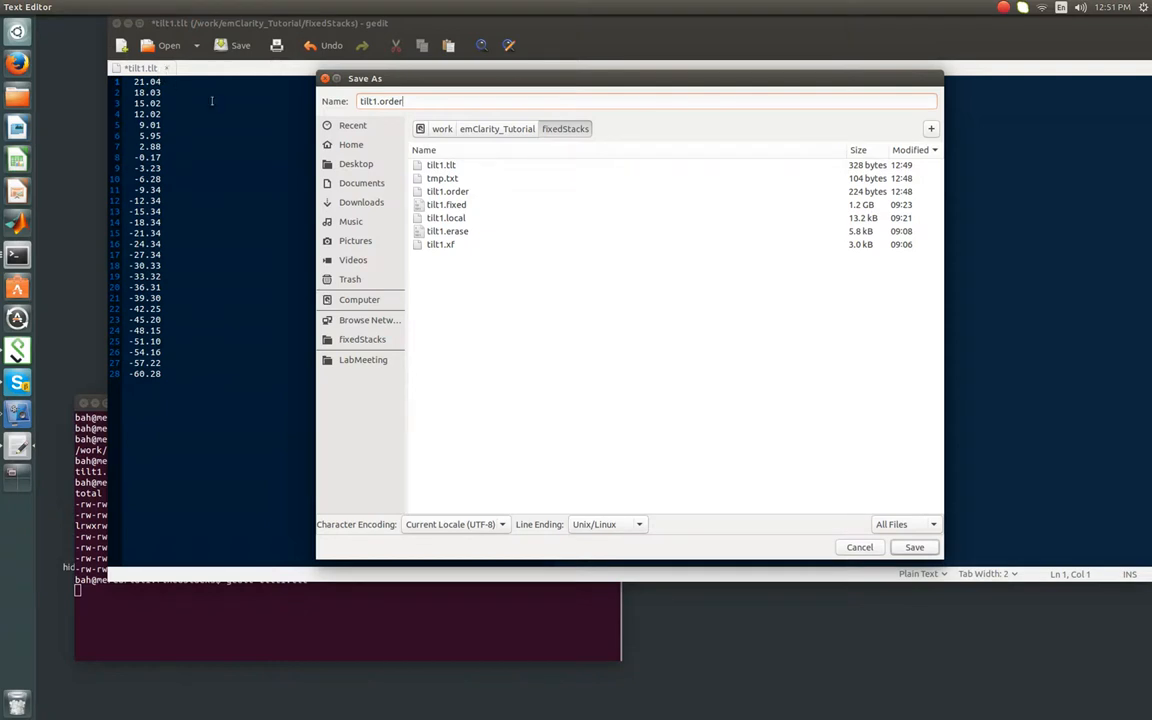
pyautogui.click(914, 548)
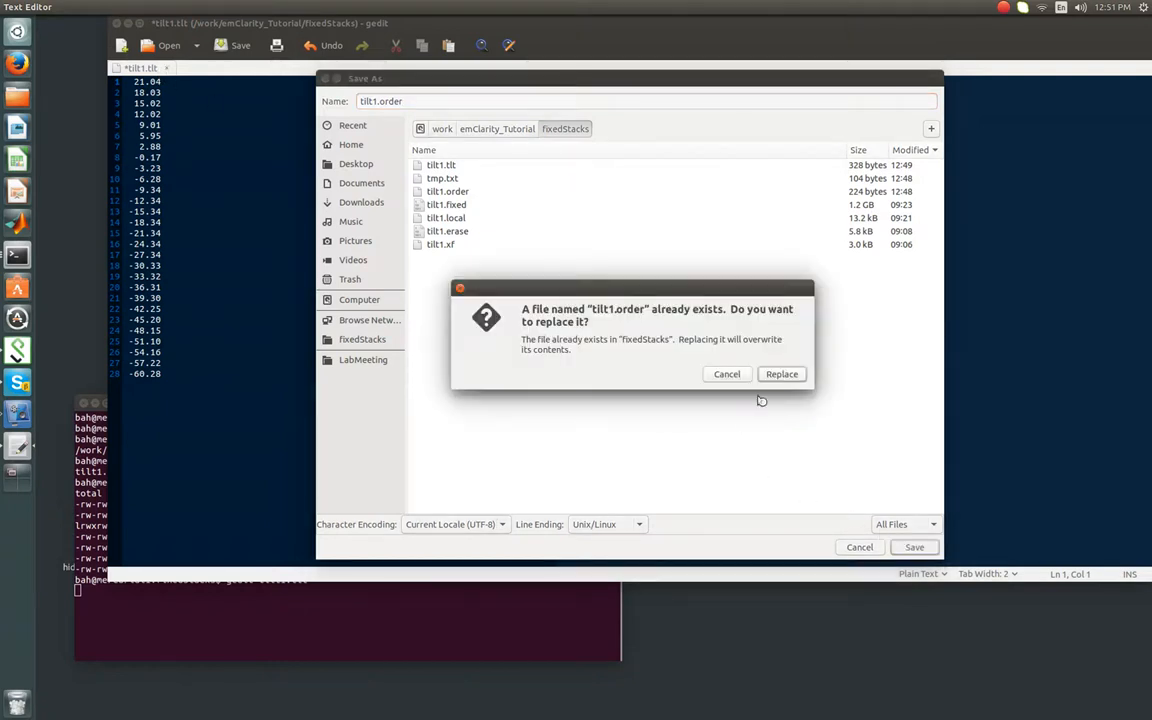
pyautogui.click(780, 374)
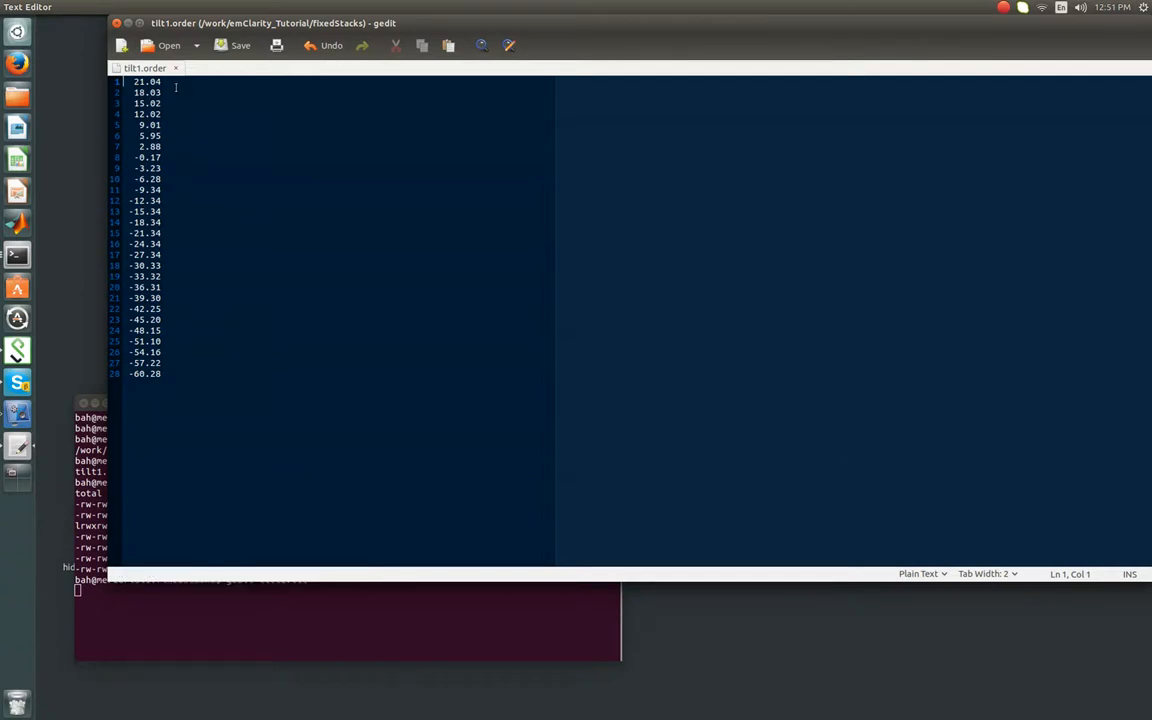
# Step: Put the cut angles starting at 59.40 into a new document saved over tmp.txt
pyautogui.click(124, 46)
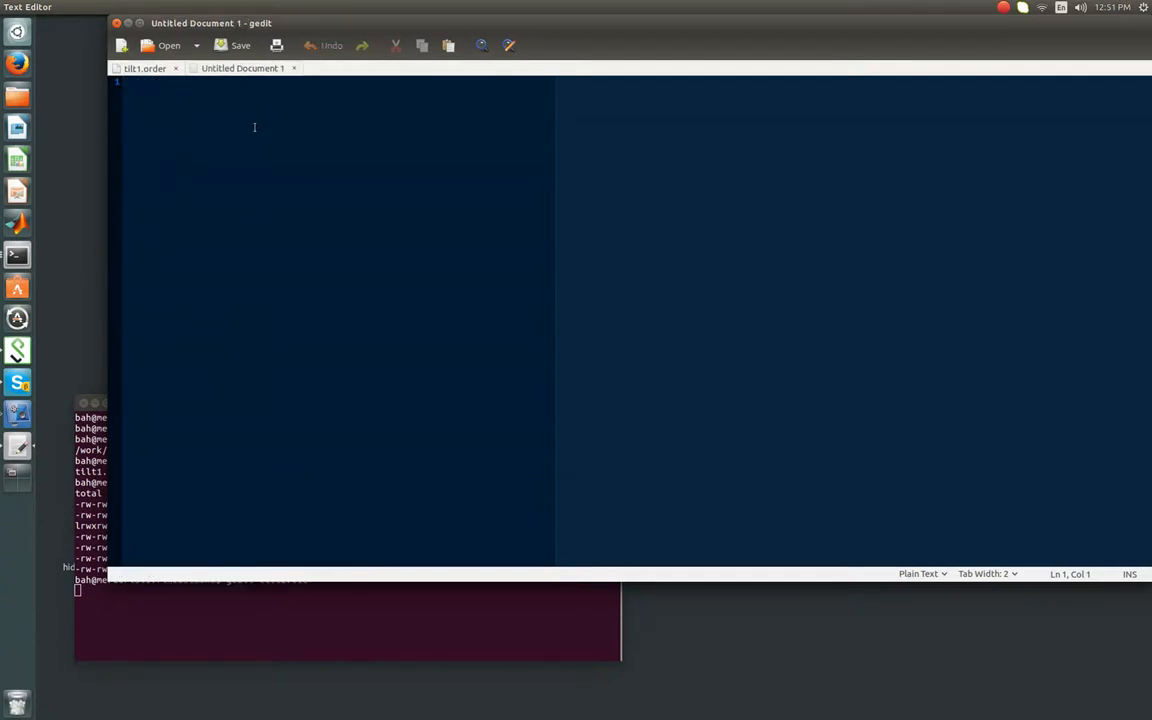
pyautogui.write('59.40')
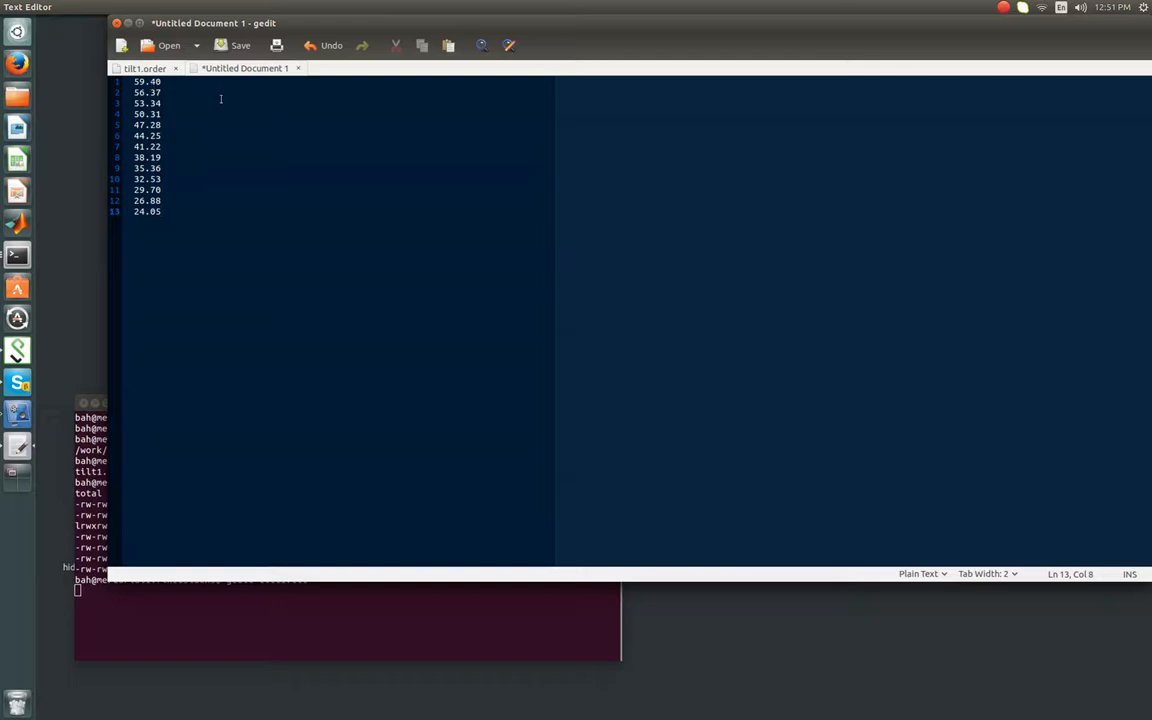
pyautogui.click(244, 44)
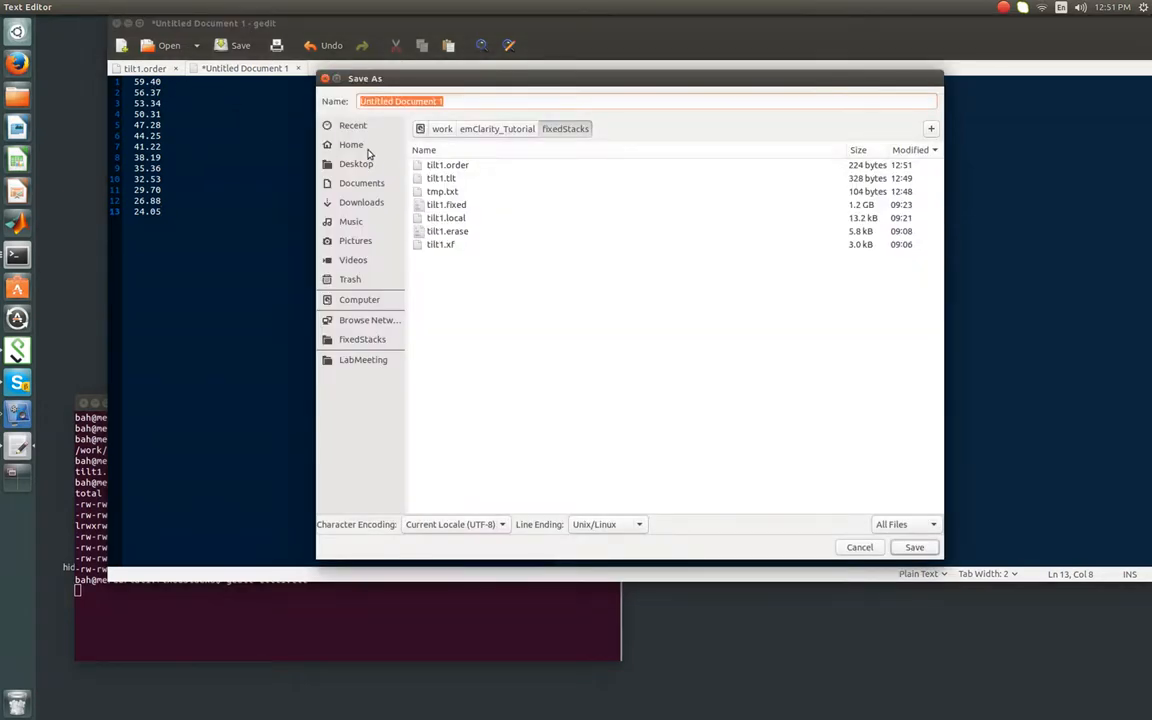
pyautogui.click(914, 548)
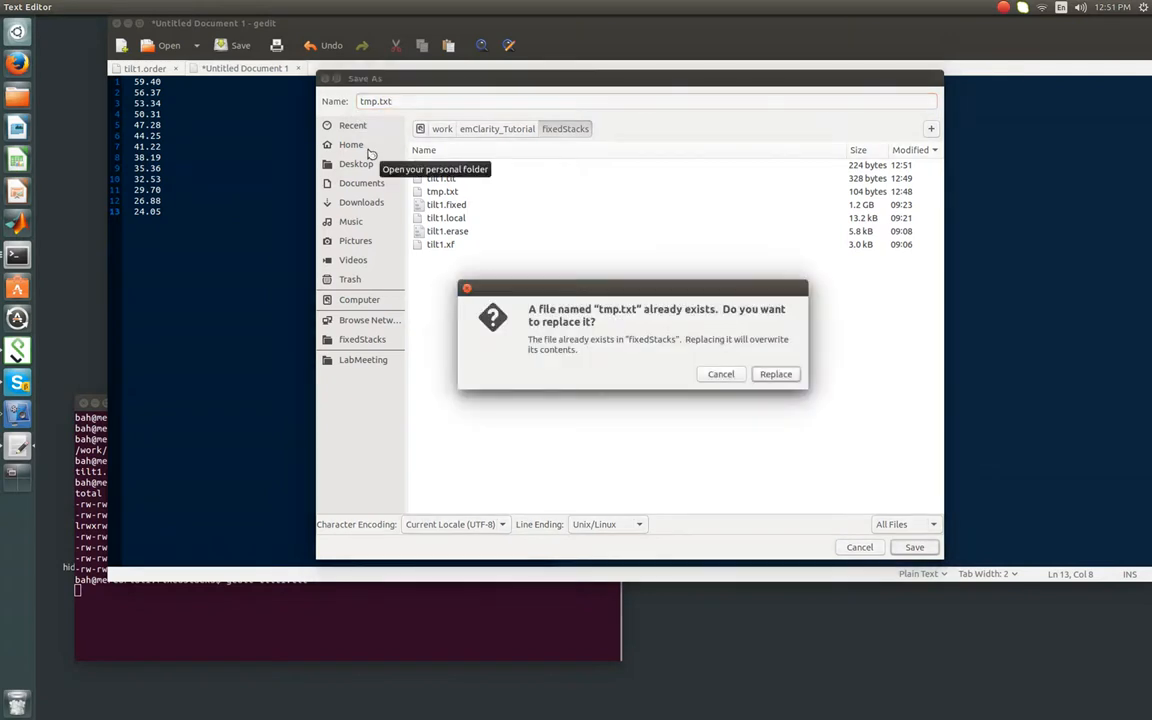
pyautogui.click(776, 374)
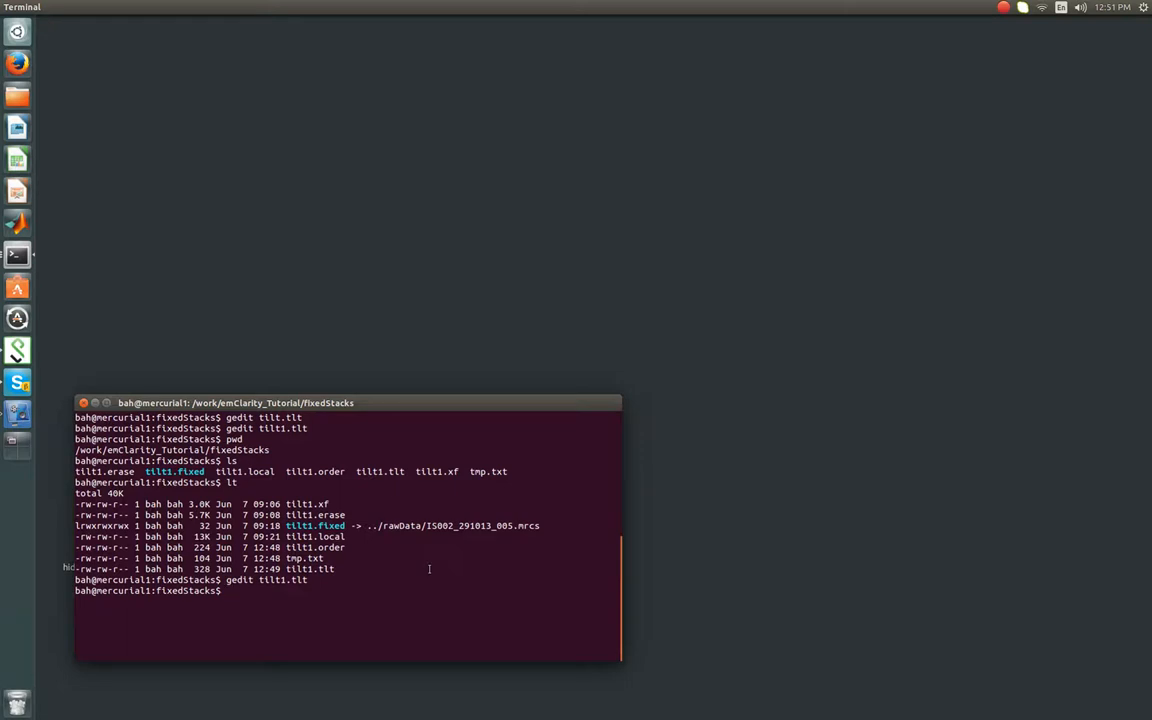
# Step: Print tmp.txt and list its angles with a plain sort
pyautogui.write('cat')
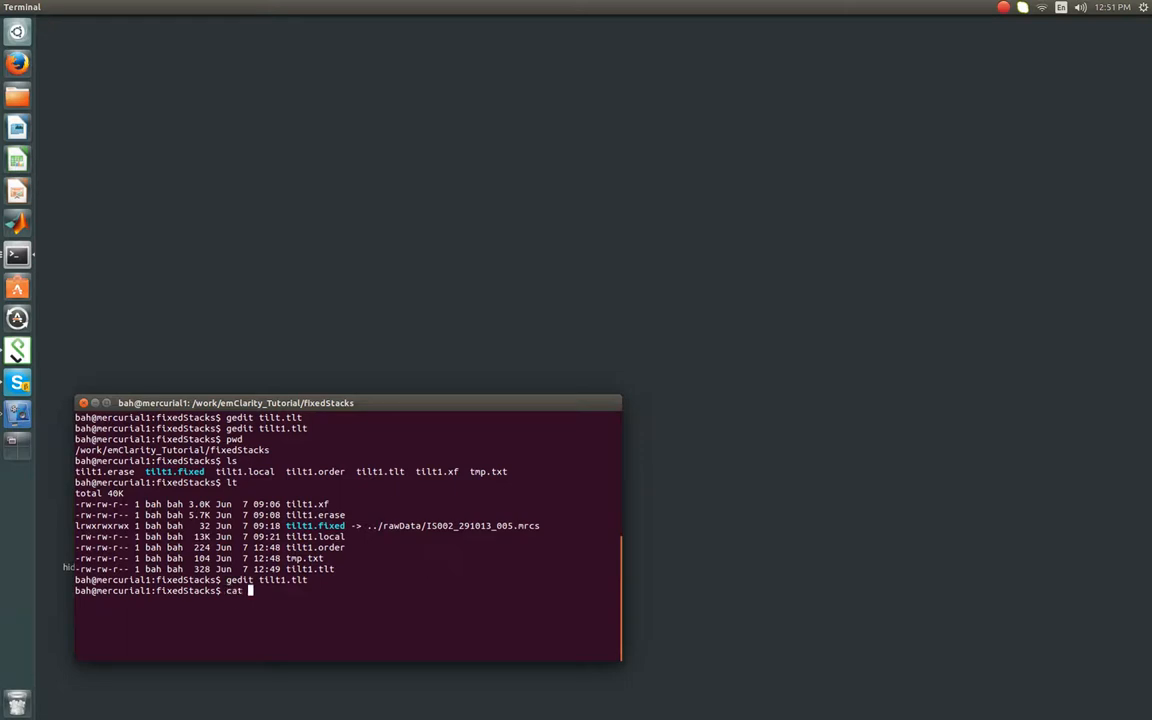
pyautogui.write('tmp.txt')
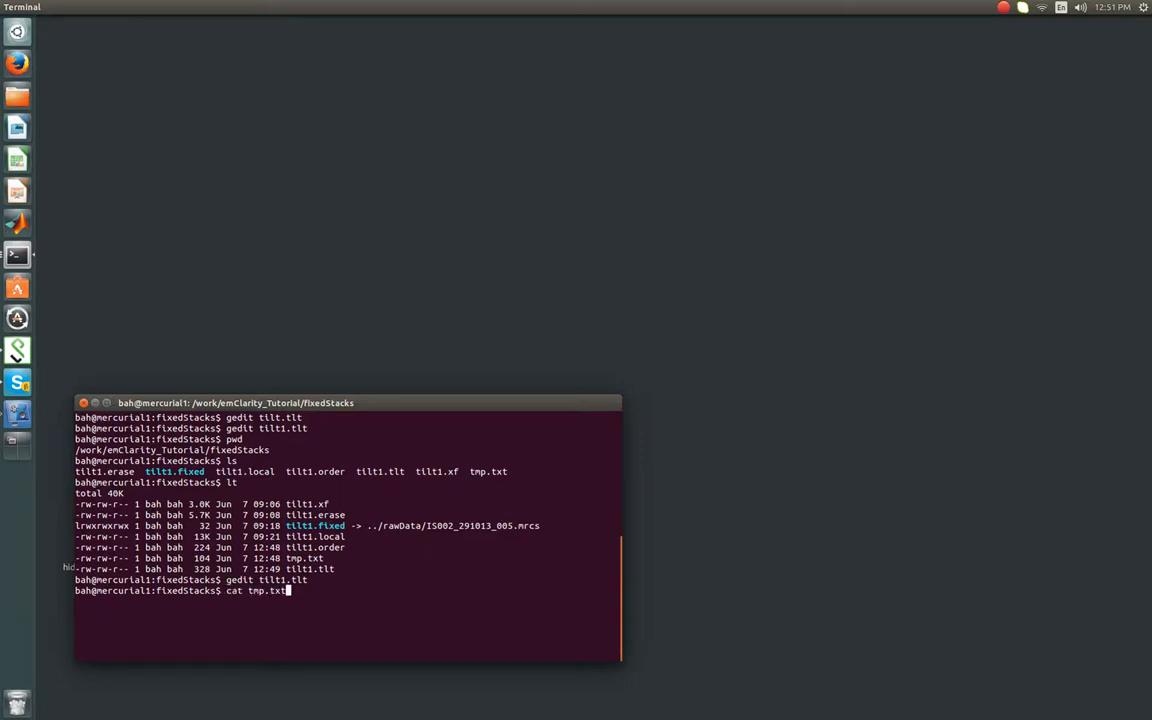
pyautogui.press('Return')
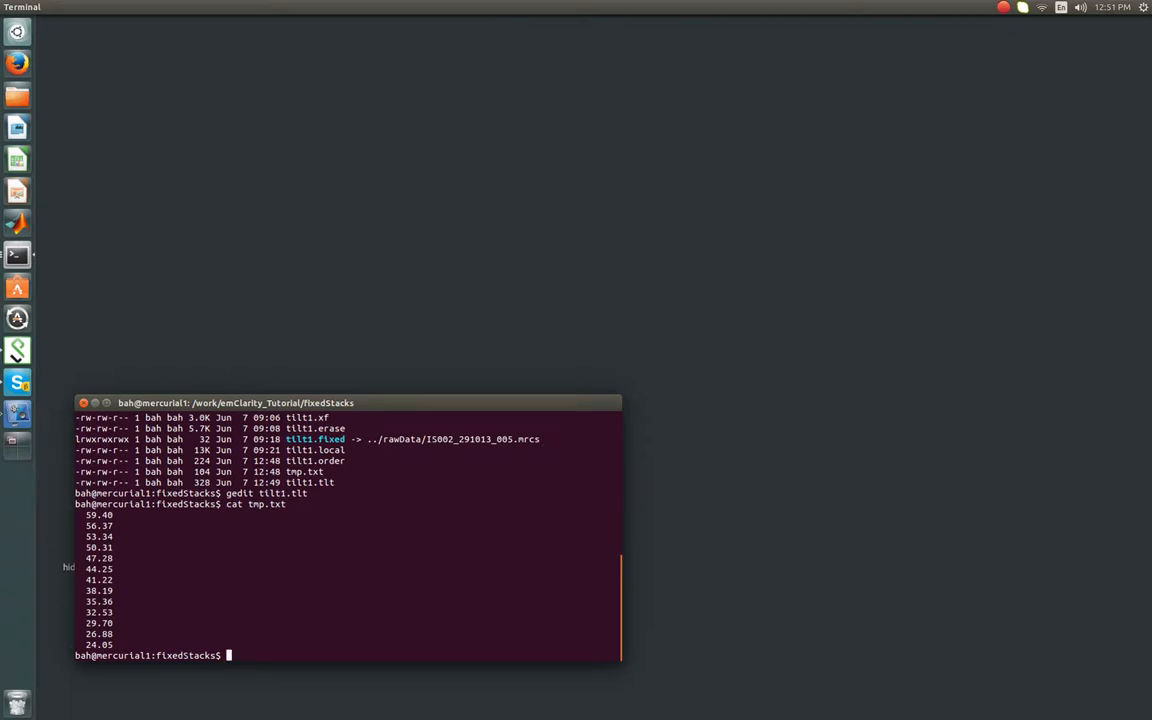
pyautogui.write('so')
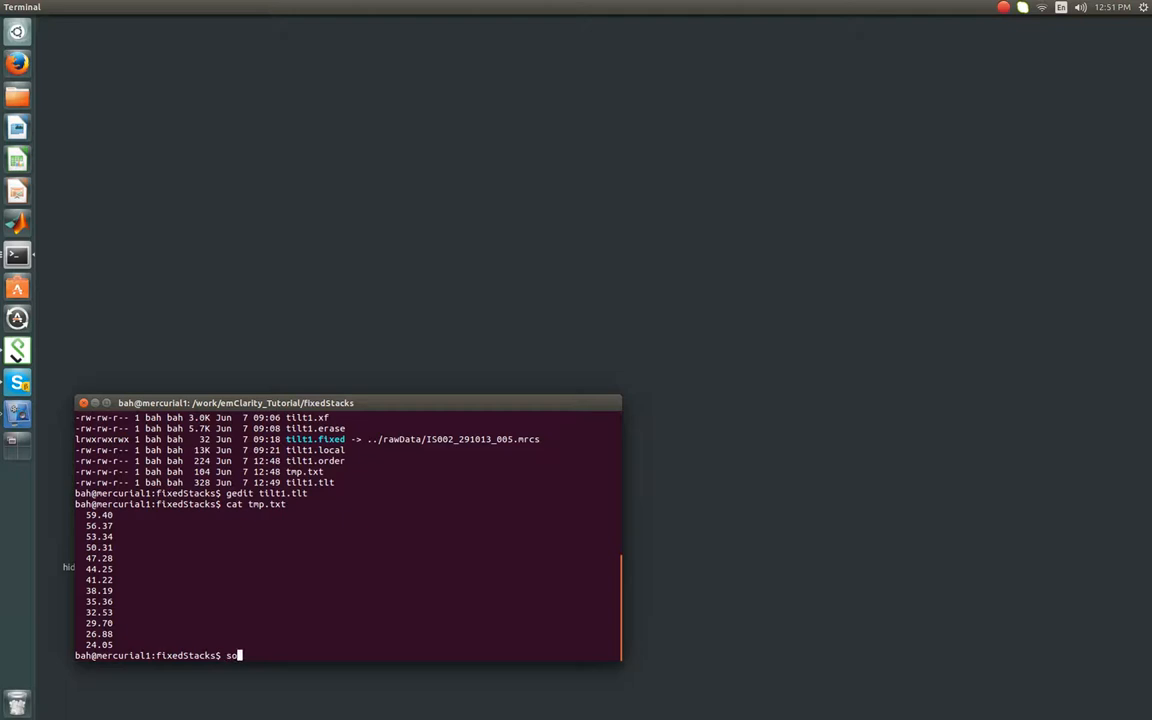
pyautogui.write('rt tmp.txt')
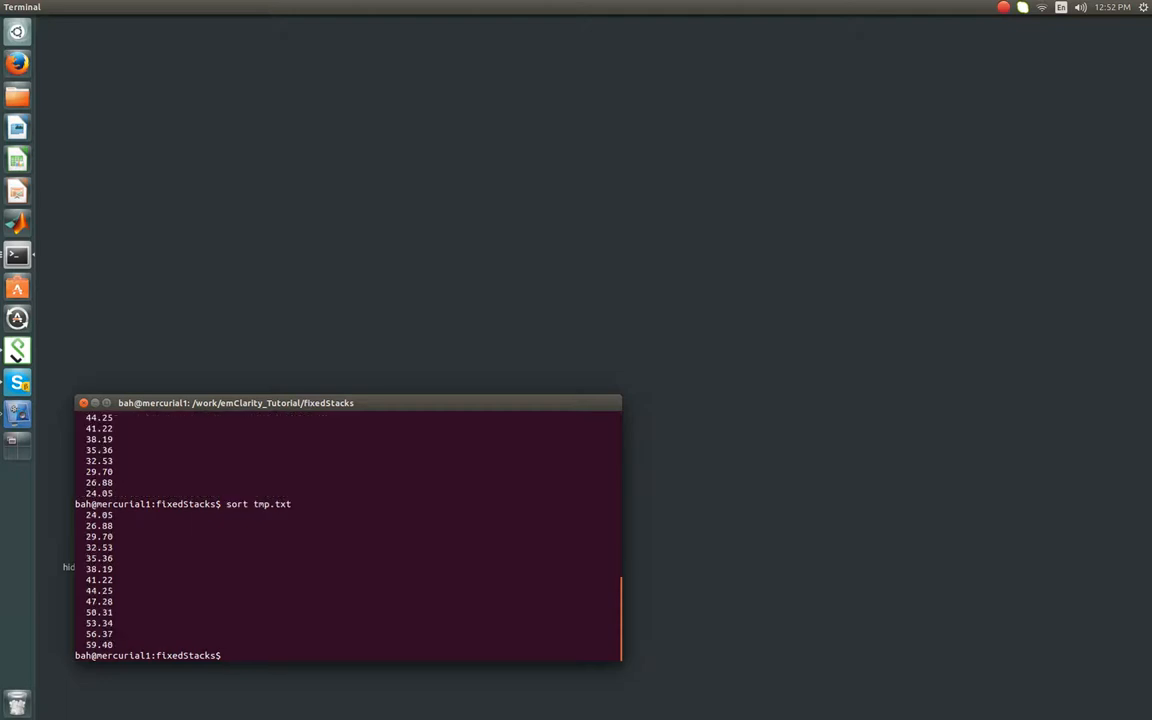
pyautogui.write('sort tmp.txt')
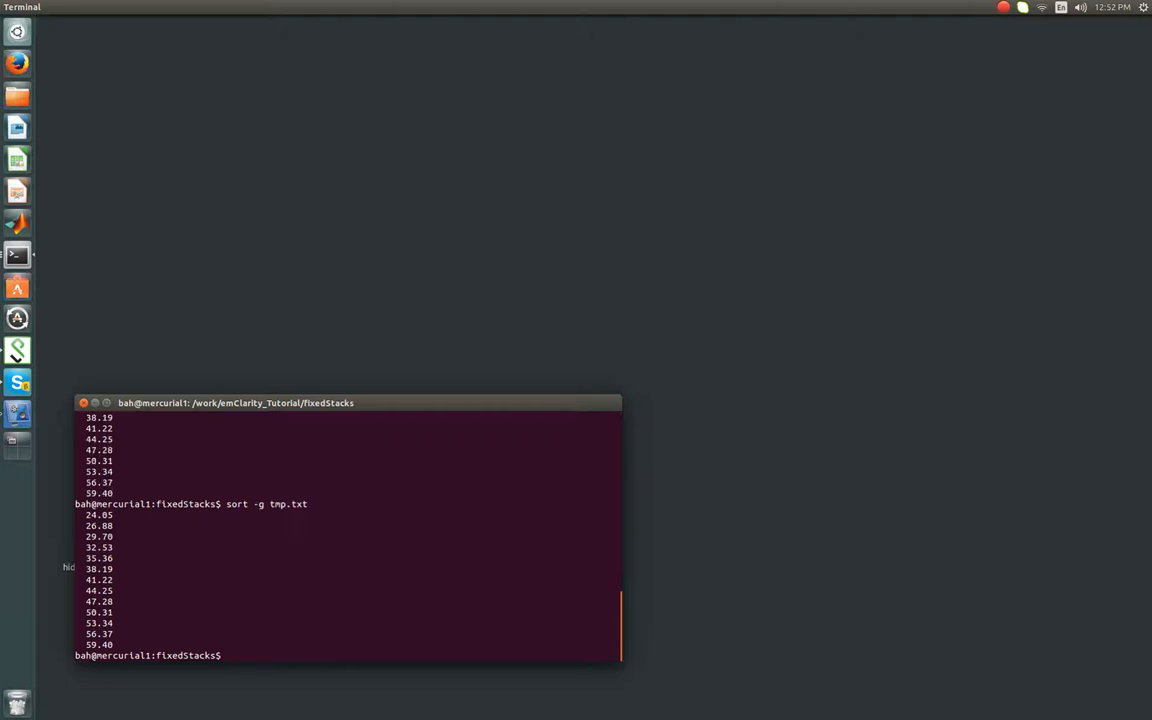
# Step: Sort tmp.txt numerically with -g and -gr, then start printing tilt1.order
pyautogui.write('sort -g tmp.txt')
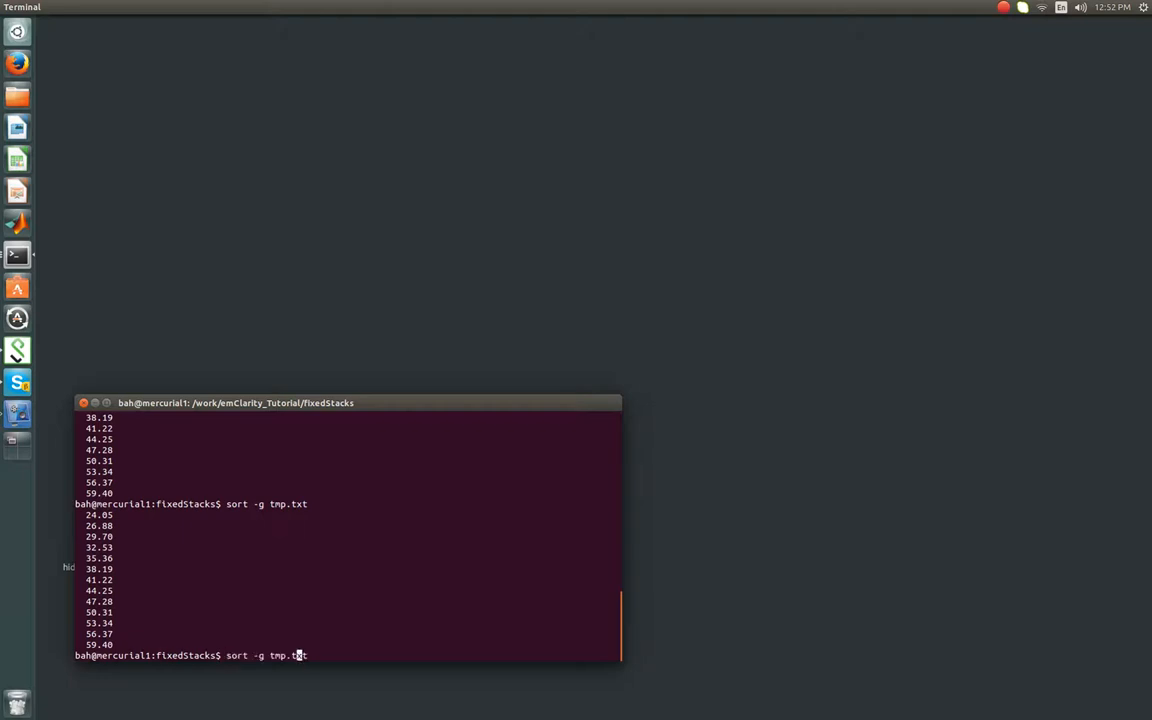
pyautogui.write('f')
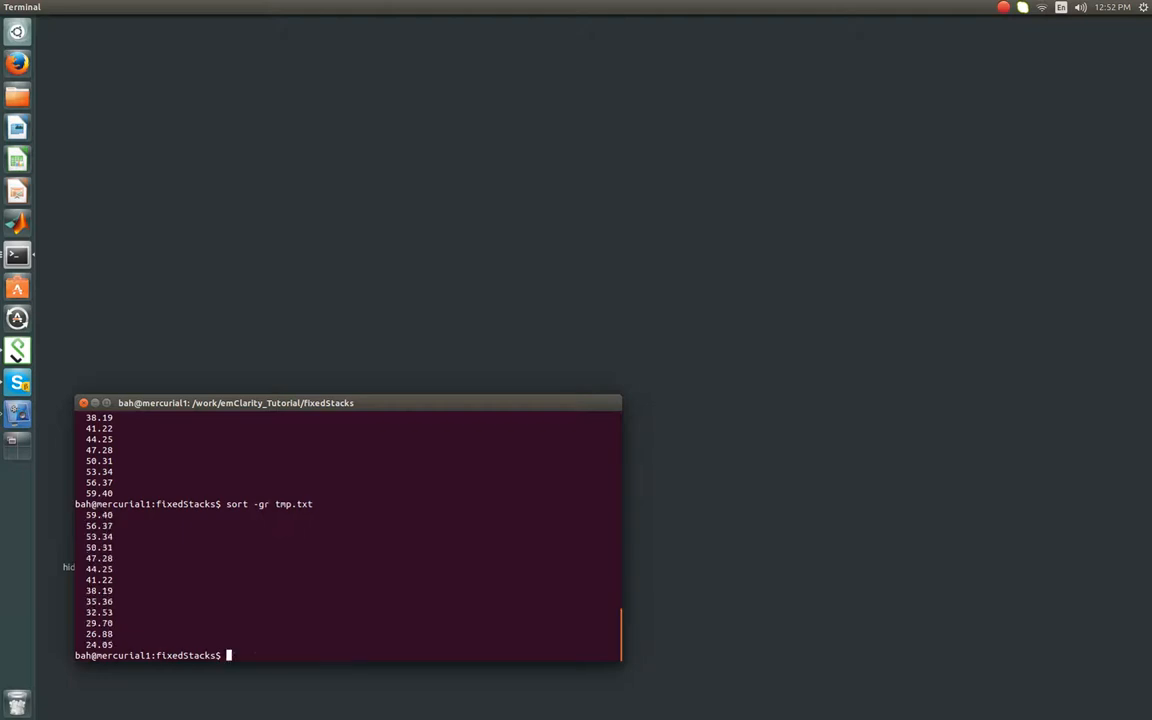
pyautogui.write('sort -gr tmp.txt')
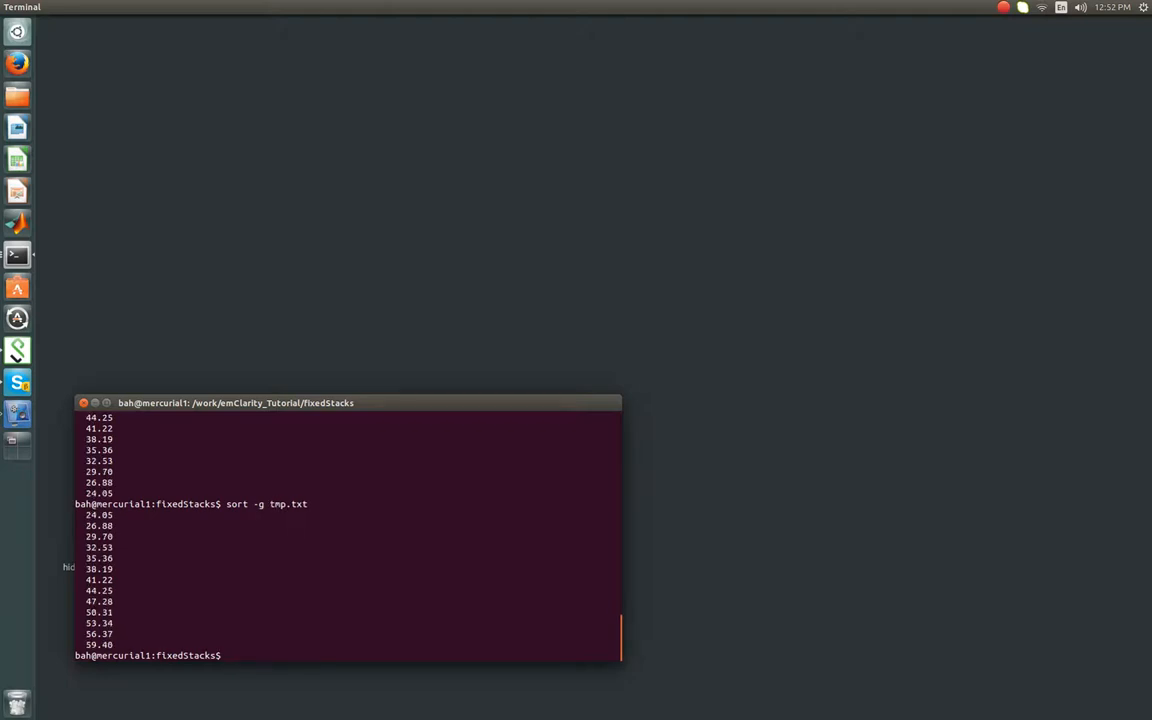
pyautogui.write('c')
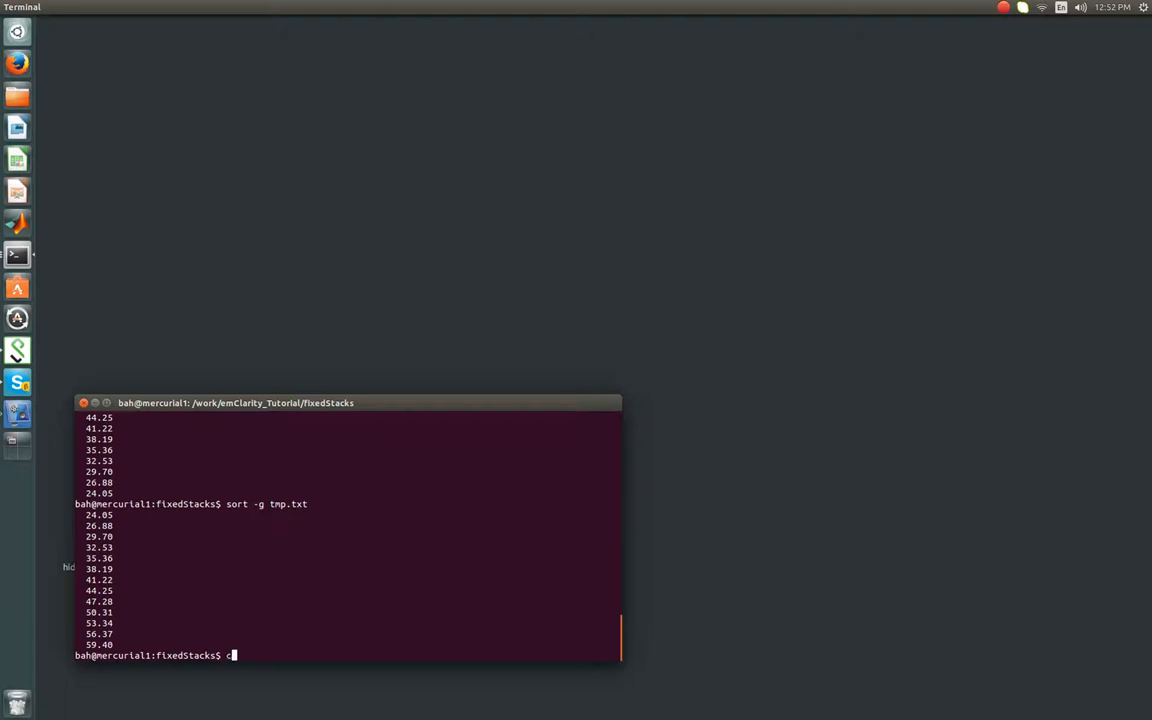
pyautogui.write('at')
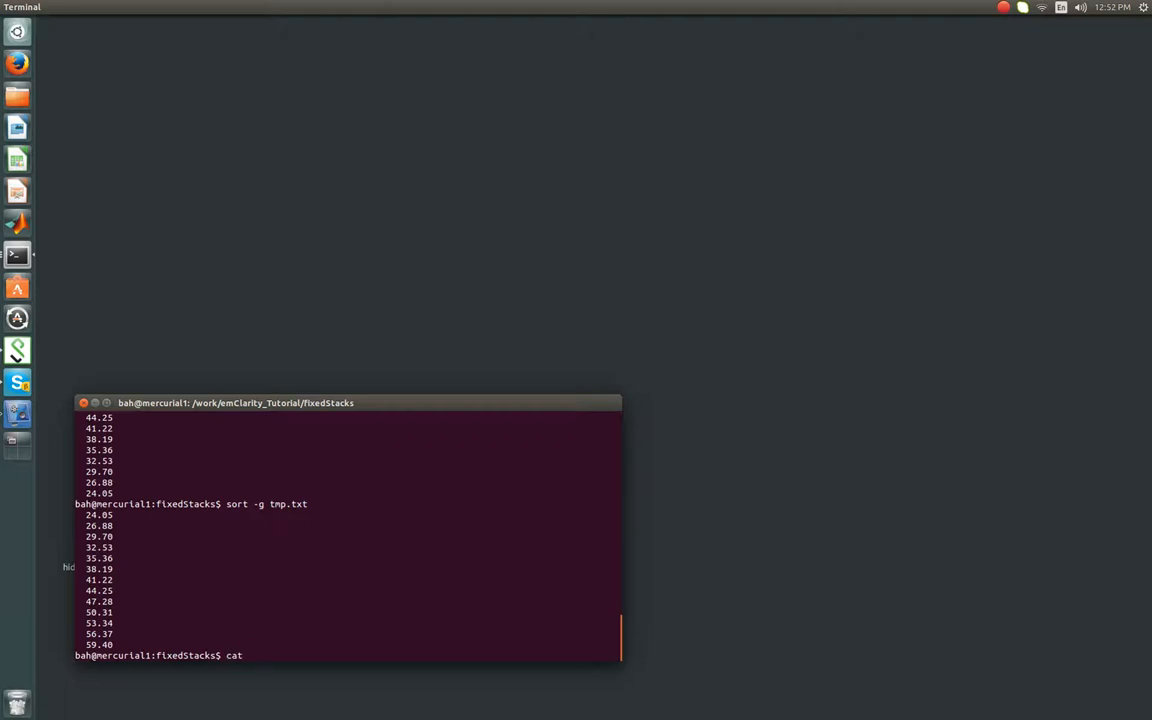
pyautogui.write('tilt1.o')
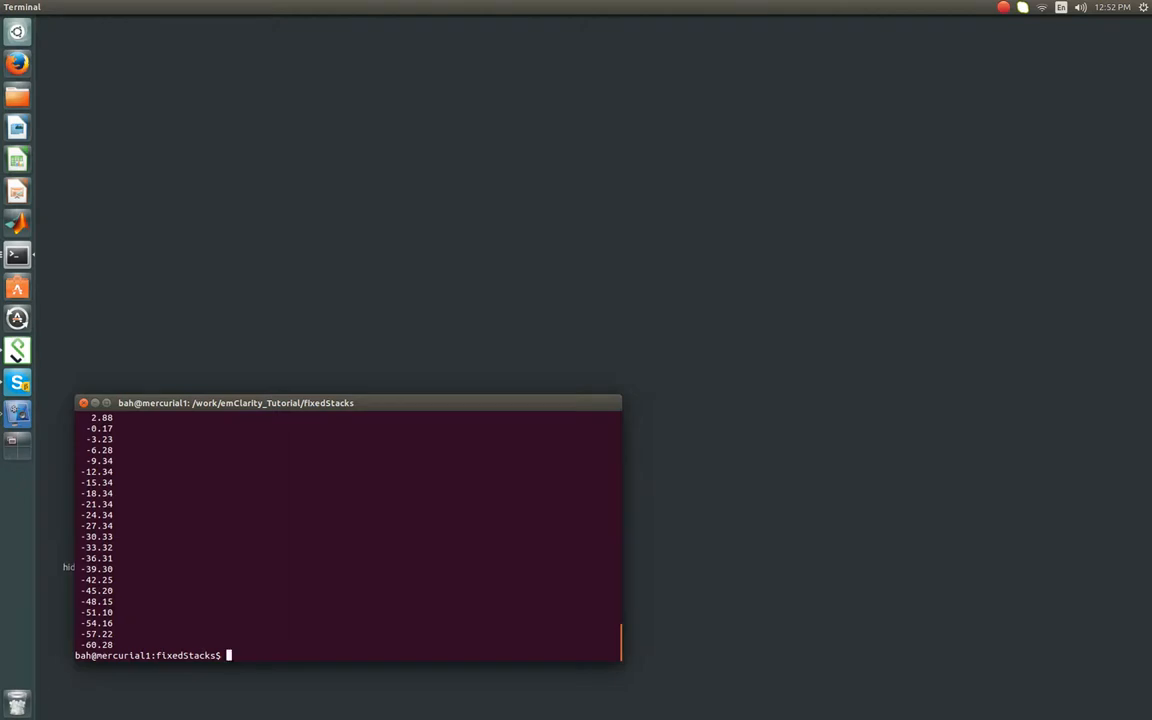
# Step: Print tilt1.order and append the sorted tmp.txt angles into tilt1.tlt
pyautogui.write('cat tilt1.order')
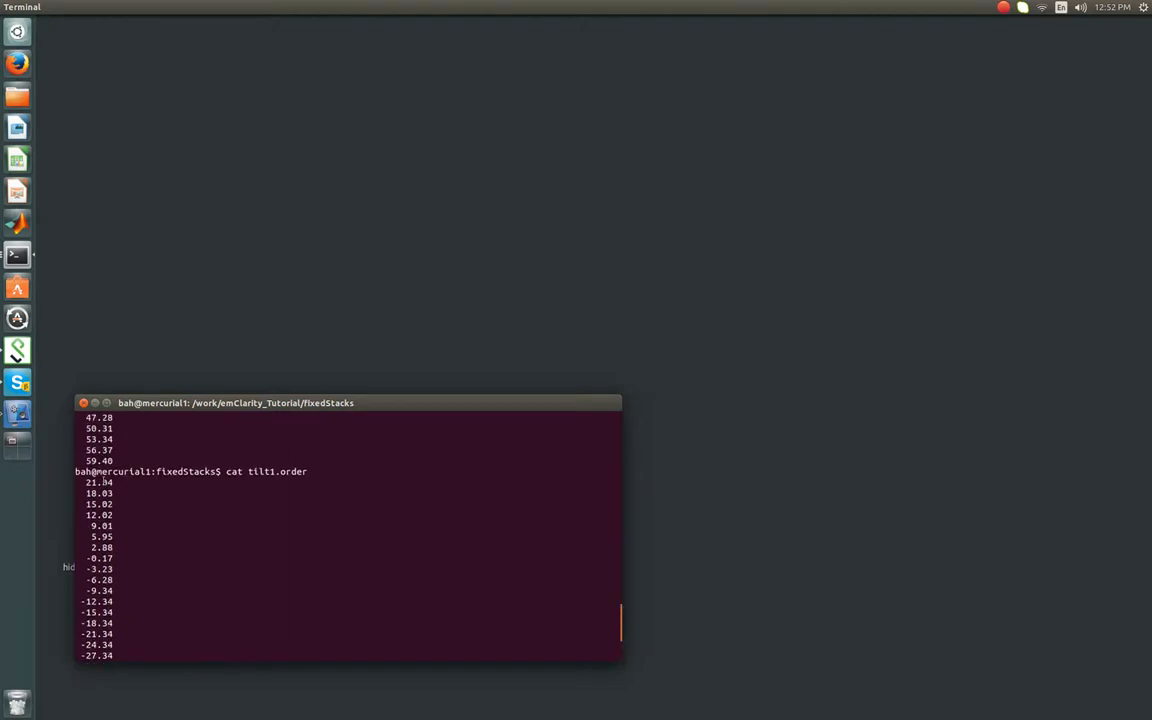
pyautogui.moveTo(120, 488)
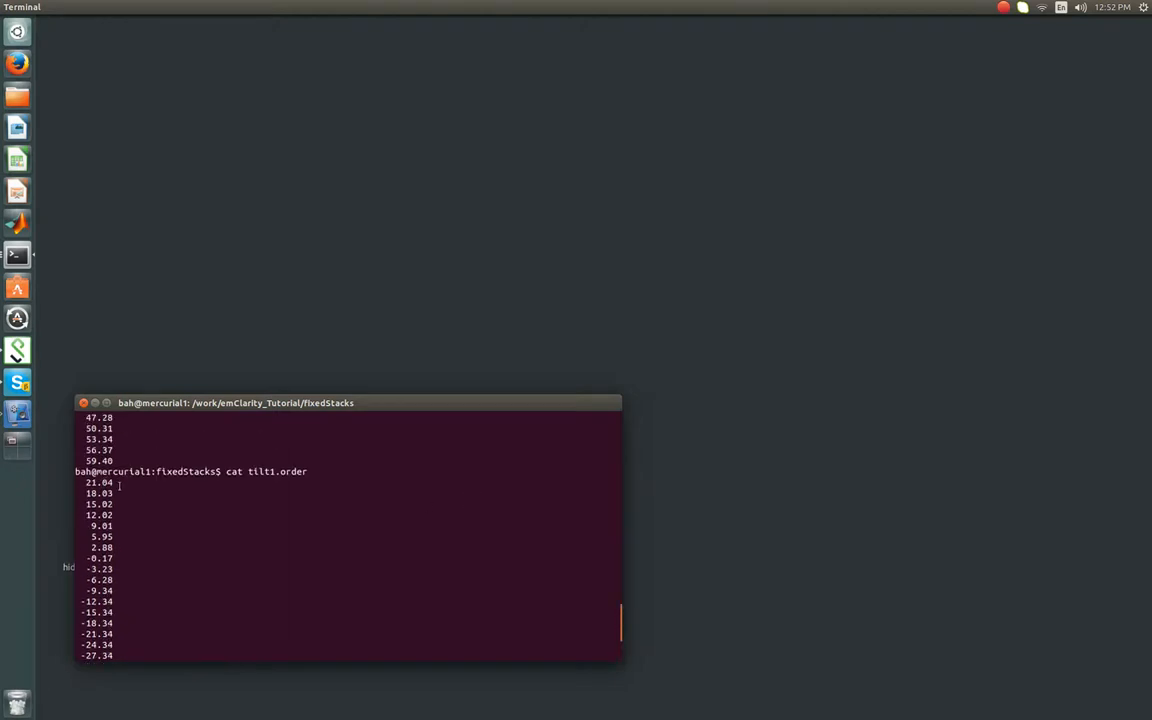
pyautogui.moveTo(148, 508)
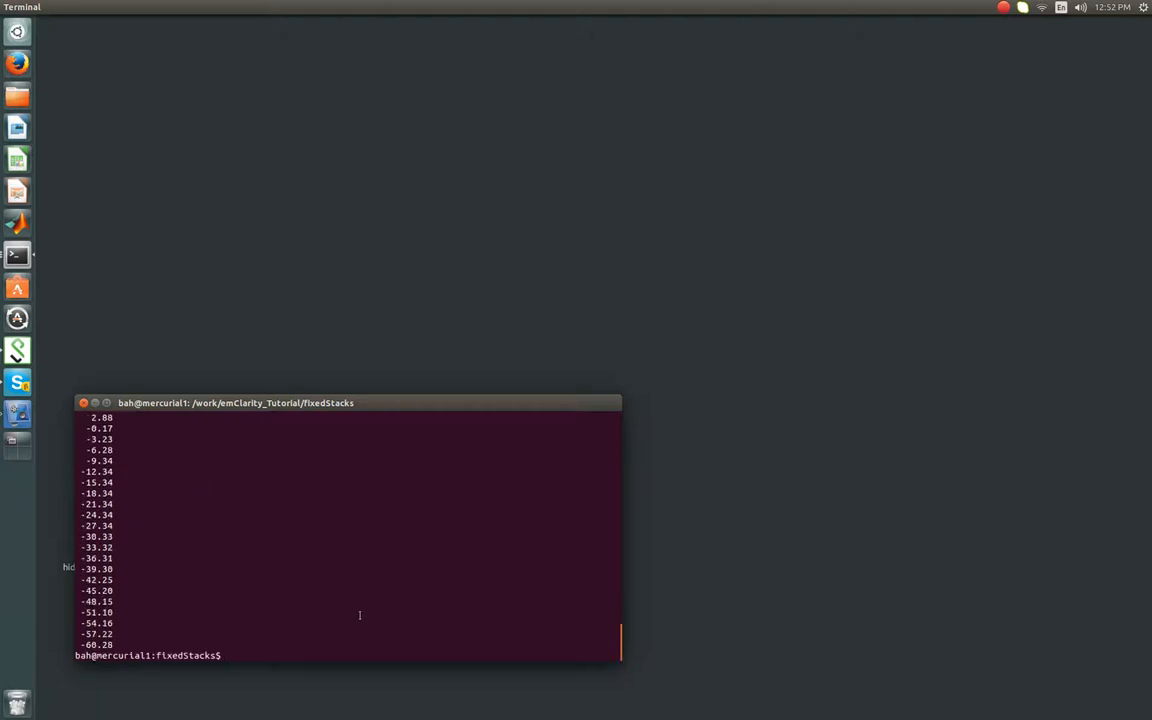
pyautogui.write('cat tilt1.order')
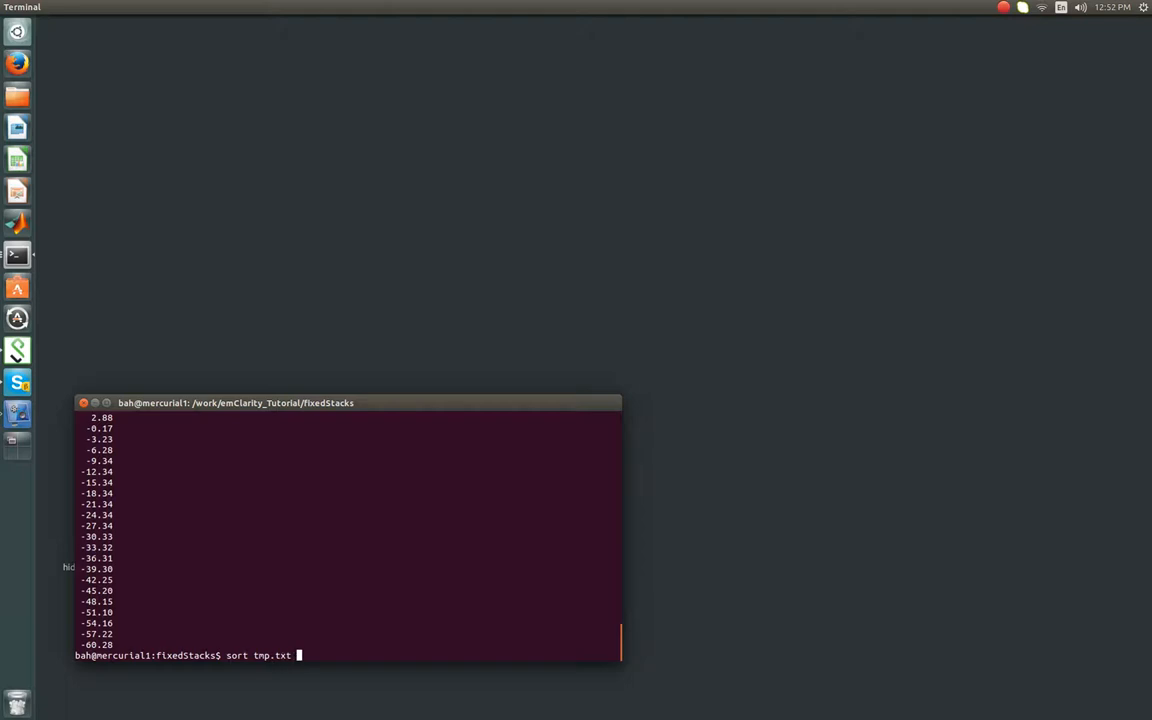
pyautogui.write('>>')
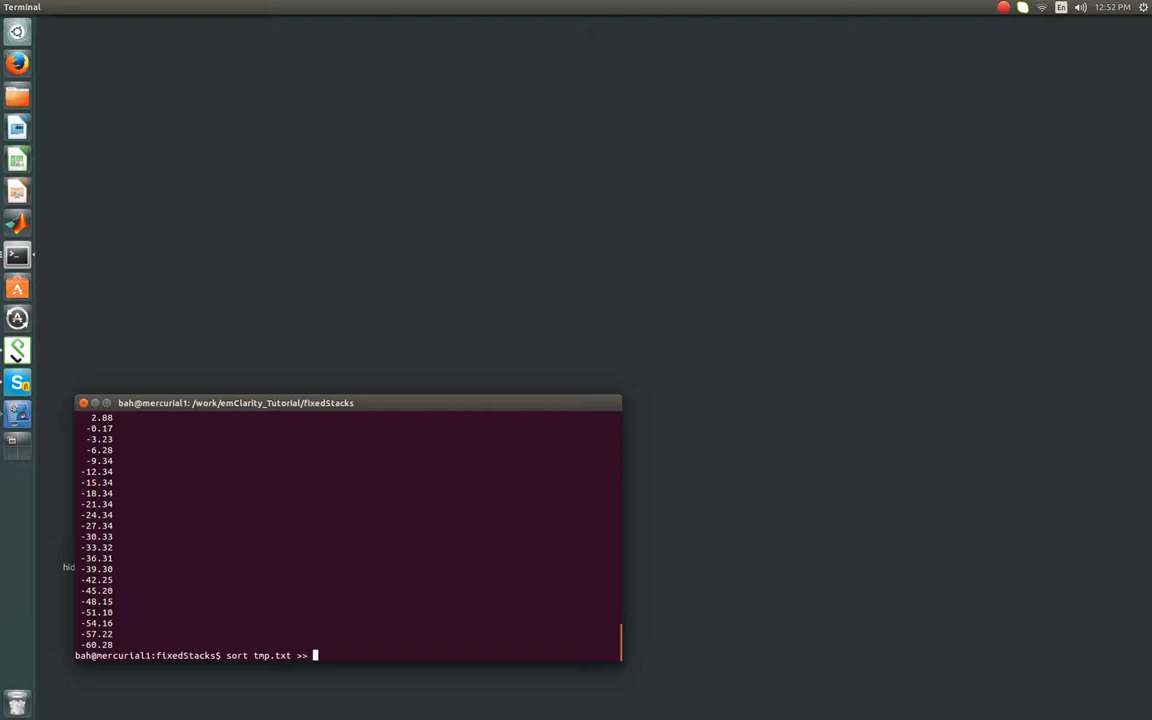
pyautogui.write('tilt1.tlt')
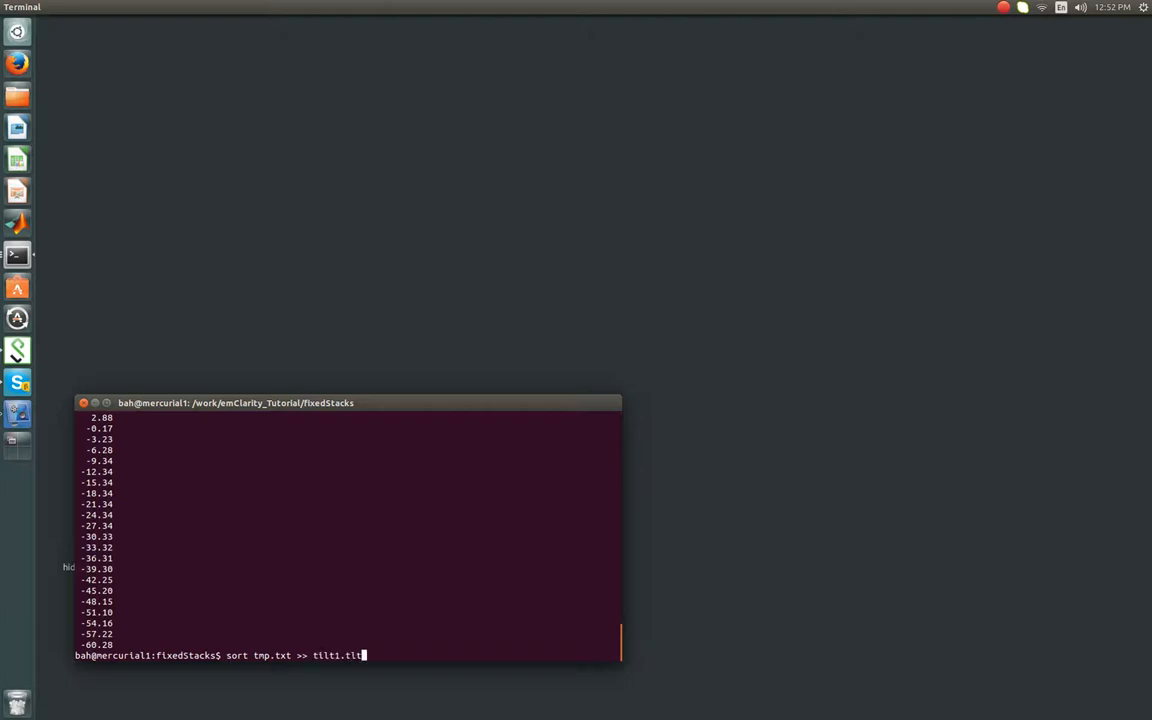
pyautogui.press('Return')
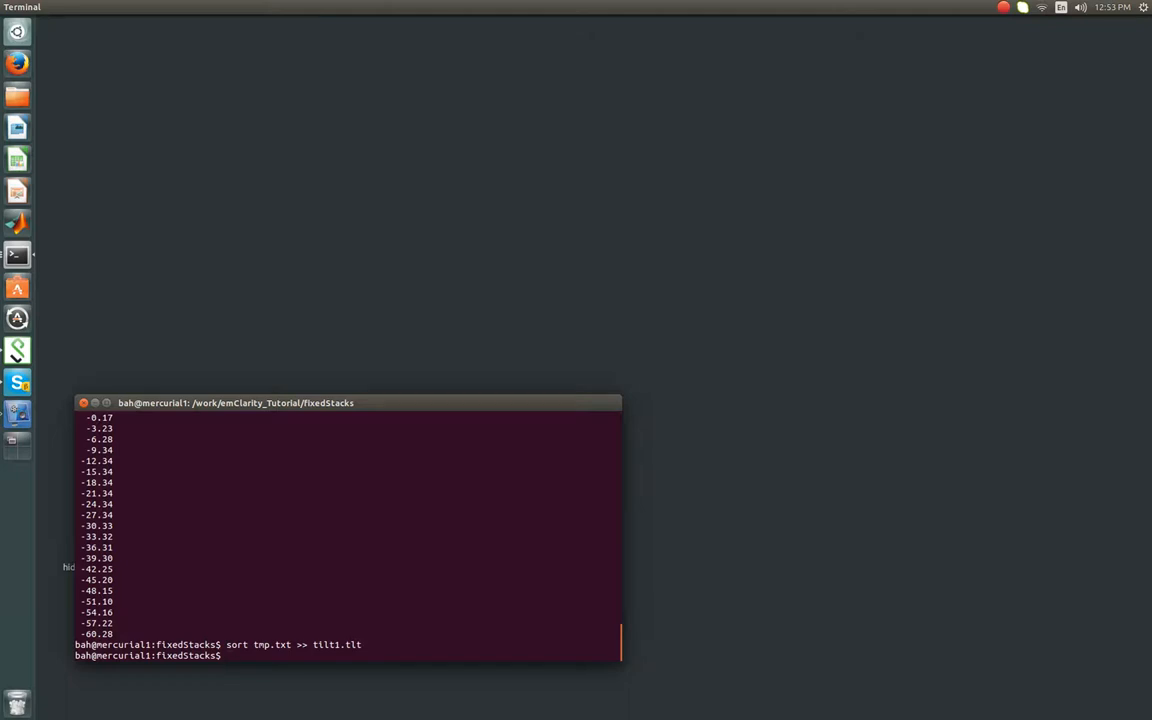
# Step: Print tilt1.tlt to verify 24.05–59.40 now follow -60.28
pyautogui.write('cat tl')
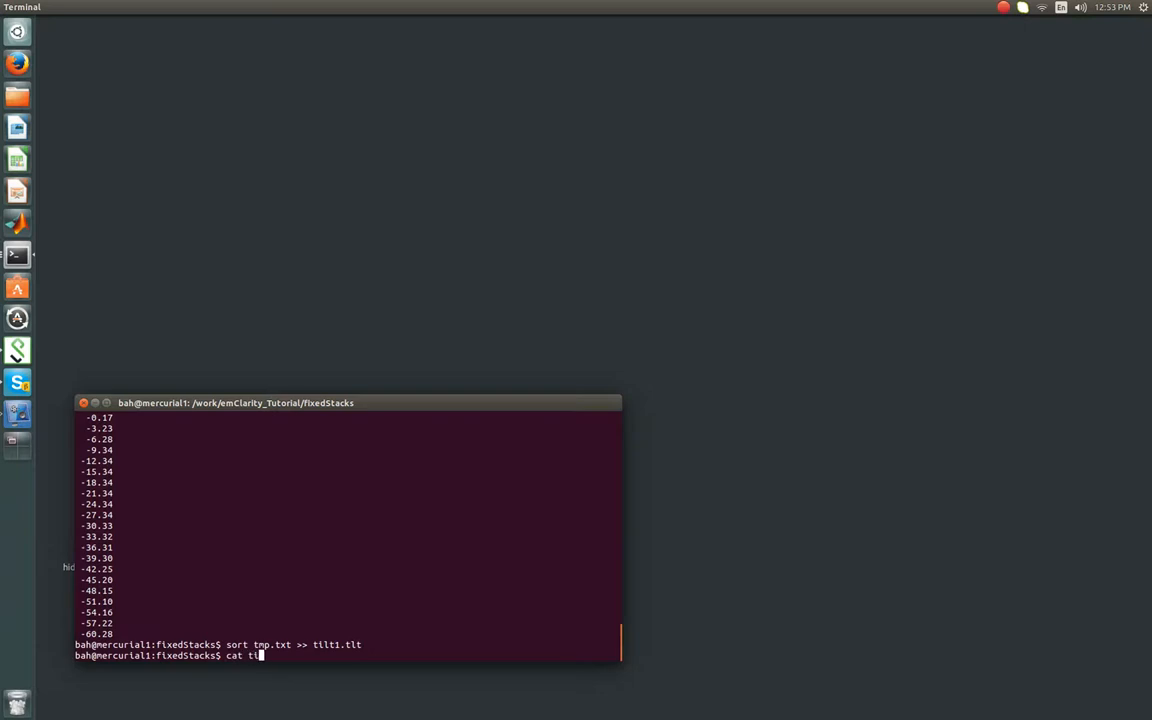
pyautogui.press('Return')
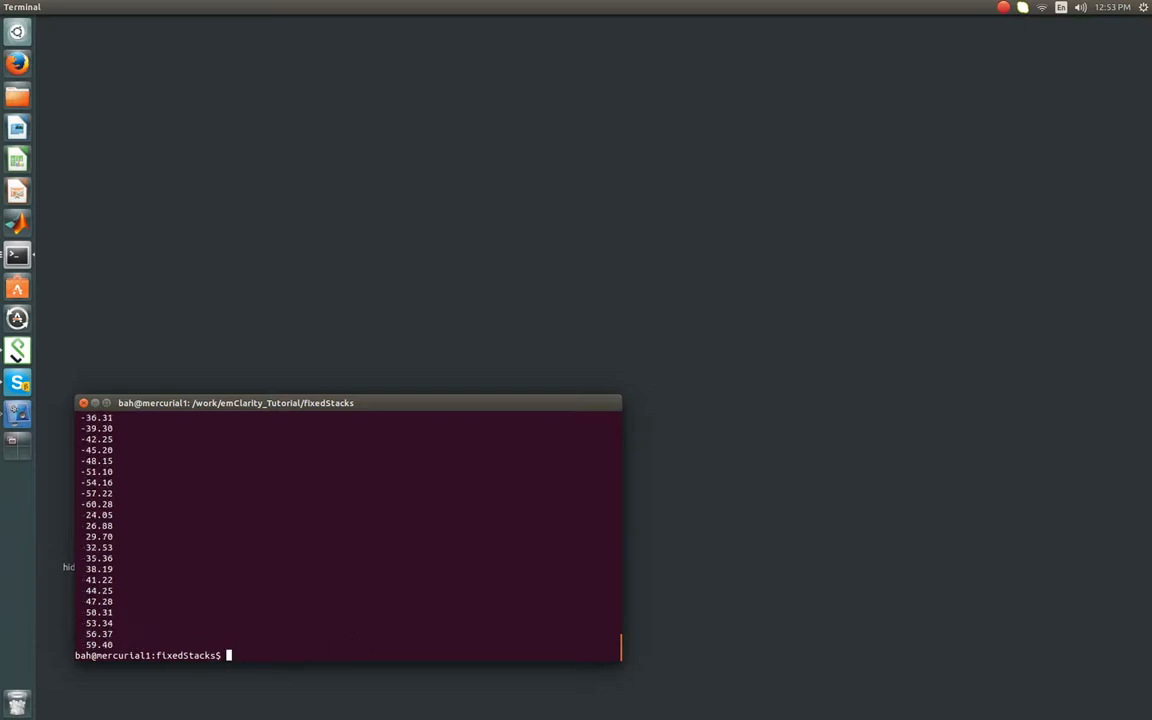
pyautogui.moveTo(136, 378)
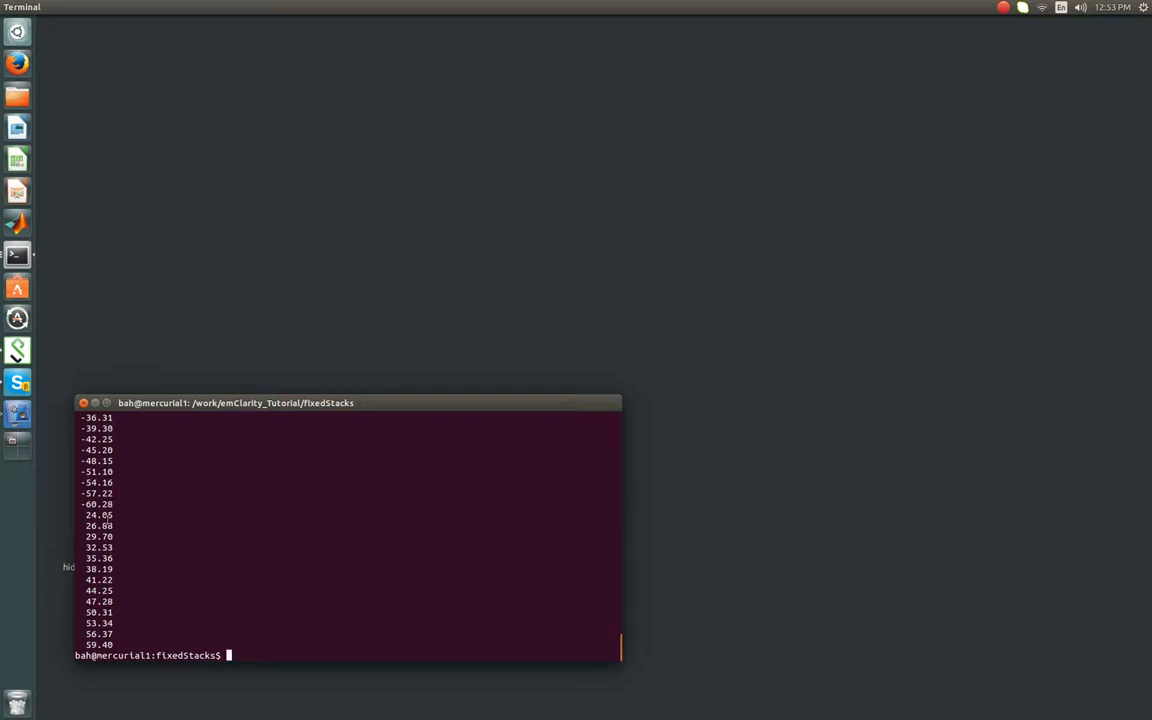
pyautogui.moveTo(372, 580)
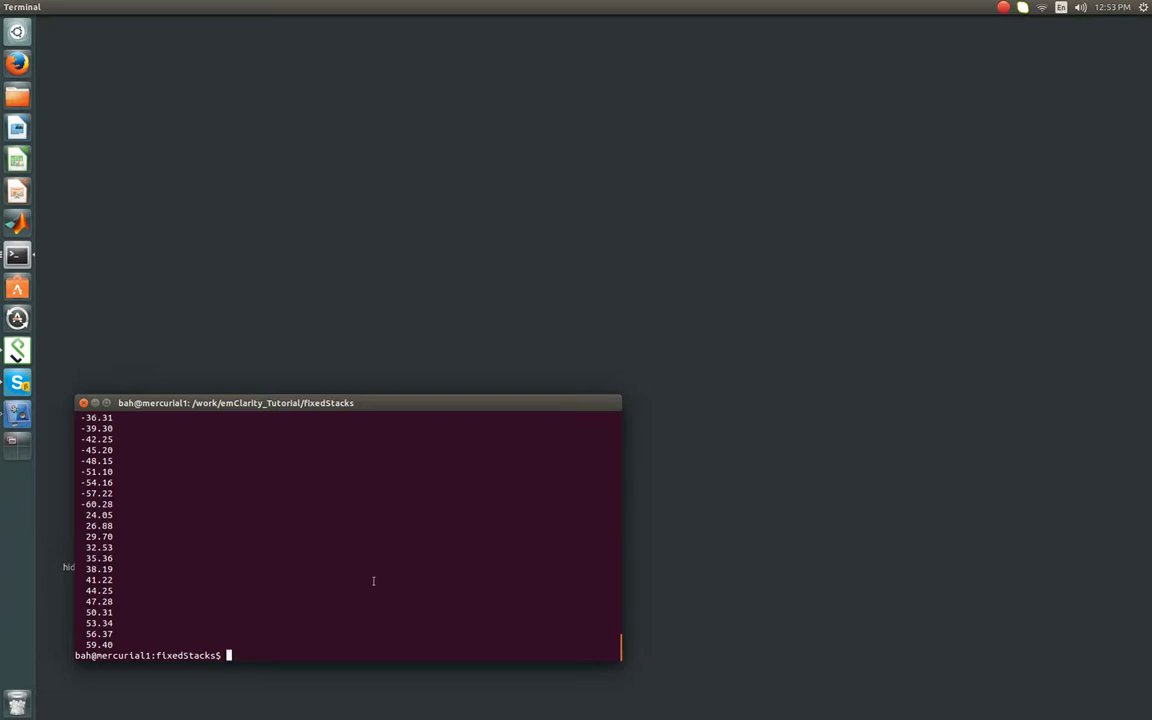
# Step: Remove tmp.txt, print tilt1.tlt, relist the folder and move up one directory
pyautogui.write('lt')
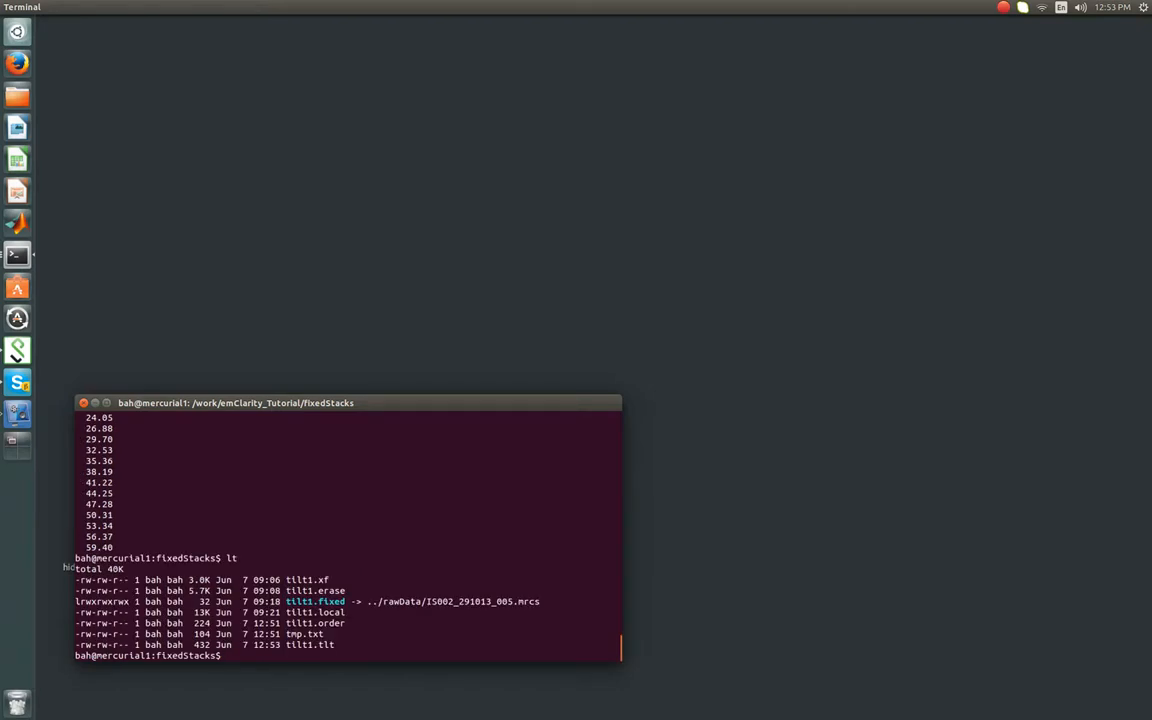
pyautogui.write('rm tmp.txt')
pyautogui.write('cat til')
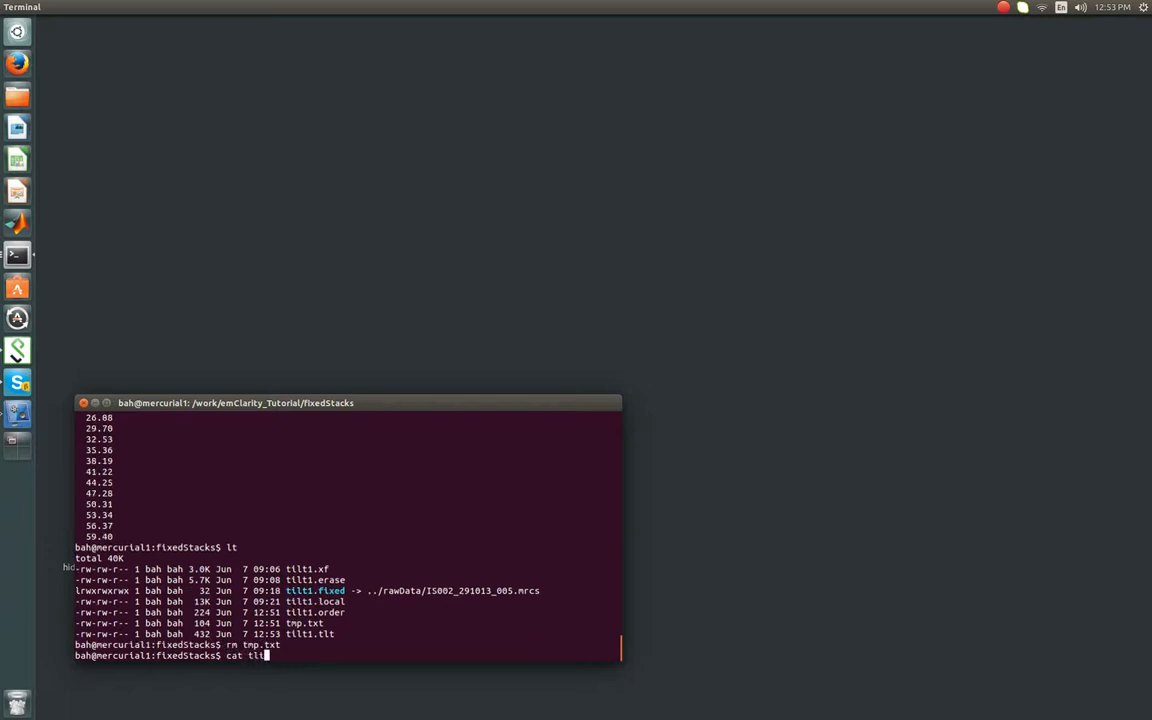
pyautogui.write('1')
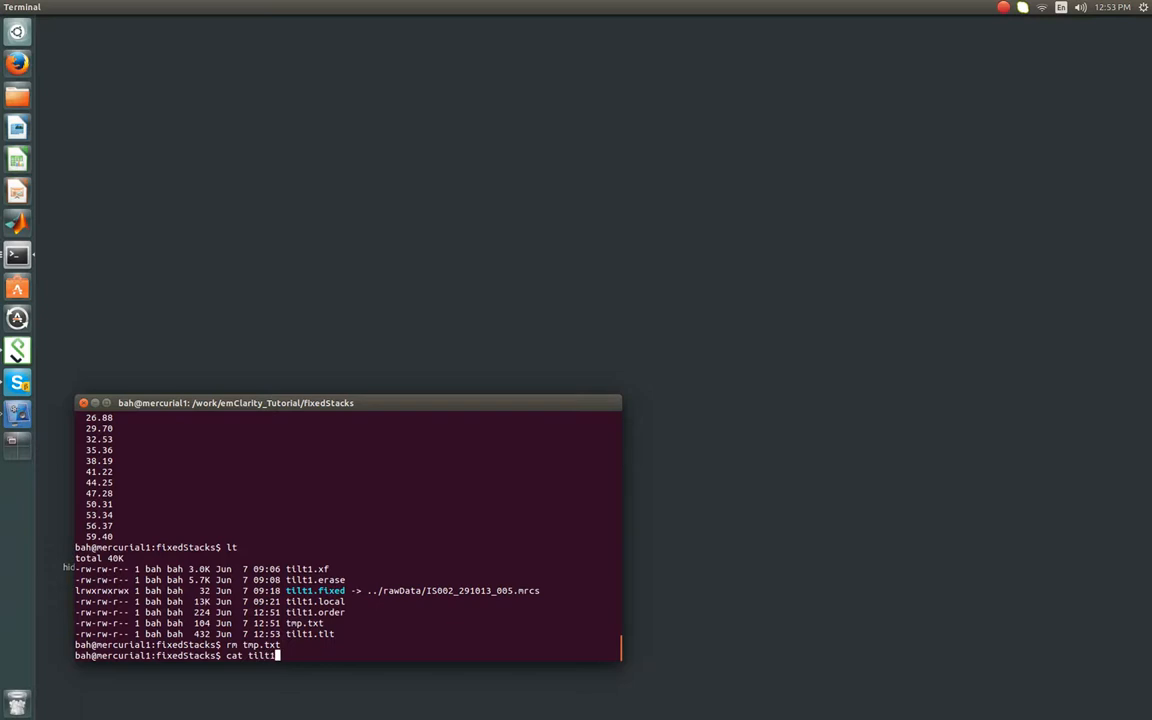
pyautogui.press('Return')
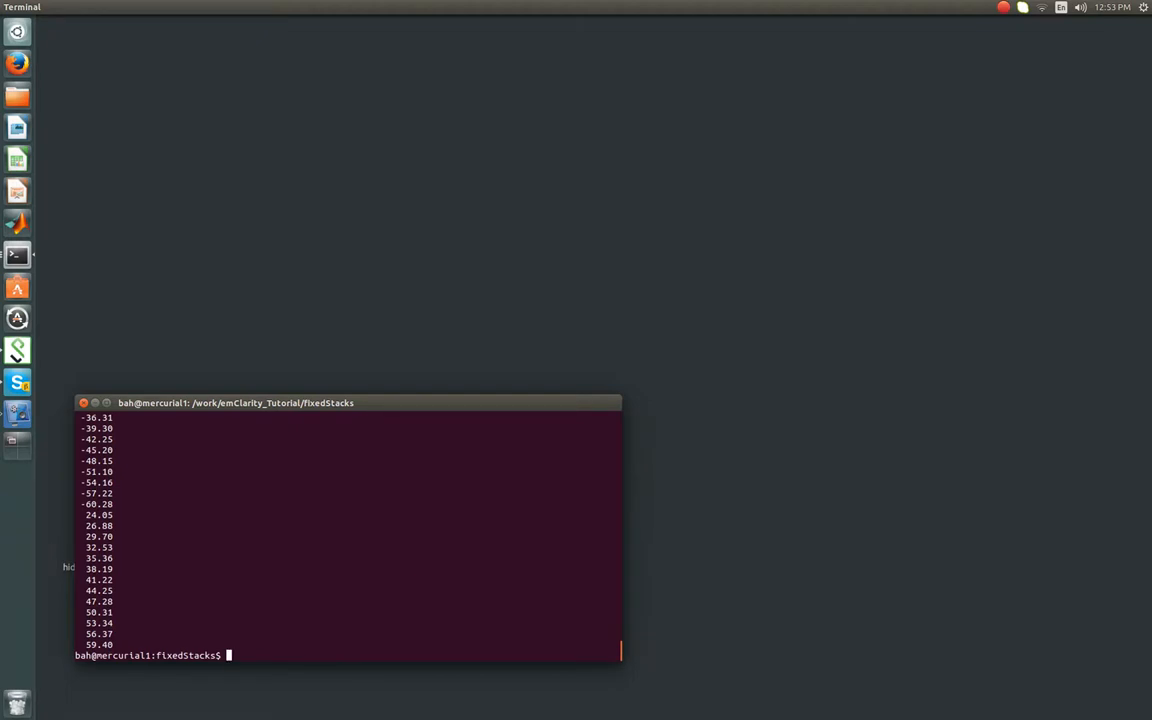
pyautogui.write('lt')
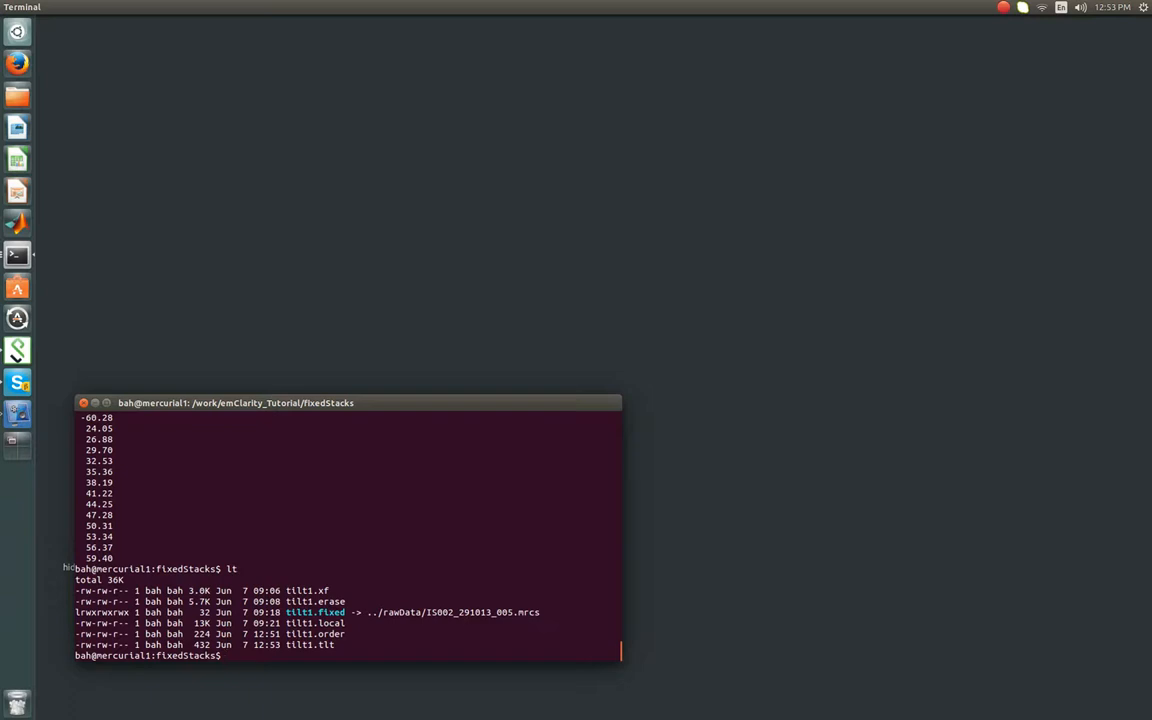
pyautogui.write('cd ..')
pyautogui.write('emClarity ctf esti')
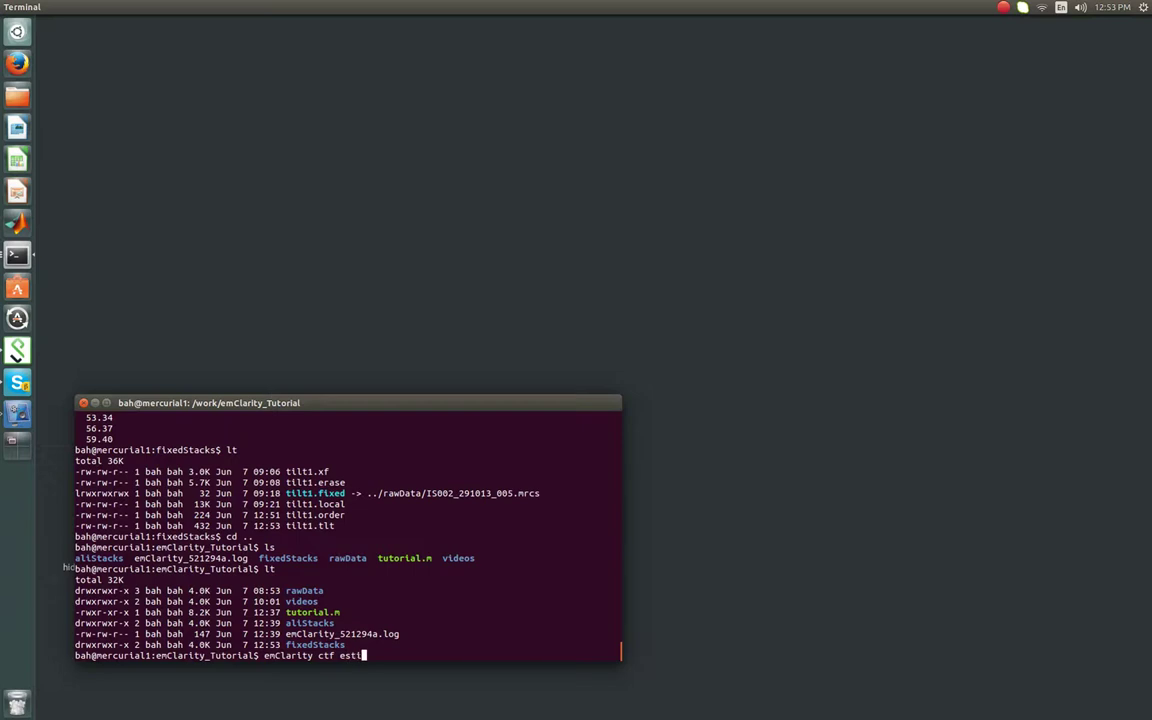
# Step: Run emClarity ctf estimate on tilt1, which fails with a parameter-file parsing error
pyautogui.write('mate')
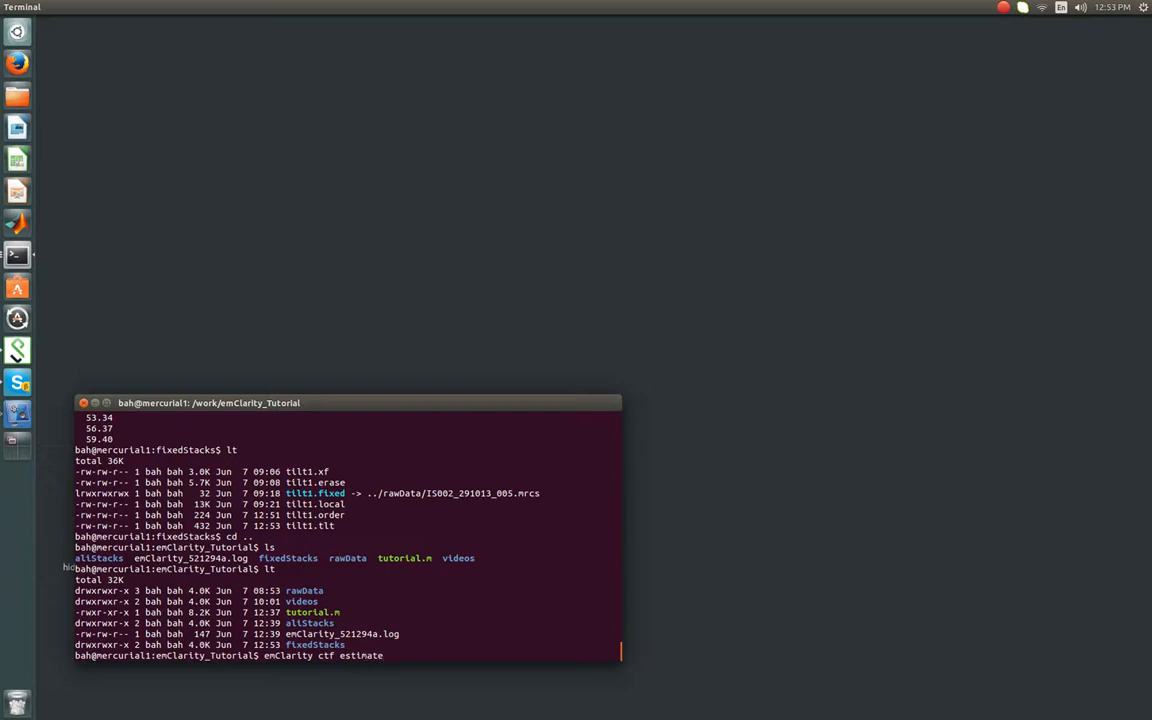
pyautogui.write('tilt1 1')
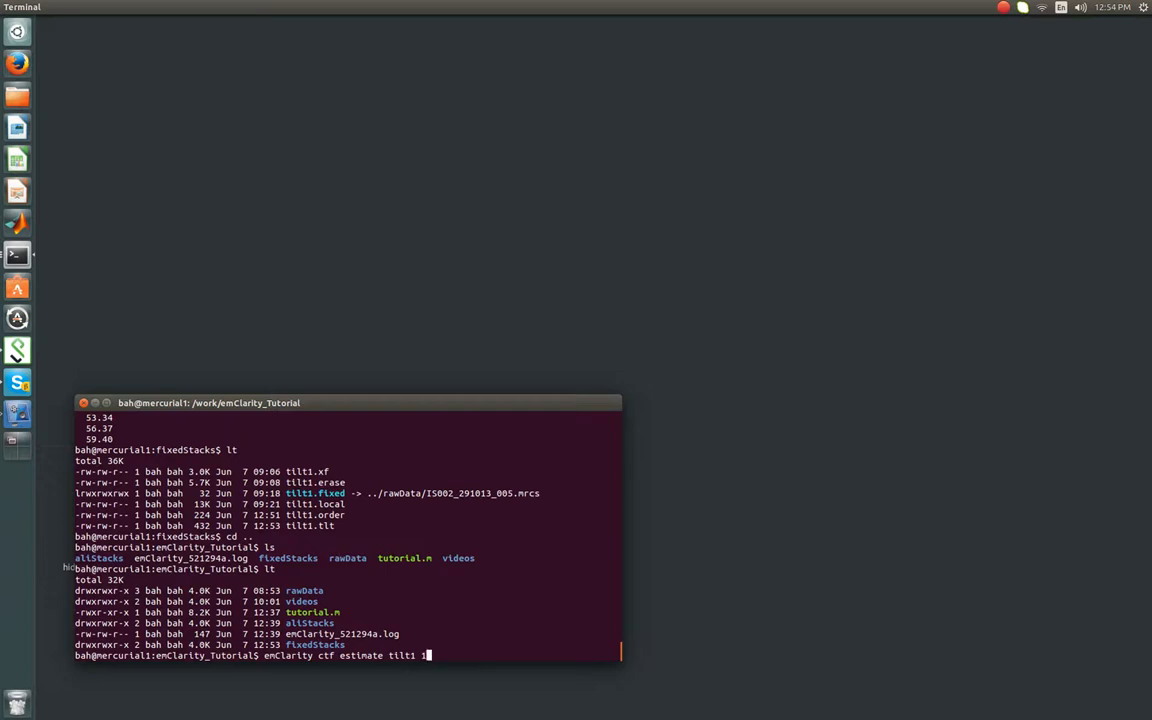
pyautogui.write('m ^C')
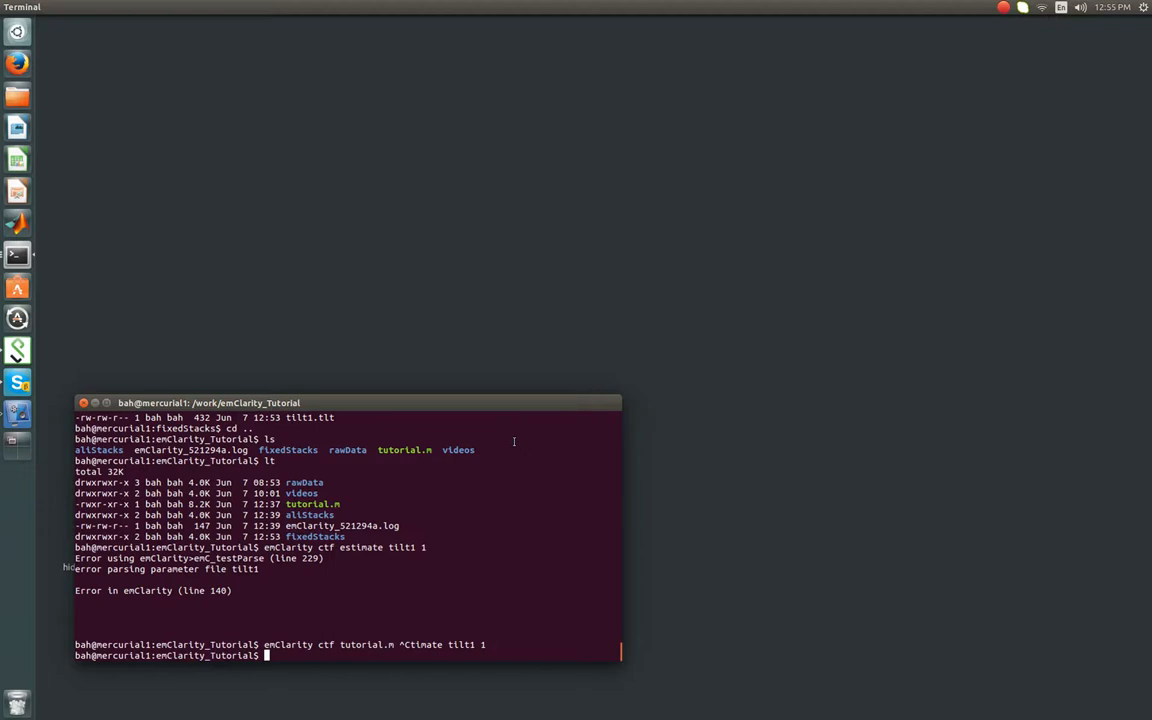
# Step: Abandon a cp from /work/emClarity/doc and type gedit tutorial.m instead
pyautogui.write('cp')
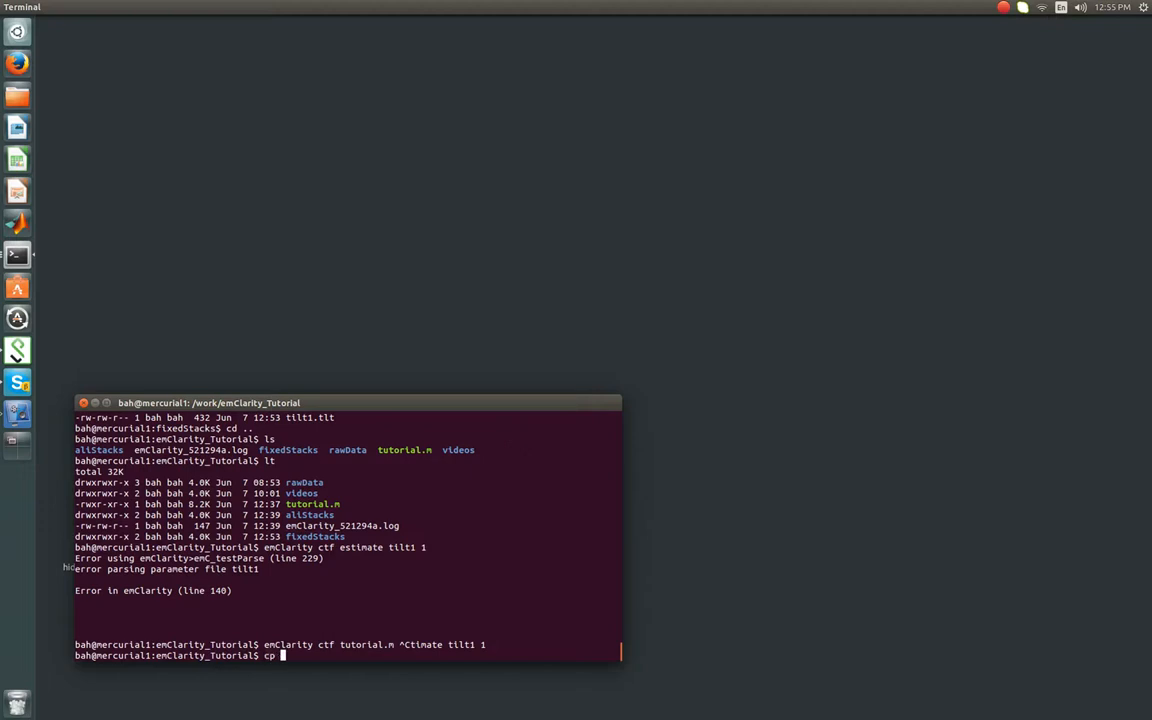
pyautogui.write('/work/emCl')
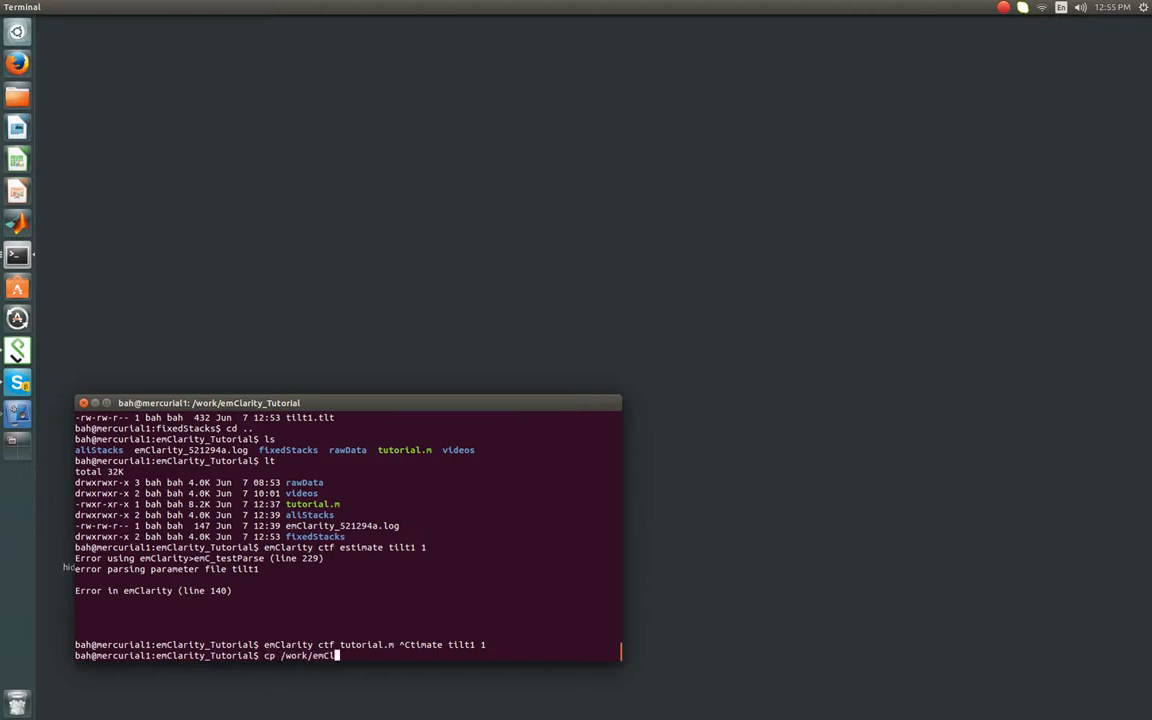
pyautogui.write('arity/docs/master_param.m')
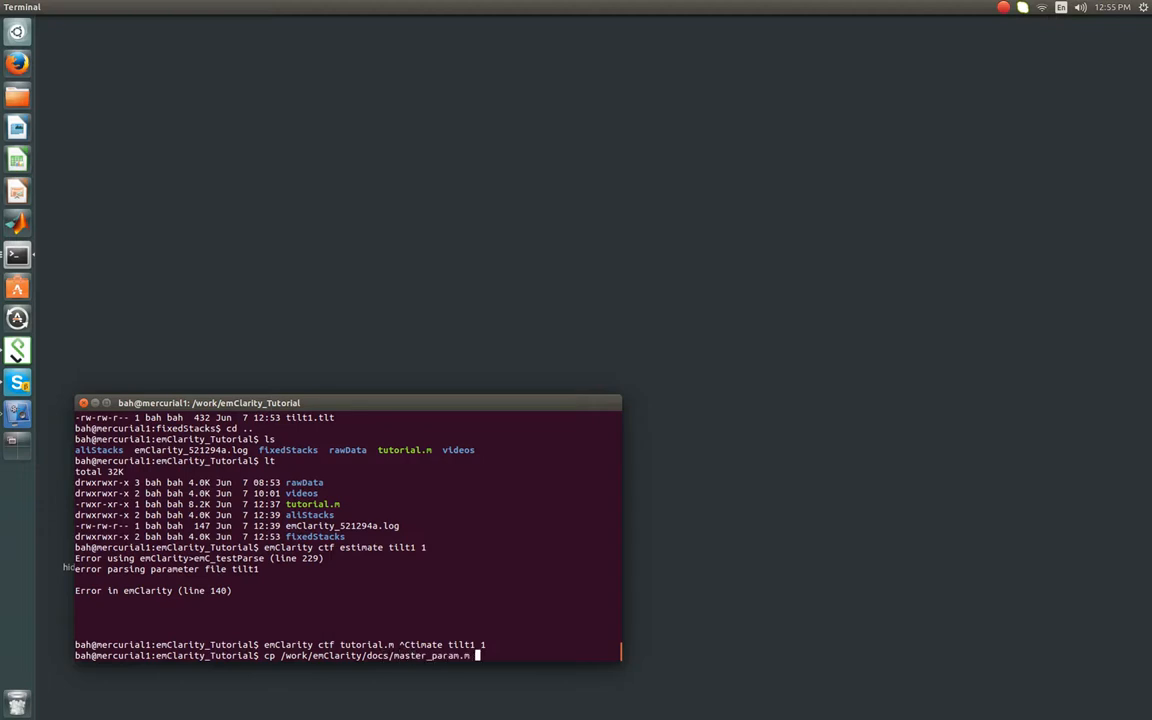
pyautogui.write('.')
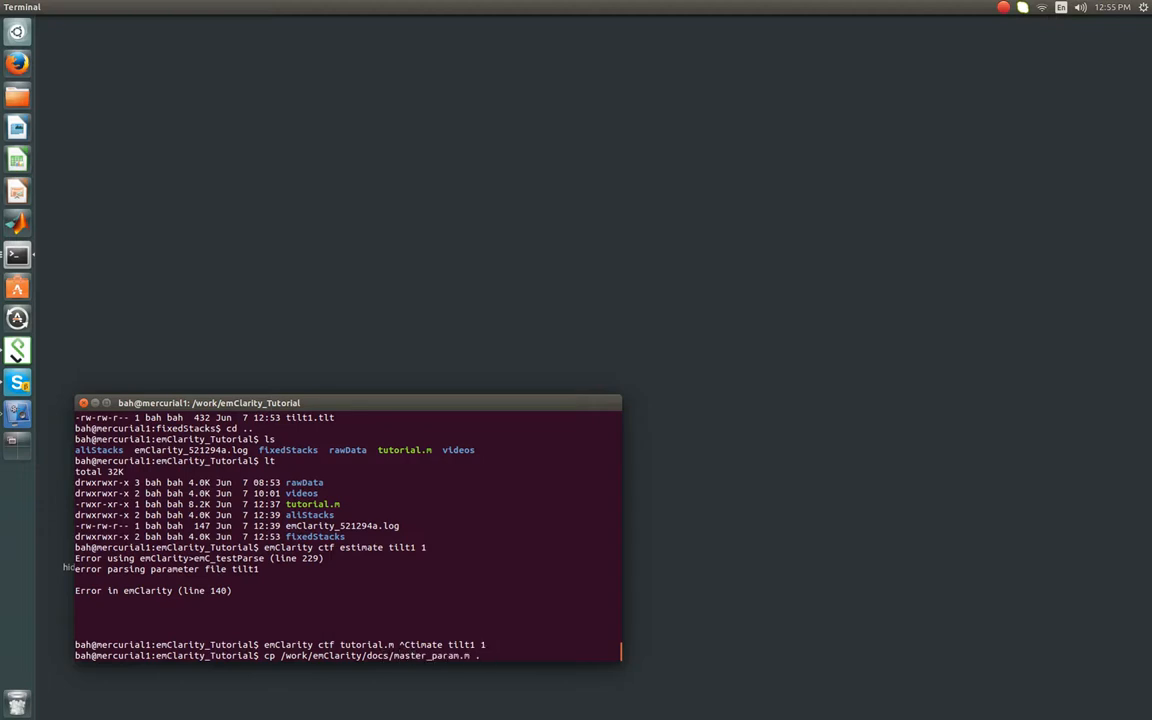
pyautogui.write('/')
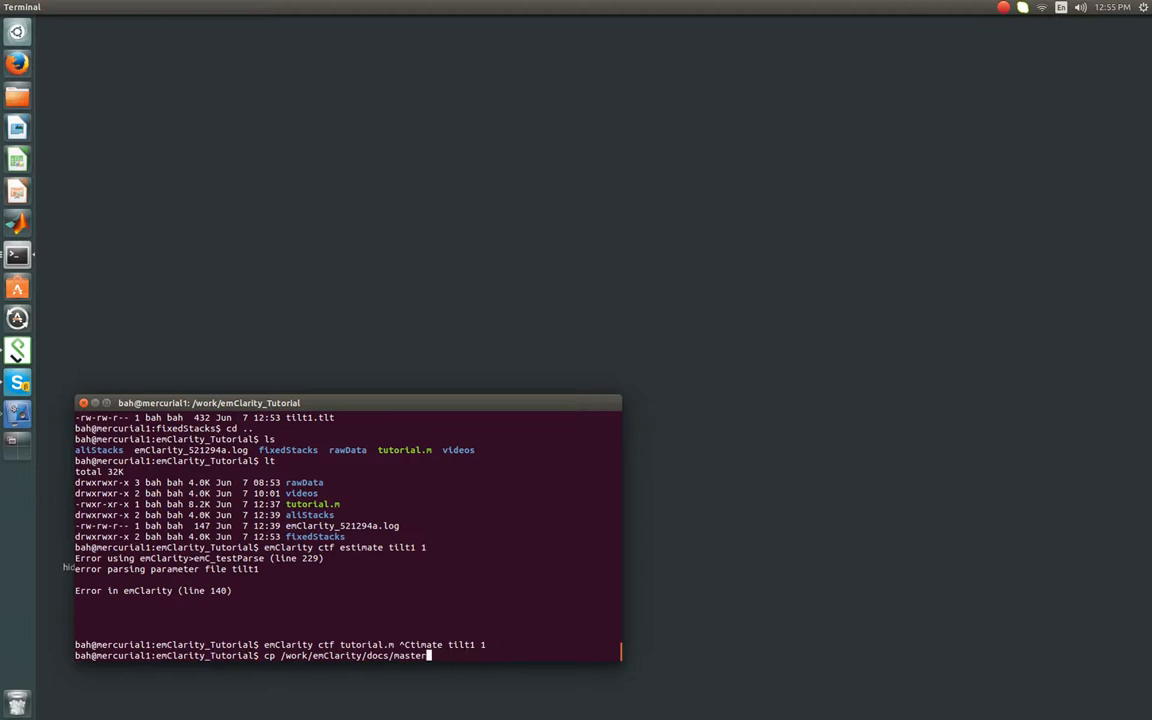
pyautogui.write('gedit')
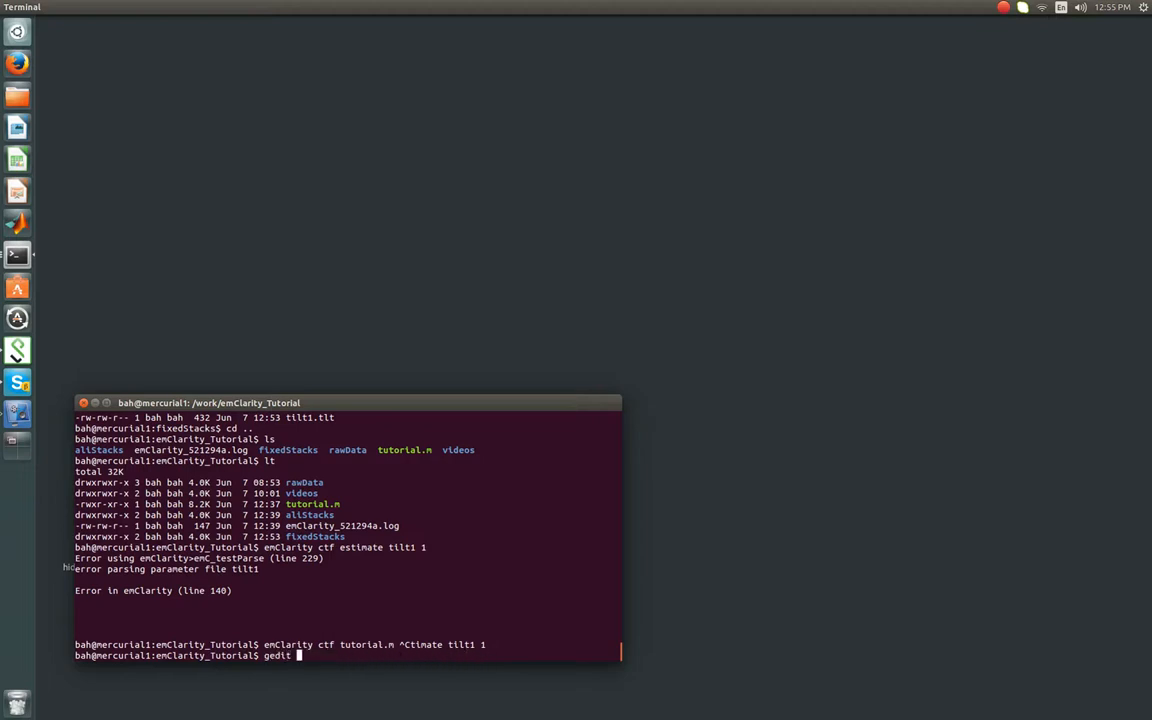
pyautogui.write('tutorial.m')
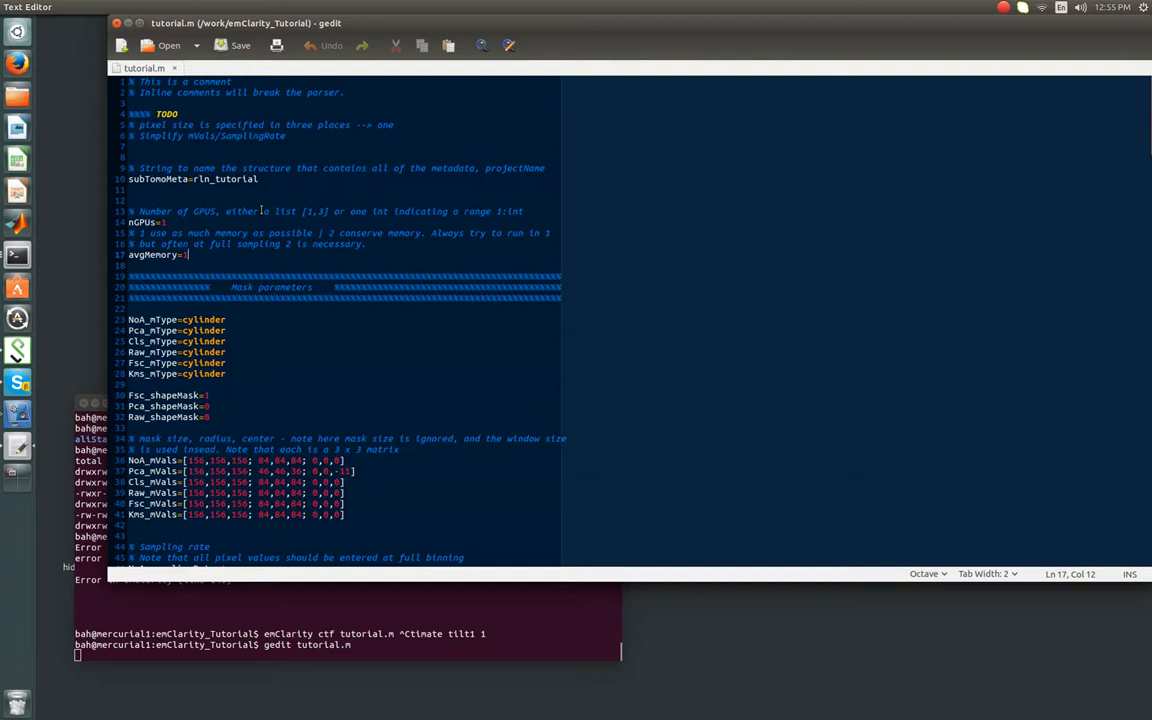
pyautogui.moveTo(228, 200)
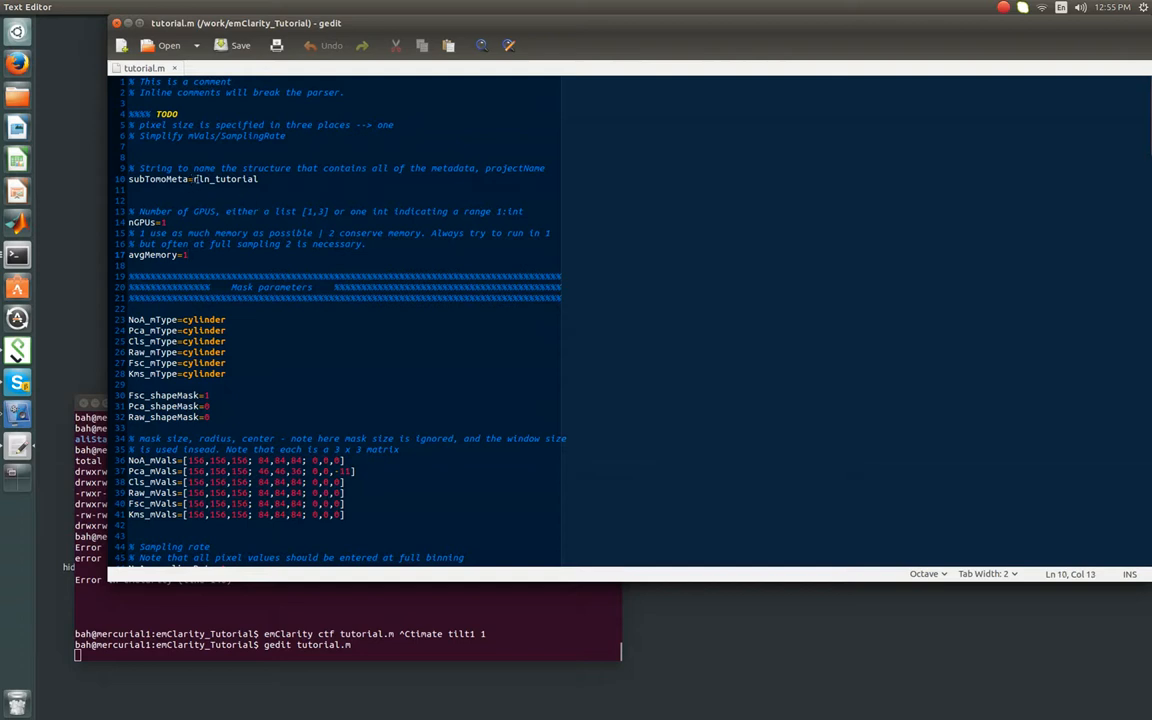
# Step: Look over tutorial.m's metadata, GPU and mask parameter block
pyautogui.doubleClick(222, 178)
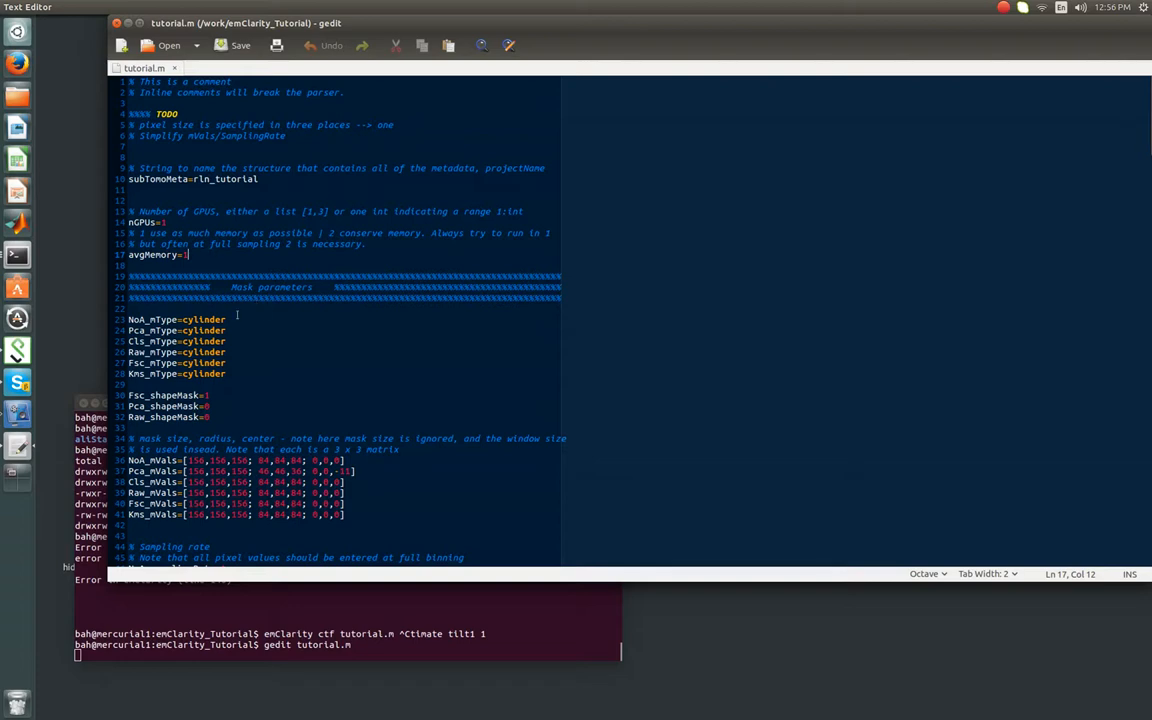
# Step: Scroll tutorial.m down to the 3d CTF and Microscope parameter sections
pyautogui.scroll(-3)
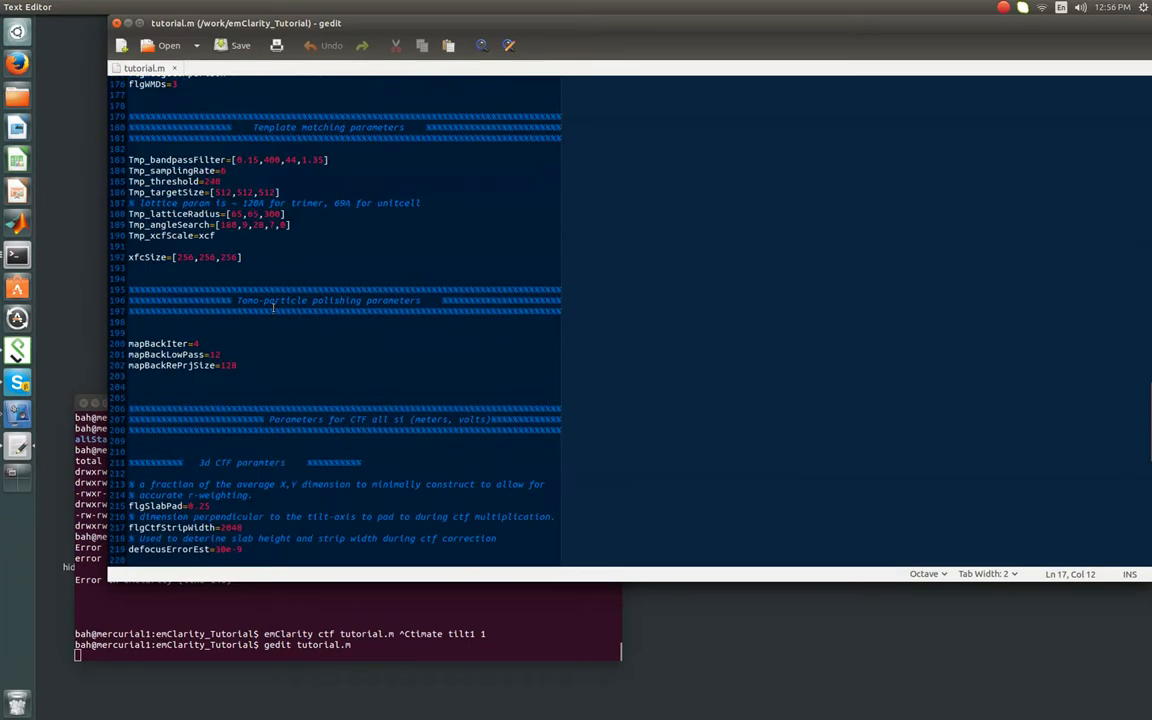
pyautogui.scroll(-3)
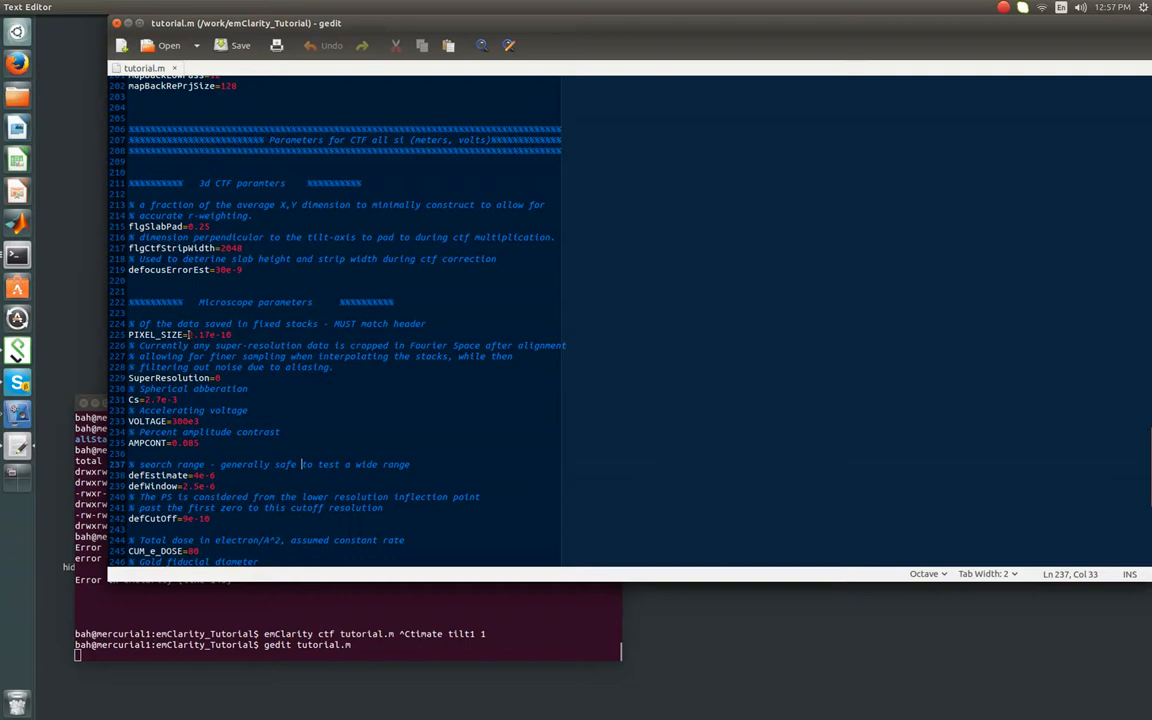
pyautogui.doubleClick(208, 334)
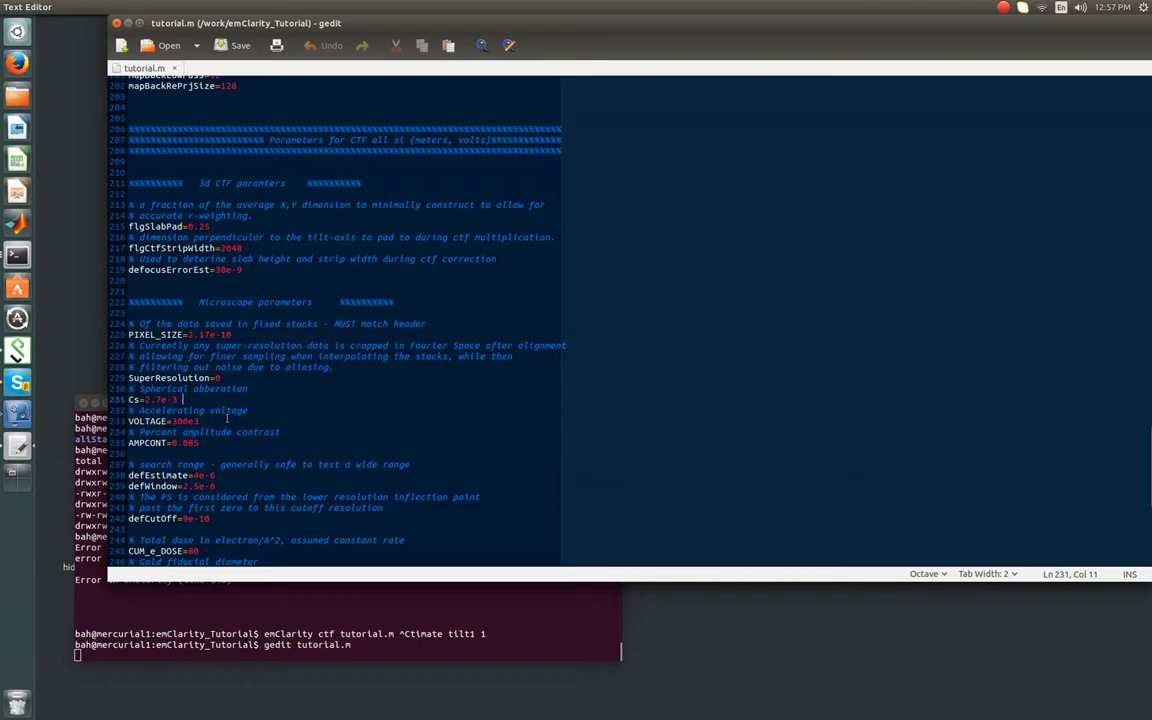
# Step: Scroll tutorial.m down past defEstimate/defWindow to the astigmatism search and tile-size settings
pyautogui.scroll(-3)
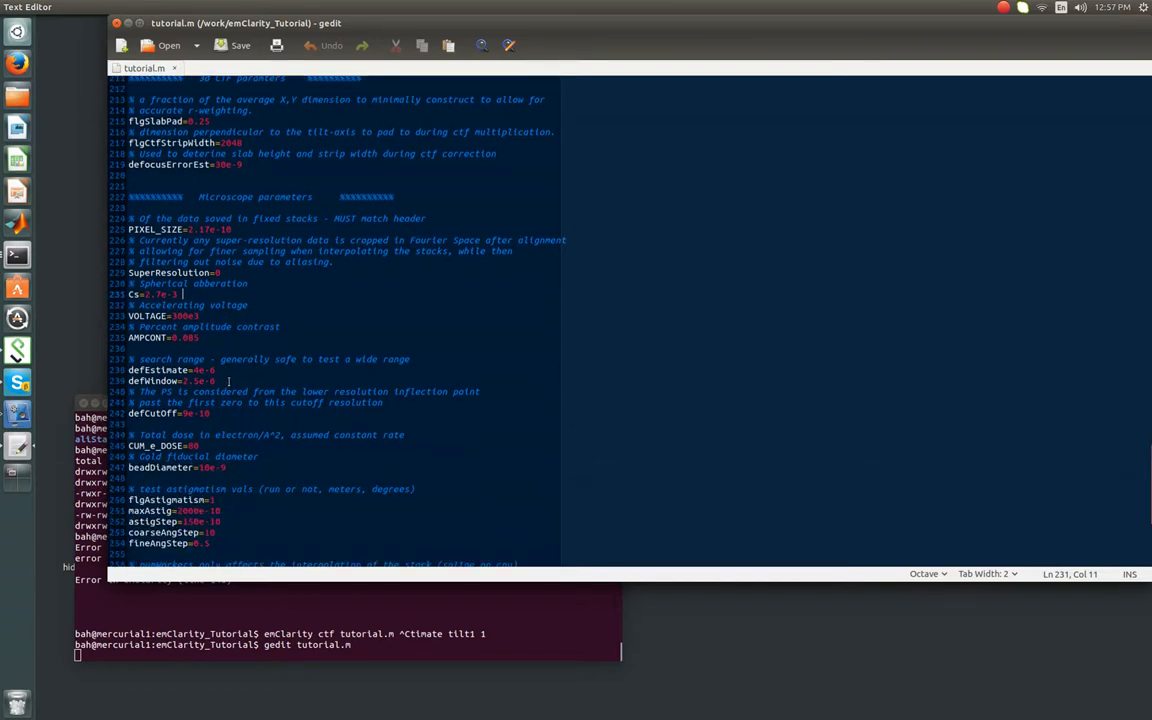
pyautogui.click(228, 380)
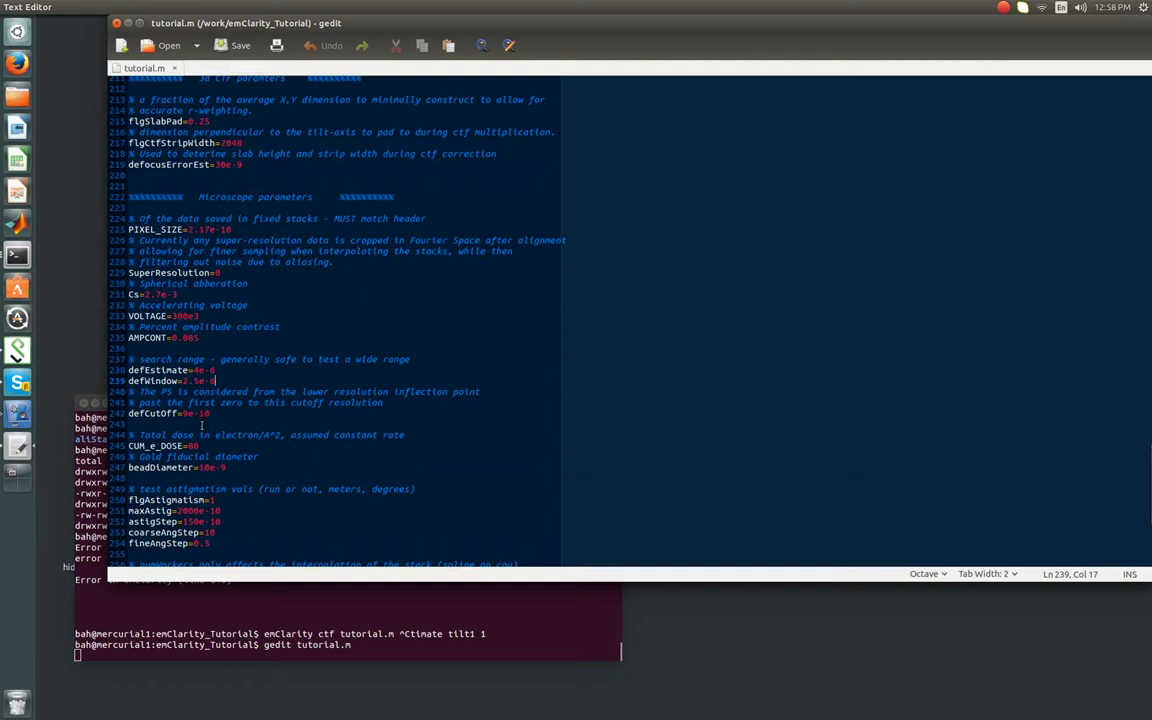
pyautogui.scroll(-3)
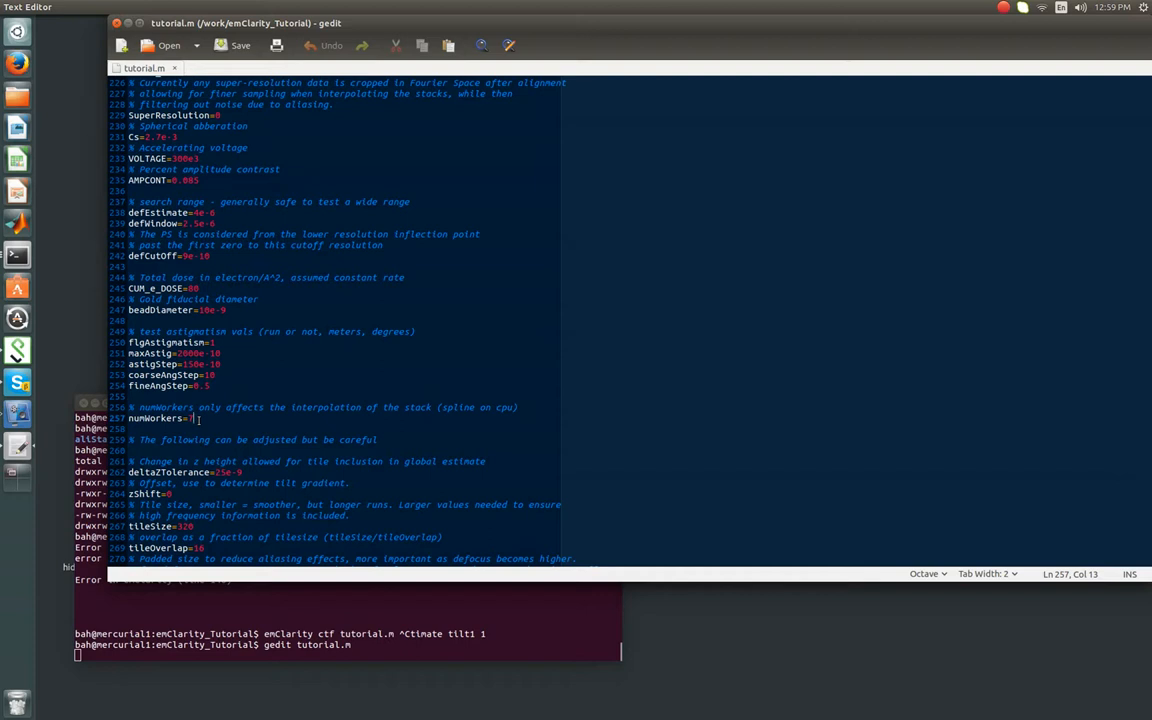
# Step: Scroll to deltaZTolerance, zShift, tileSize, tileOverlap and paddedSize and highlight the deltaZTolerance value
pyautogui.scroll(-3)
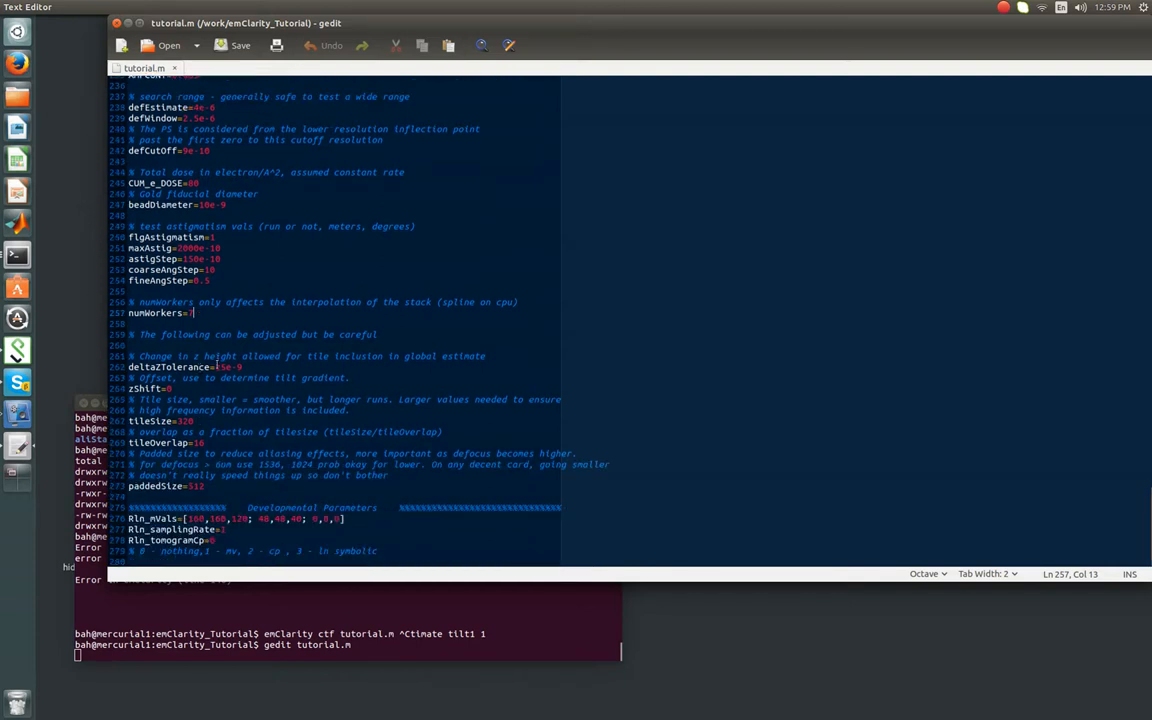
pyautogui.click(210, 368)
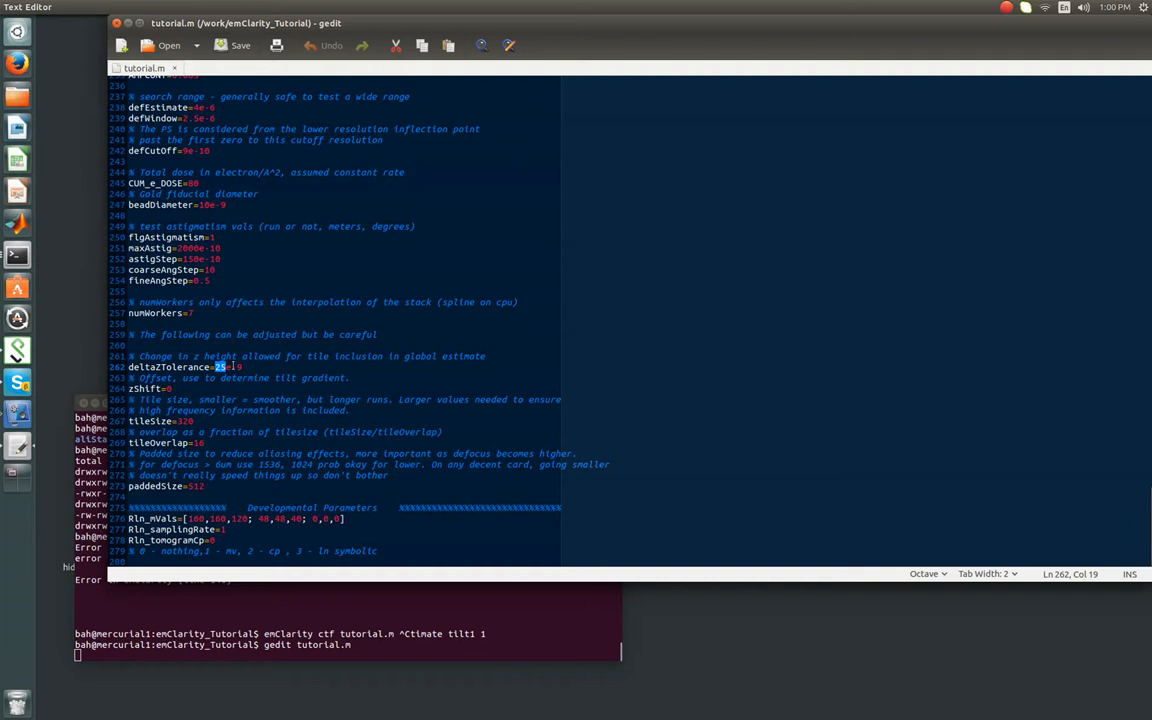
pyautogui.moveTo(236, 356)
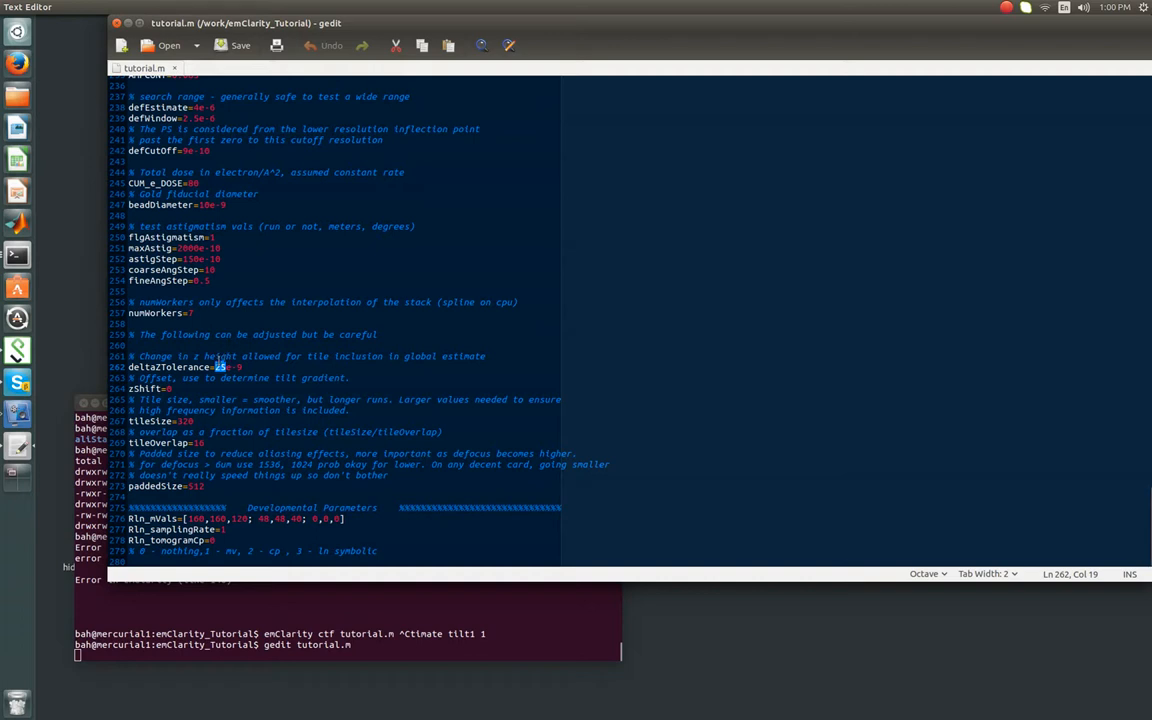
pyautogui.moveTo(186, 398)
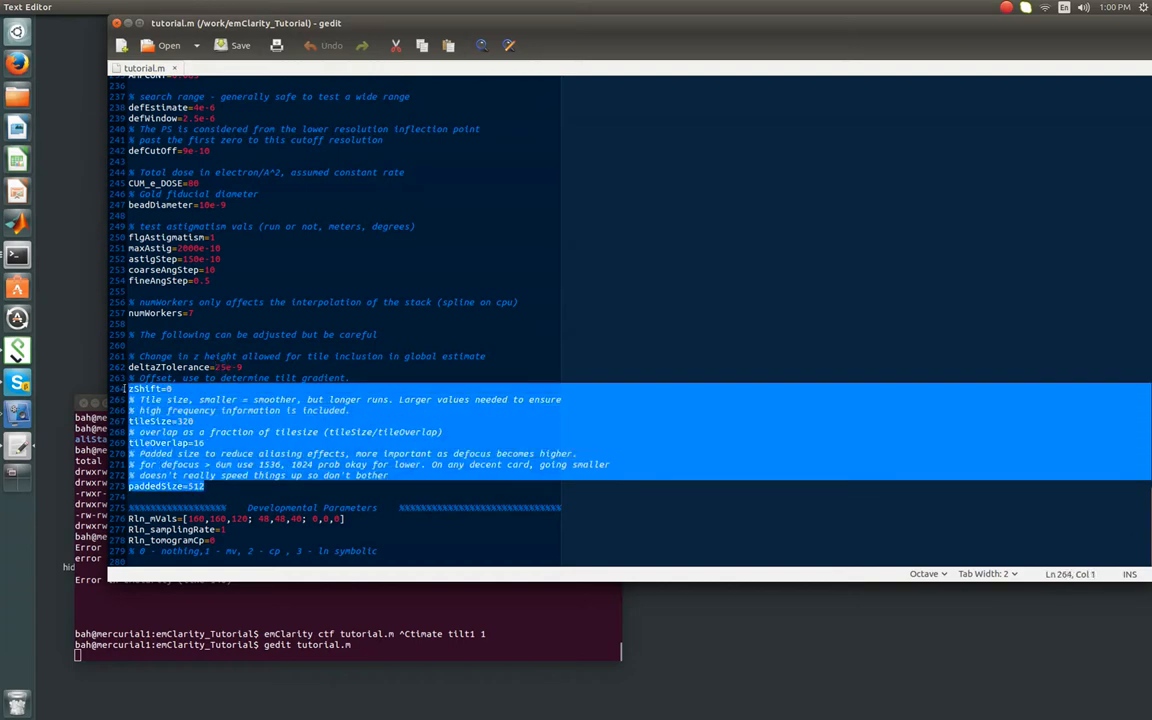
# Step: Close gedit and run 'emClarity ctf estimate tilt1 1' in the terminal
pyautogui.click(684, 456)
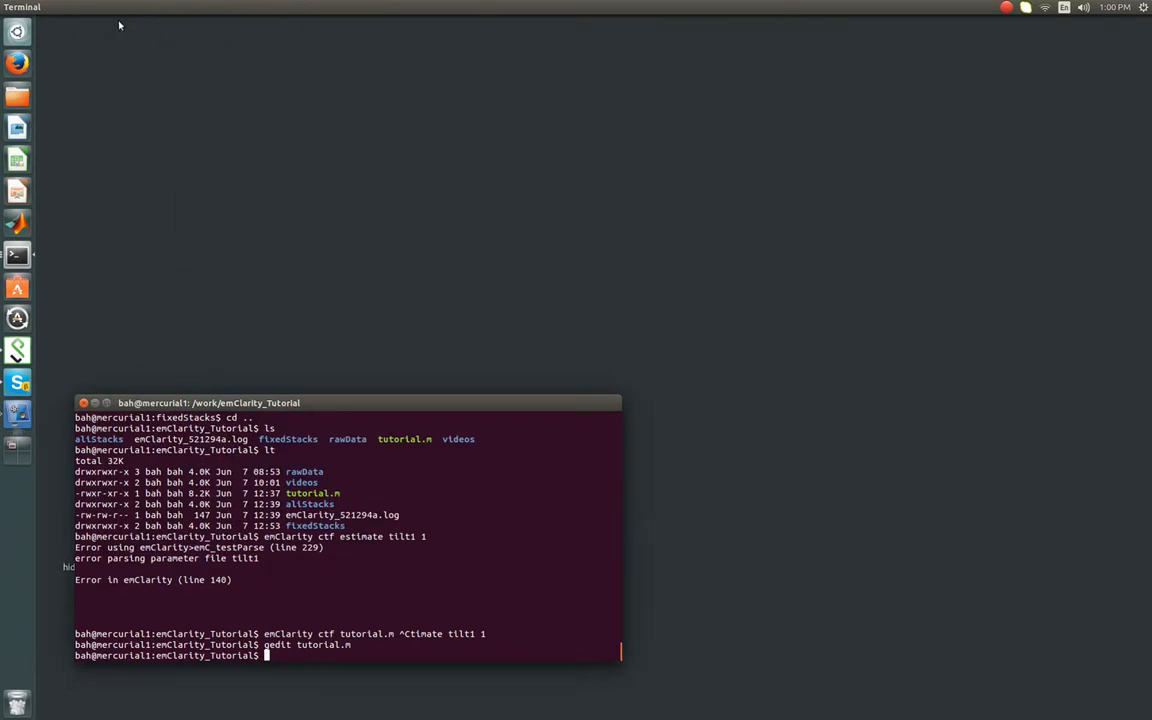
pyautogui.moveTo(520, 532)
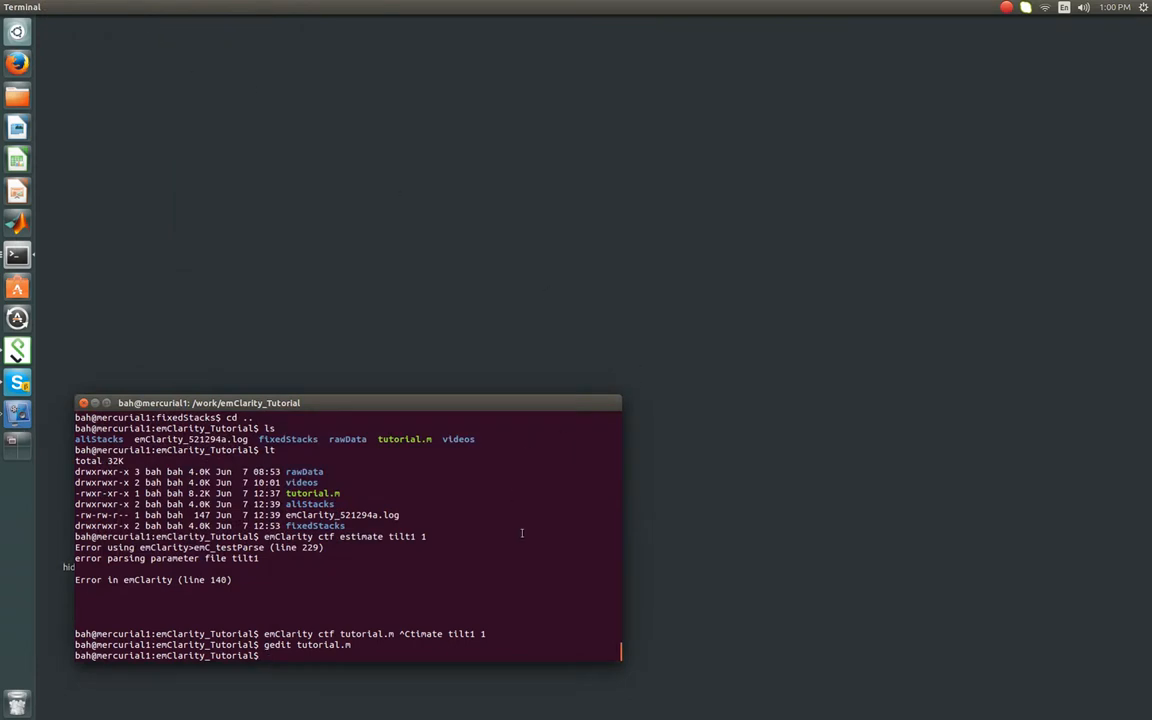
pyautogui.write('emClarity ctf estimate tilt1 1')
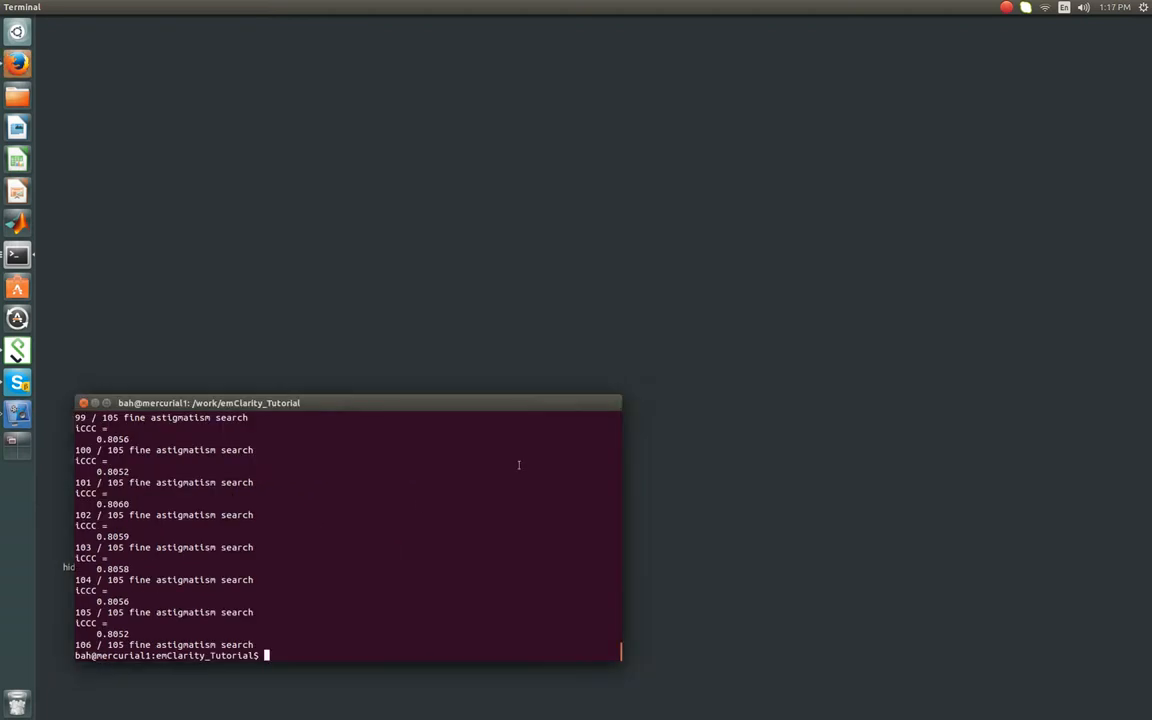
pyautogui.moveTo(400, 496)
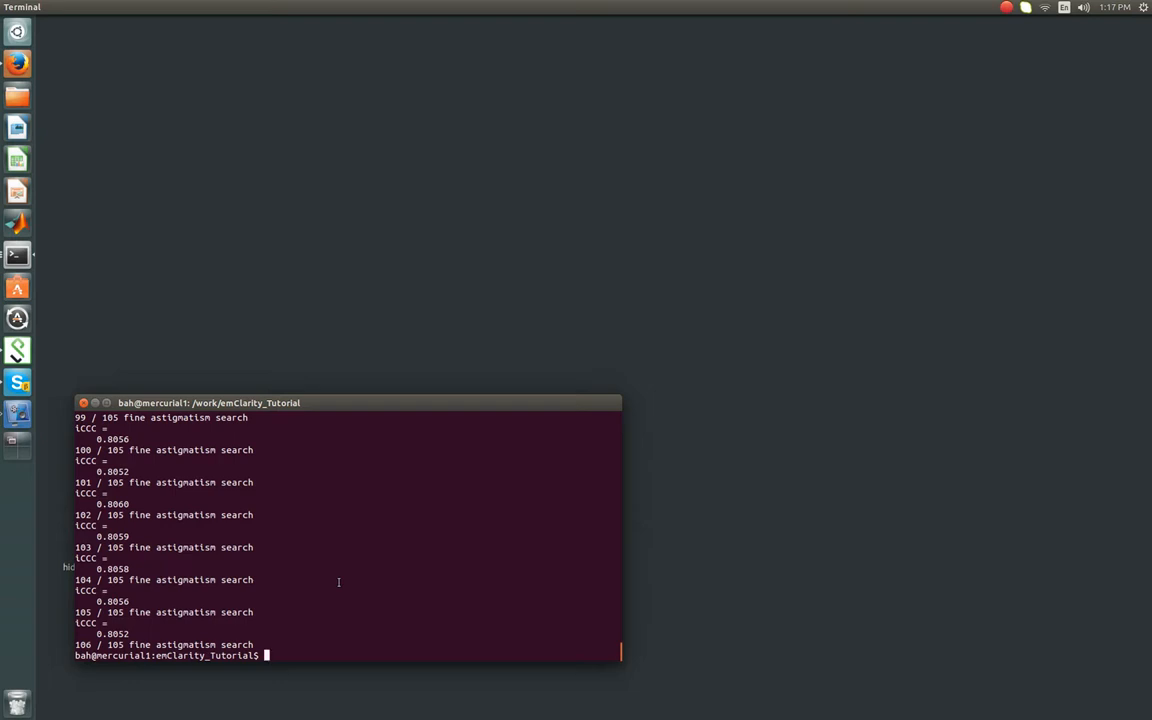
# Step: List the folder, change into fixedStacks/ctf and start a cat command on tilt1_astig.txt
pyautogui.write('lt')
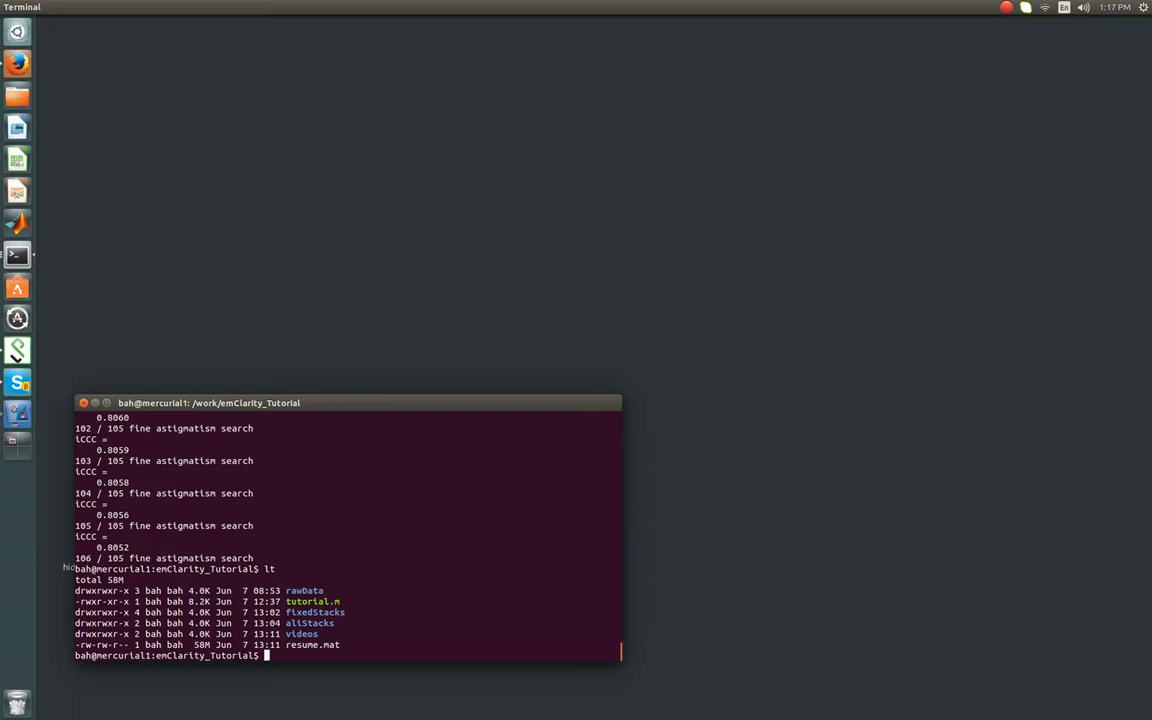
pyautogui.write('ls -a')
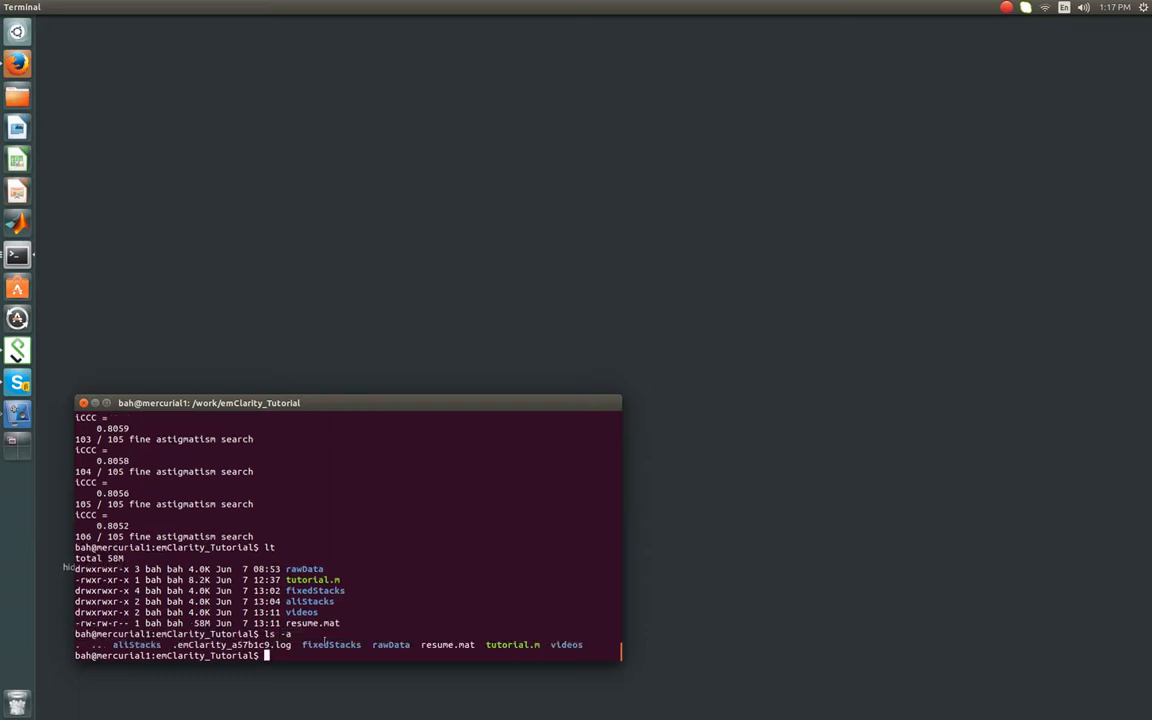
pyautogui.doubleClick(236, 644)
pyautogui.write('lt')
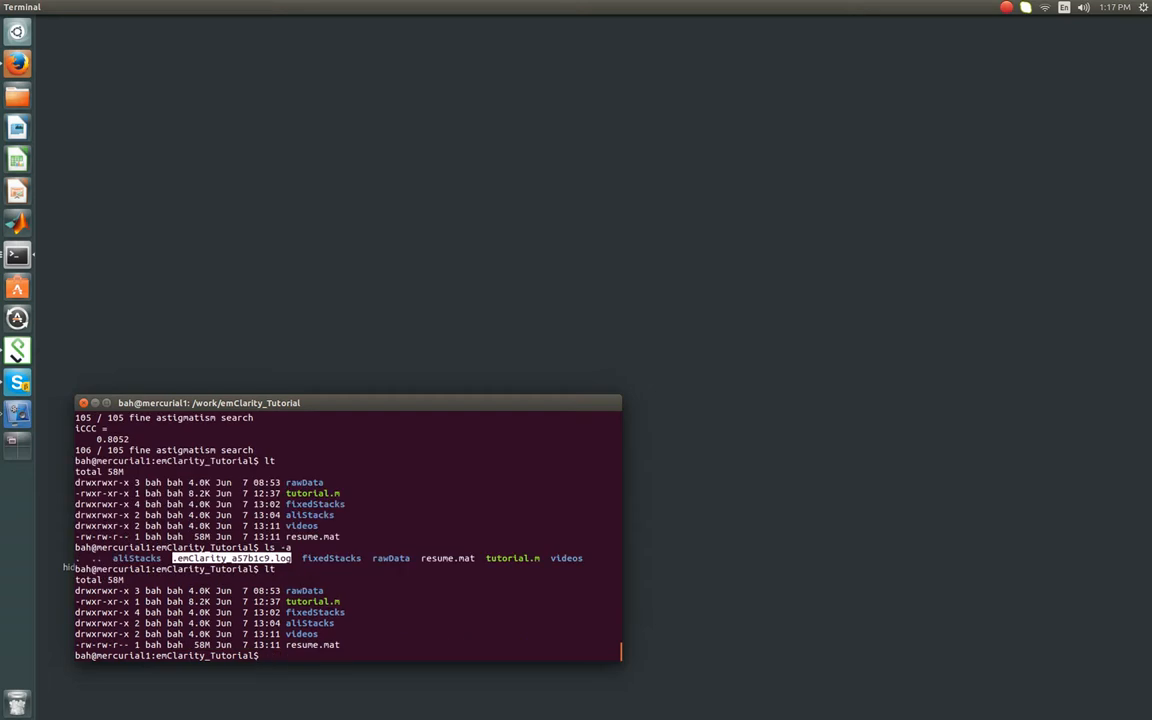
pyautogui.write('cd fixedStacks/')
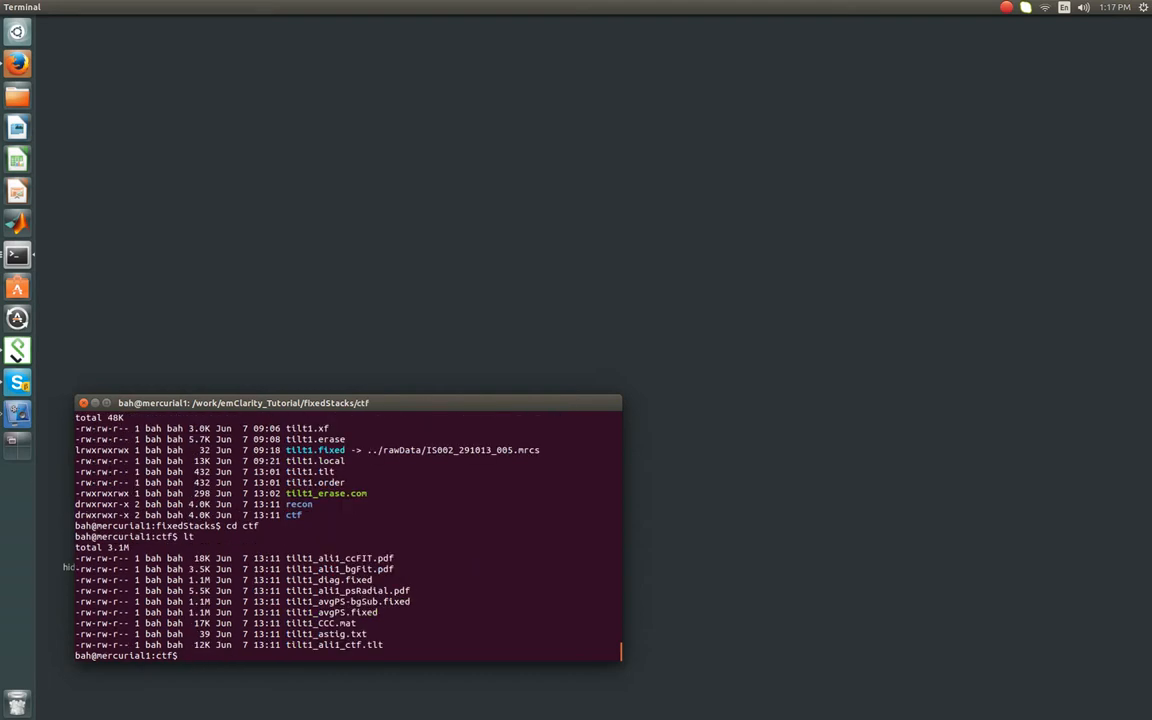
pyautogui.write('cat tilt1_astig.txt')
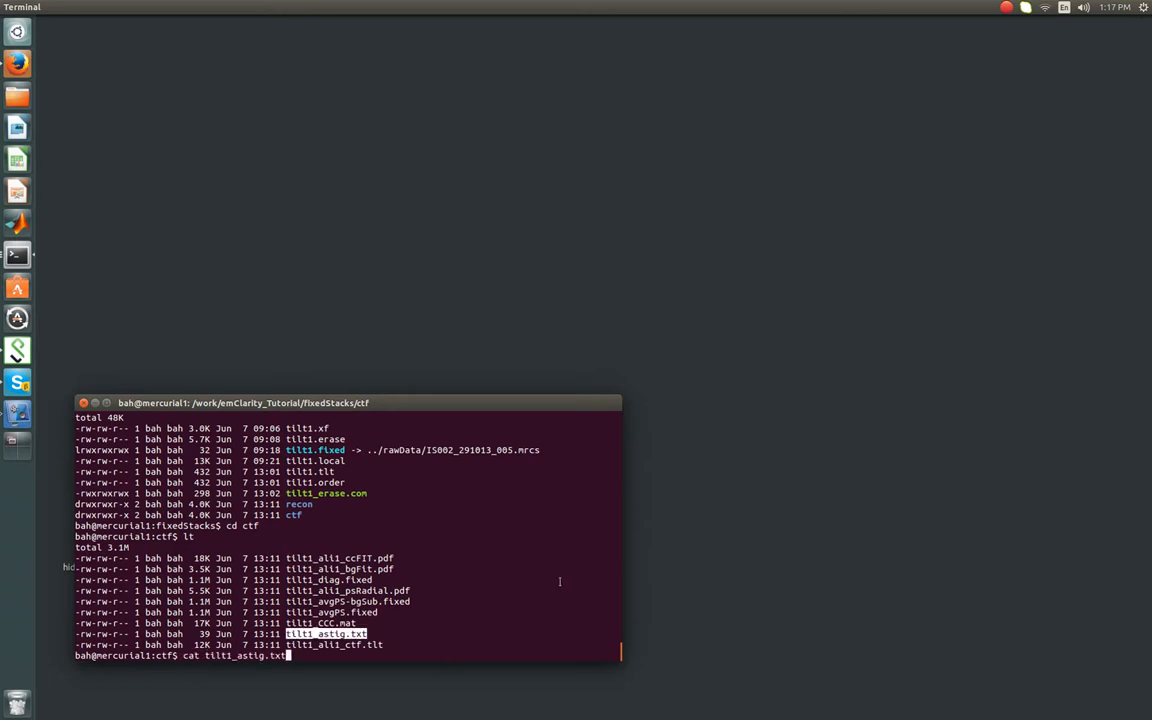
# Step: Print the astigmatism values in tilt1_astig.txt
pyautogui.press('Return')
pyautogui.write('evince')
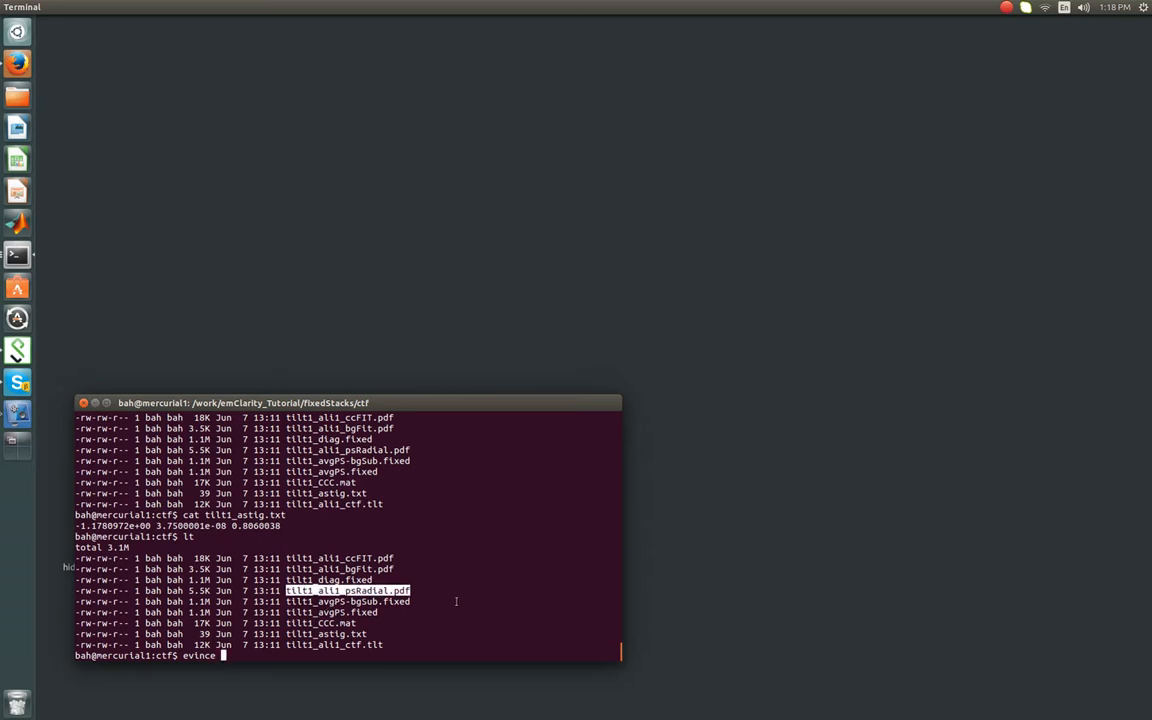
# Step: View tilt1_ali1_psRadial.pdf in Evince and scroll through the CTF fit plot at -3.660 µm defocus
pyautogui.write('tillt1_ali1_psRadial.pdf')
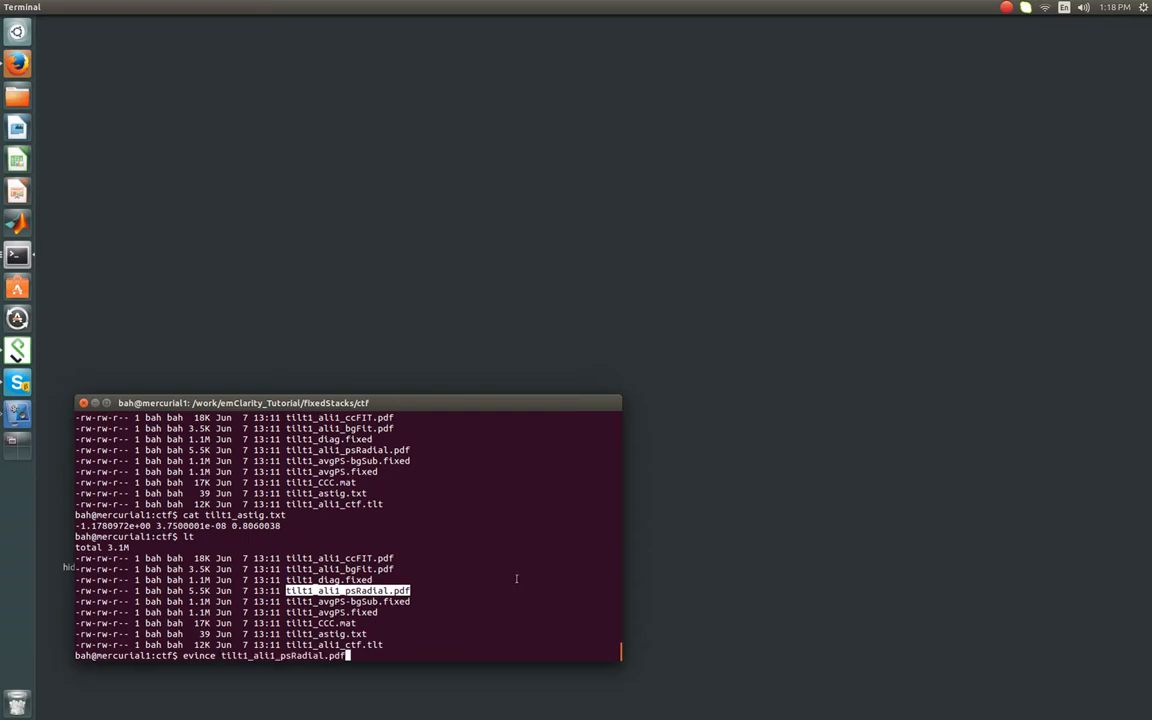
pyautogui.press('Return')
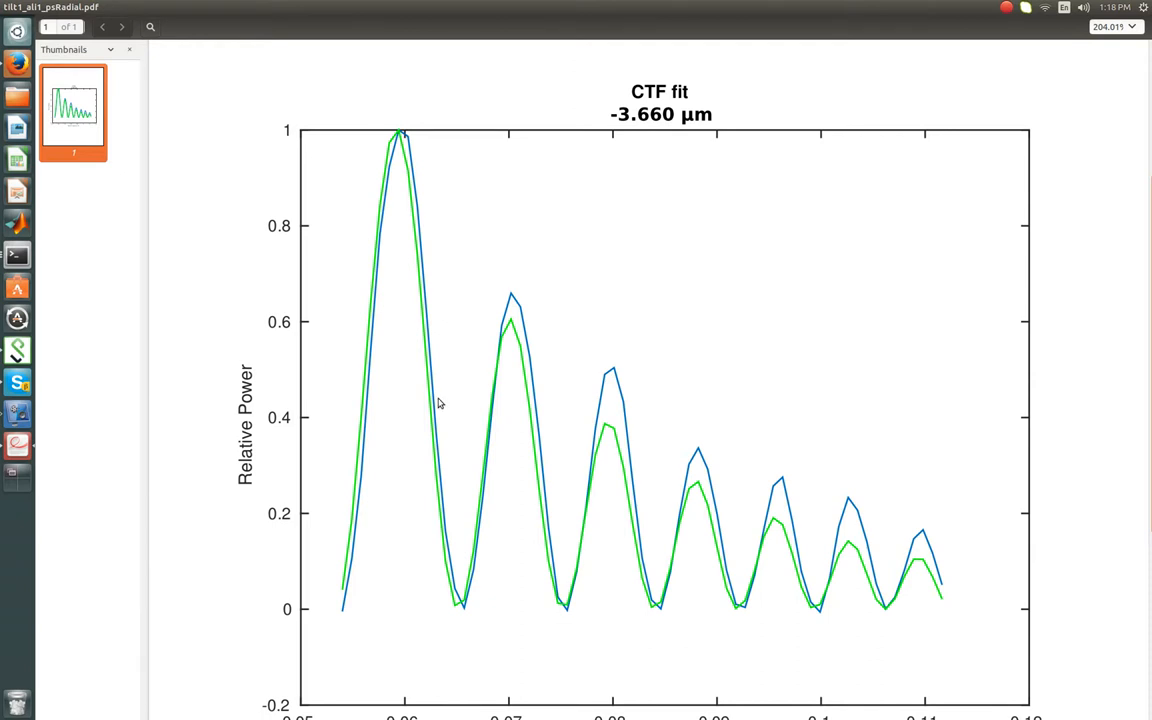
pyautogui.scroll(-3)
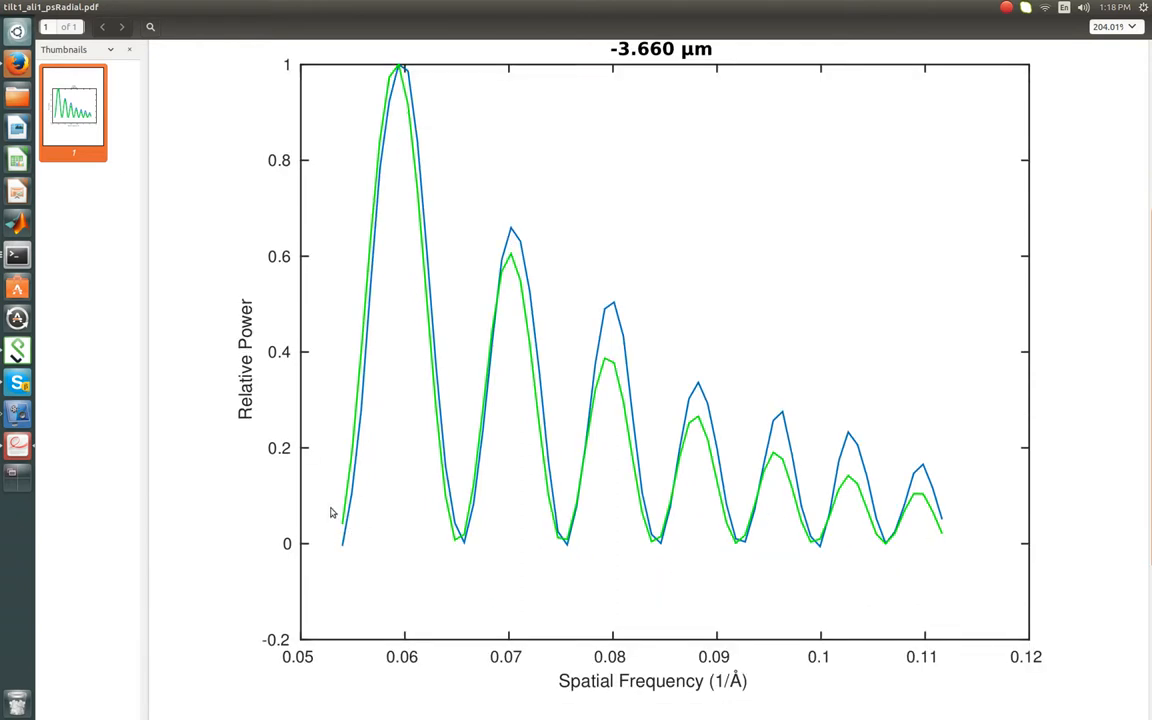
pyautogui.moveTo(324, 512)
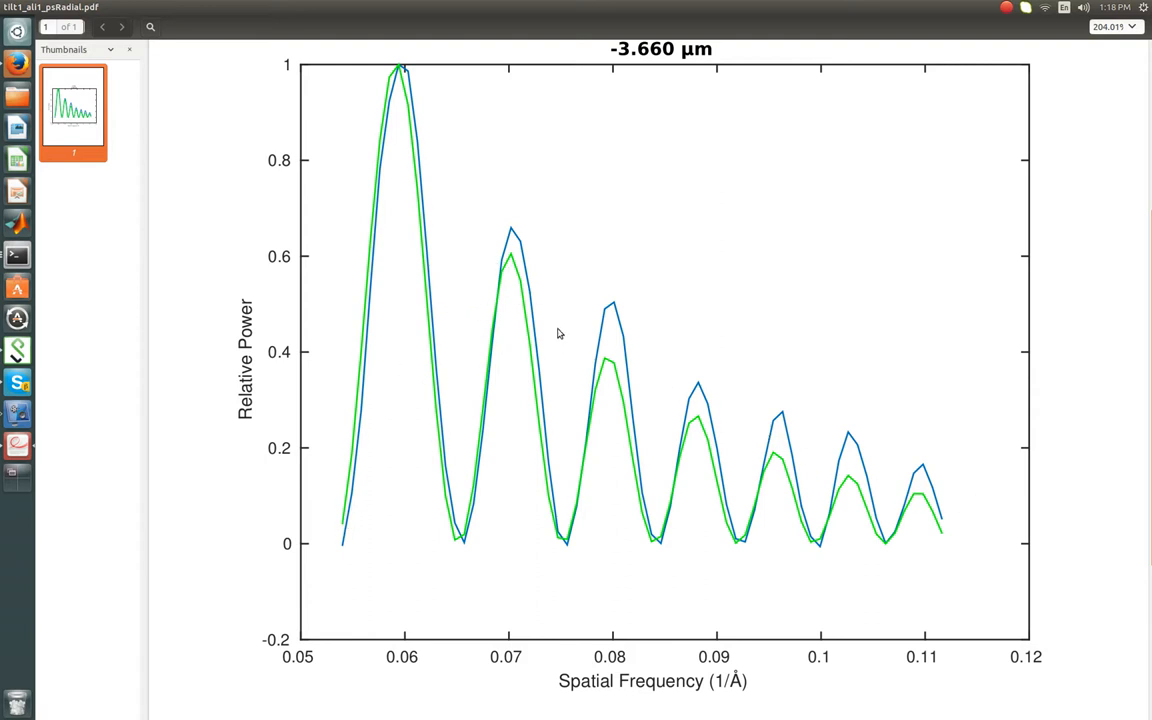
pyautogui.moveTo(558, 330)
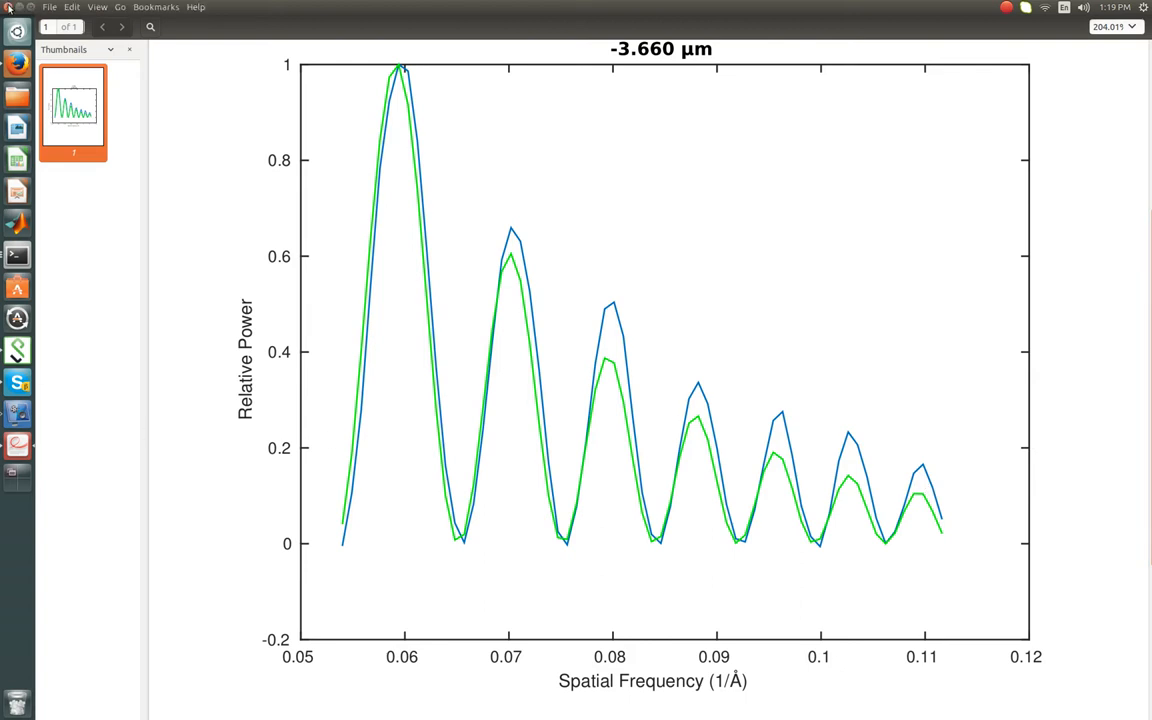
pyautogui.scroll(-3)
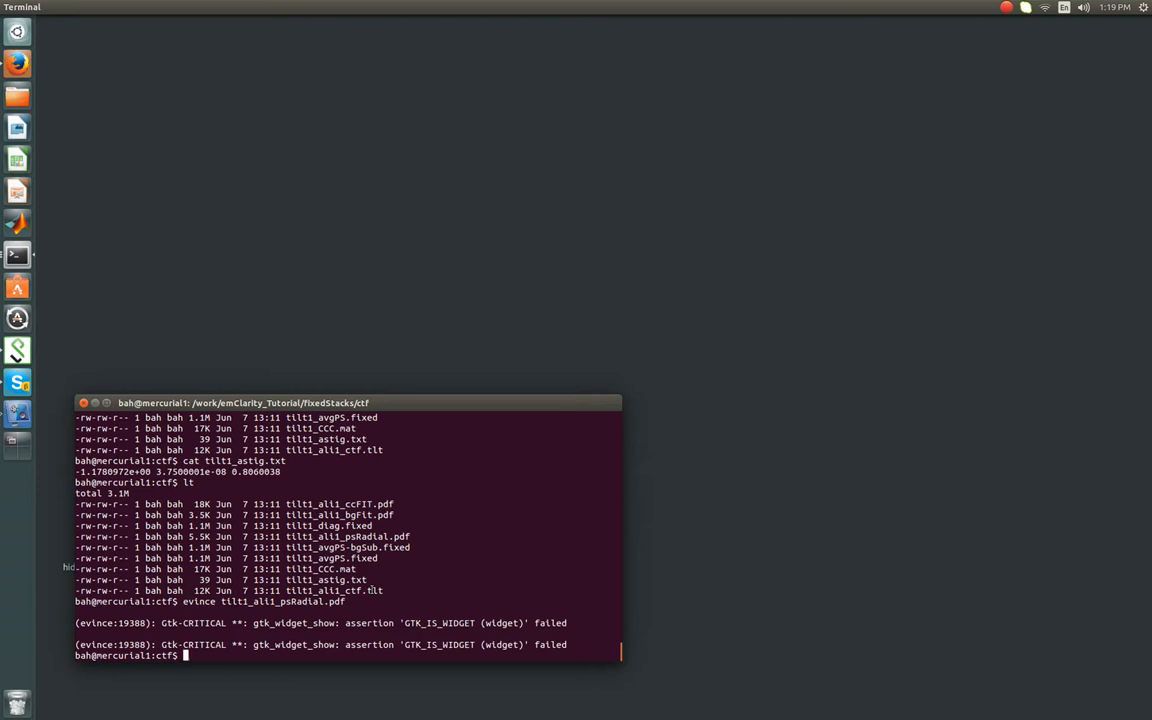
# Step: View tilt1_ali1_ctf.tlt in gedit by reusing its name from the listing
pyautogui.doubleClick(336, 590)
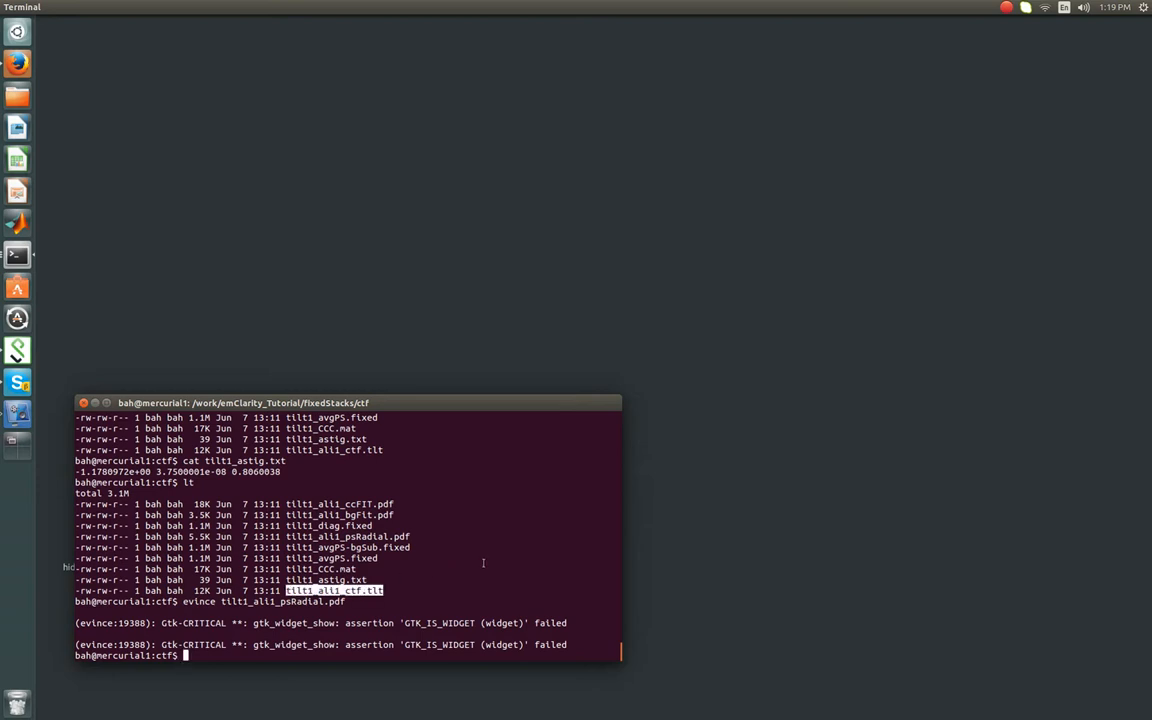
pyautogui.write('gedit')
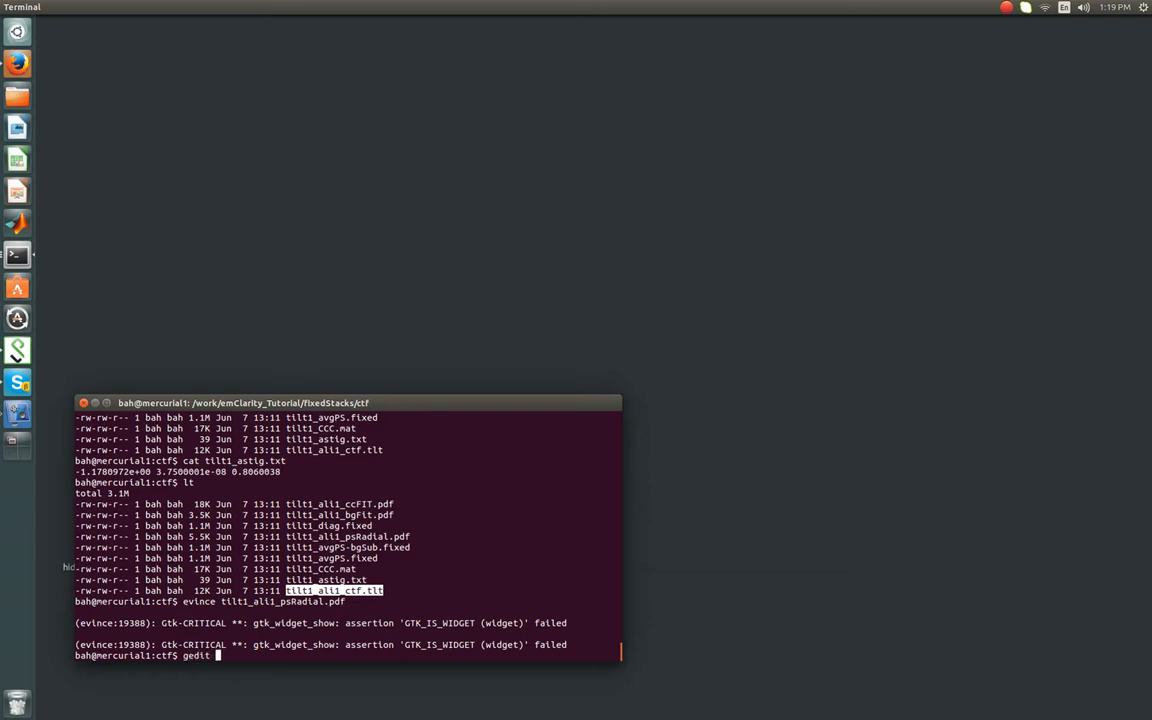
pyautogui.press('Return')
pyautogui.write('l')
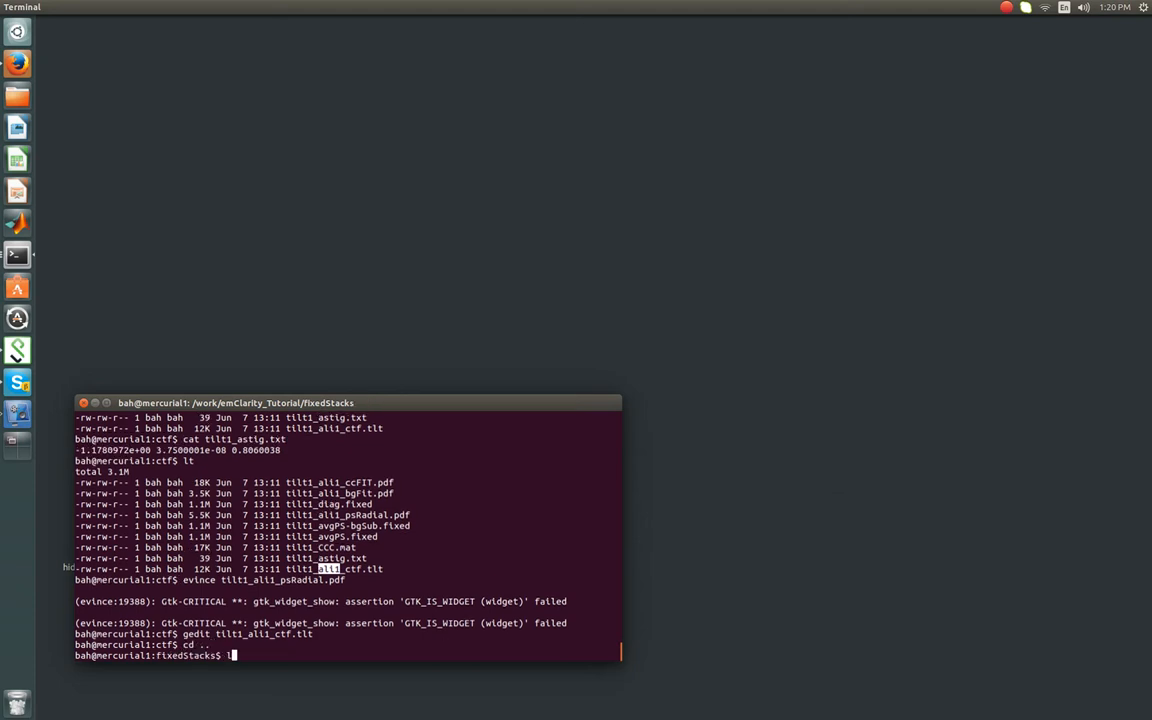
# Step: Move up to emClarity_Tutorial and into aliStacks, listing the aligned stack tilt1_ali1.fixed
pyautogui.press('Return')
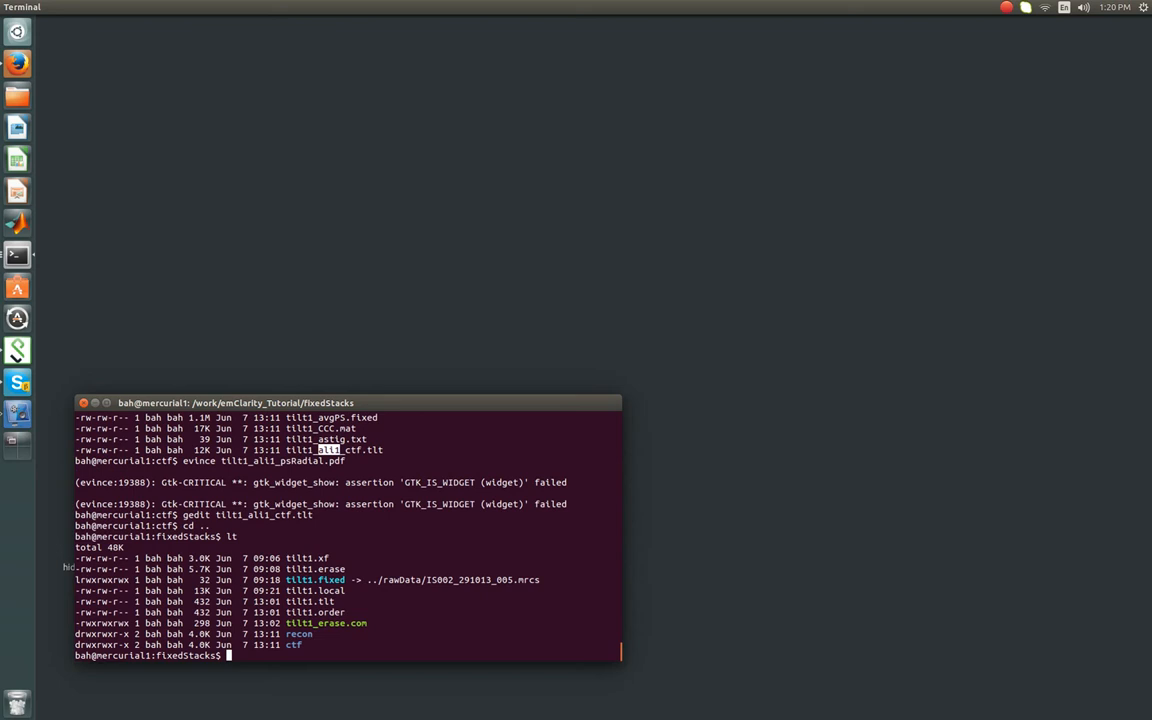
pyautogui.write('cd ..')
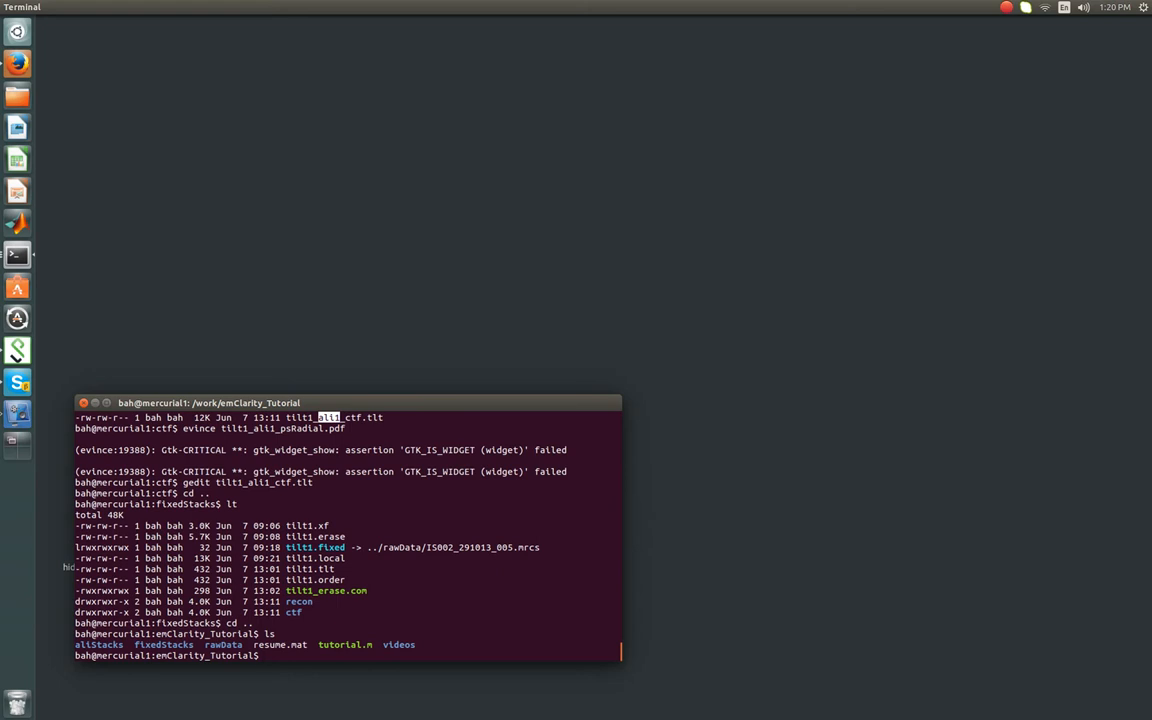
pyautogui.write('ls')
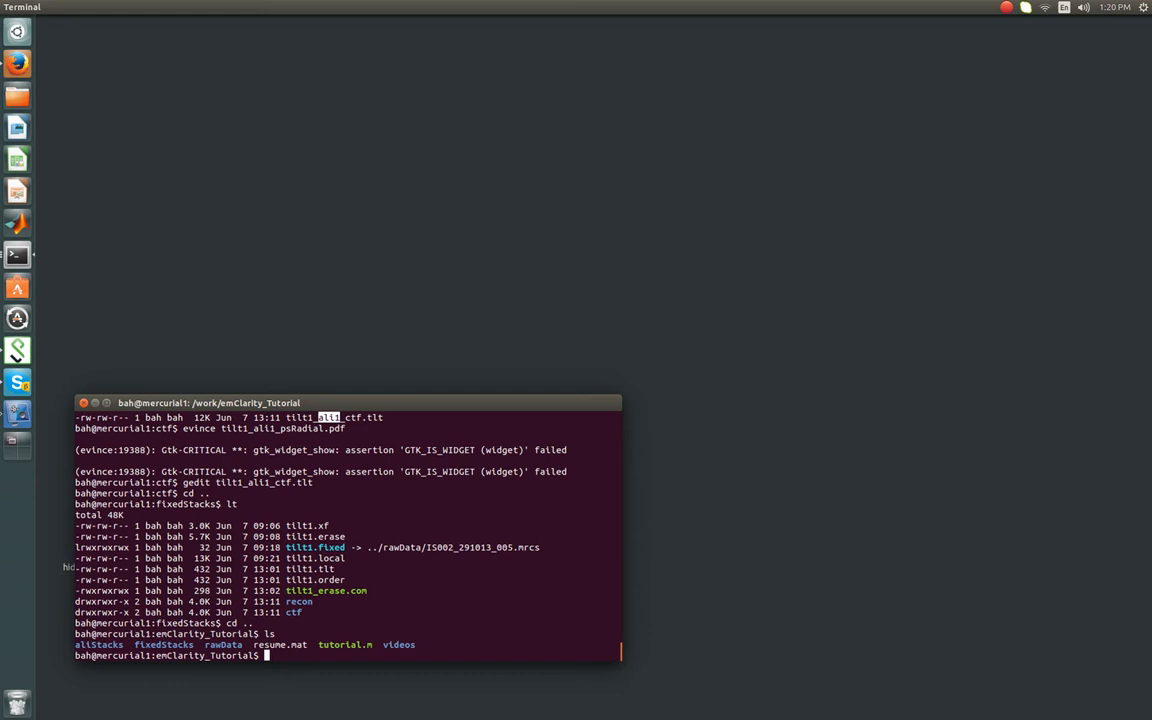
pyautogui.write('cd')
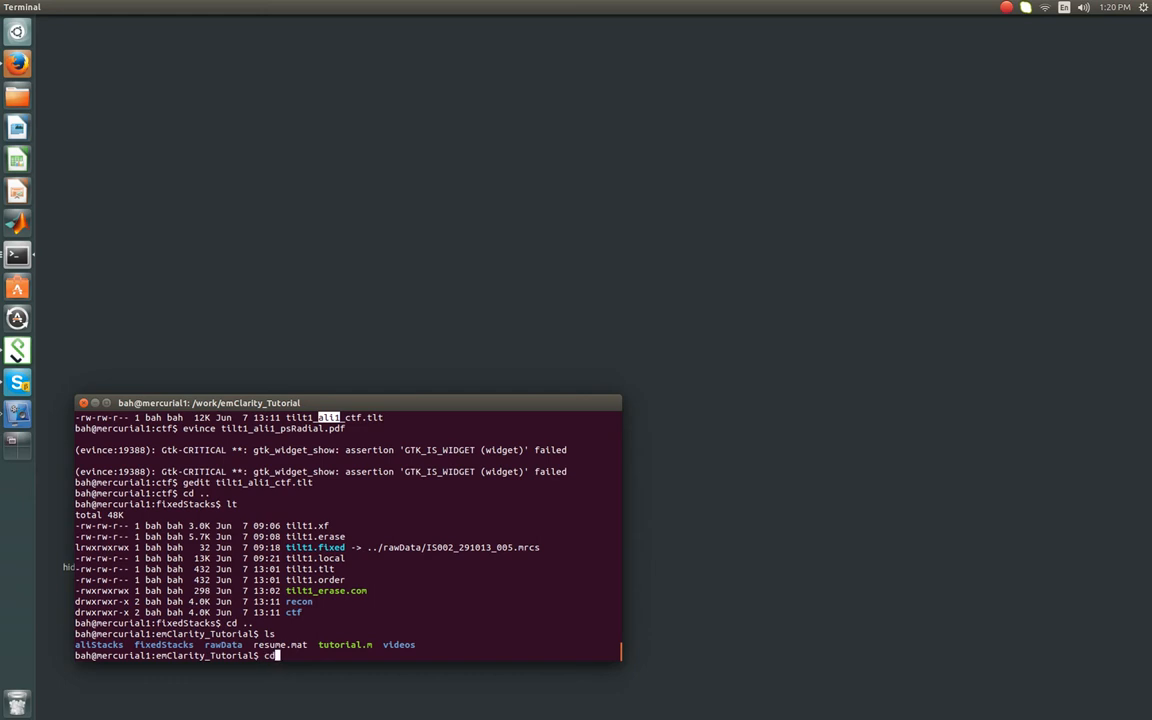
pyautogui.write('aliStacks/')
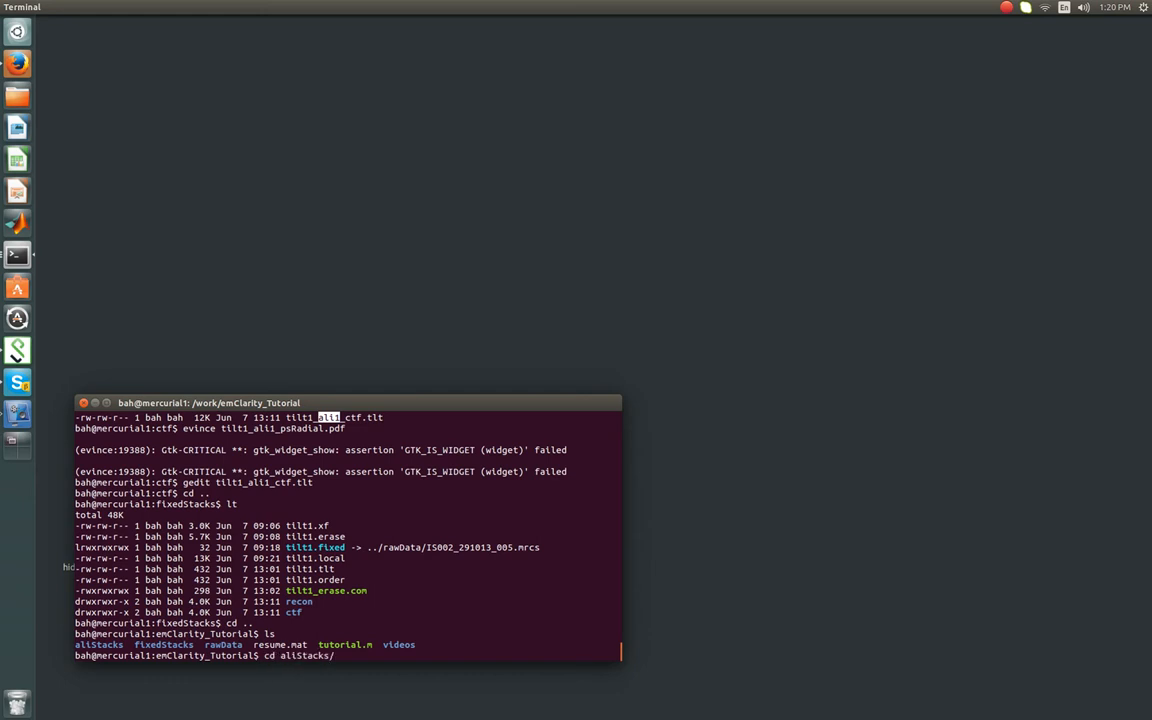
pyautogui.press('Return')
pyautogui.write('ls')
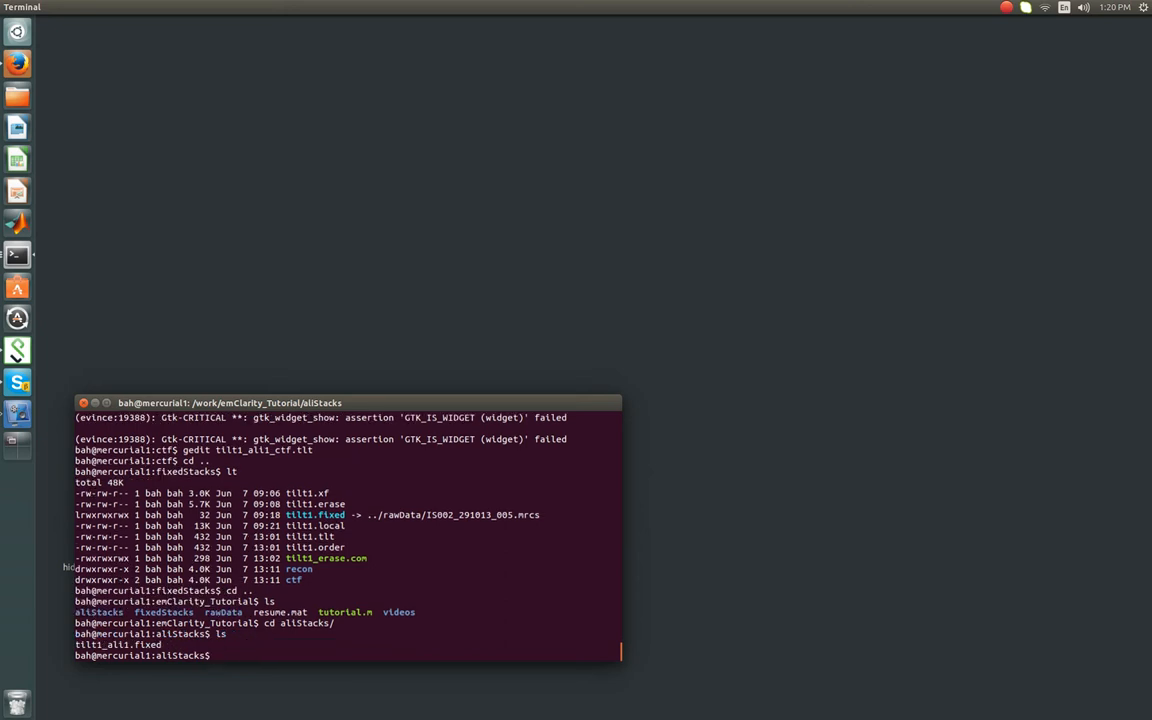
# Step: Run 'imod -bin 4 tilt1_ali1.fixed' to view the aligned stack in 3dmod, then return to the terminal
pyautogui.write('imod -bin')
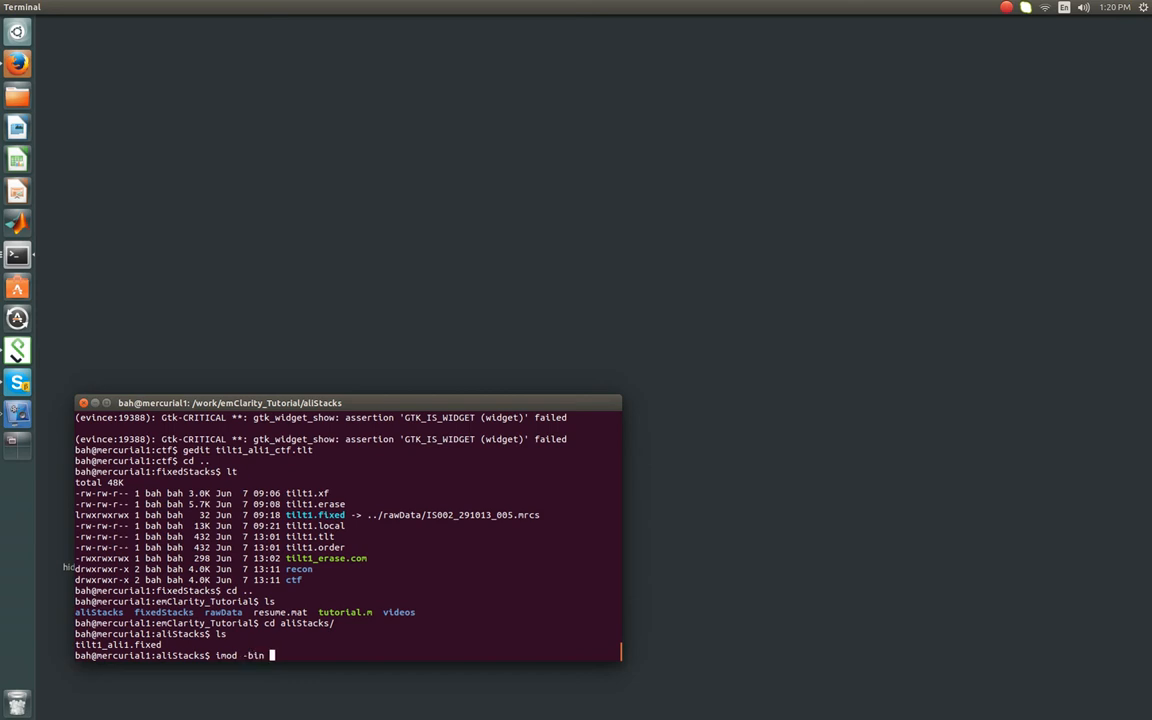
pyautogui.write('4 tilt1_ali1.fixed')
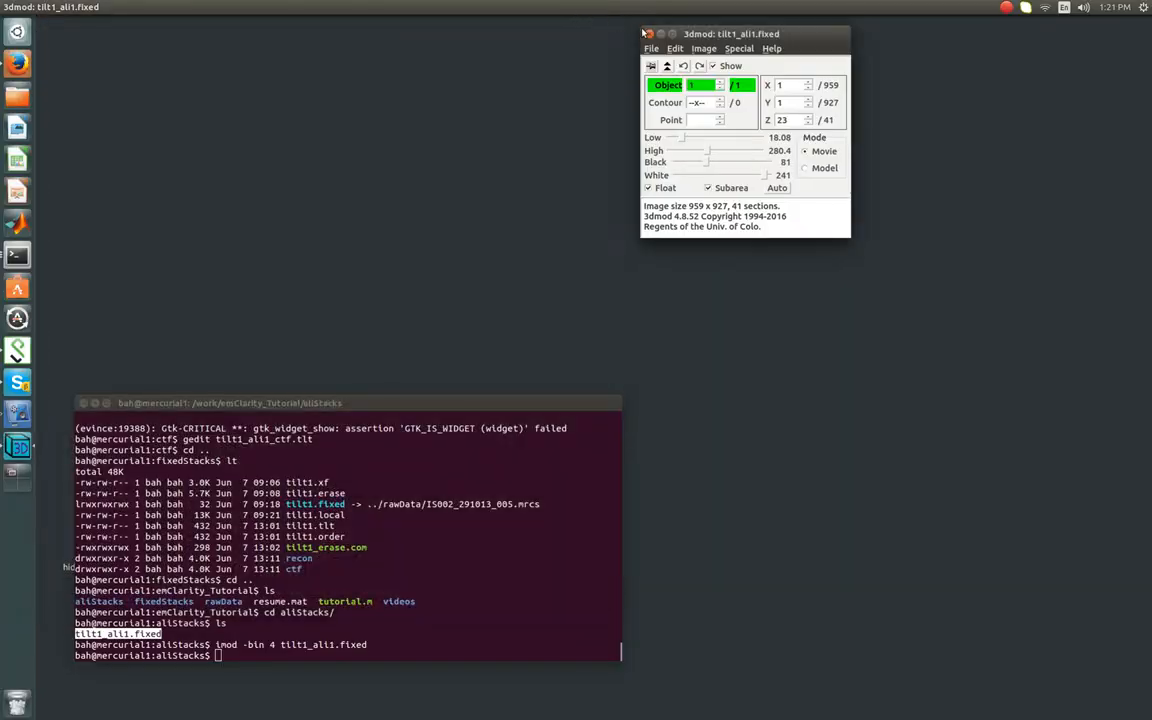
pyautogui.click(642, 32)
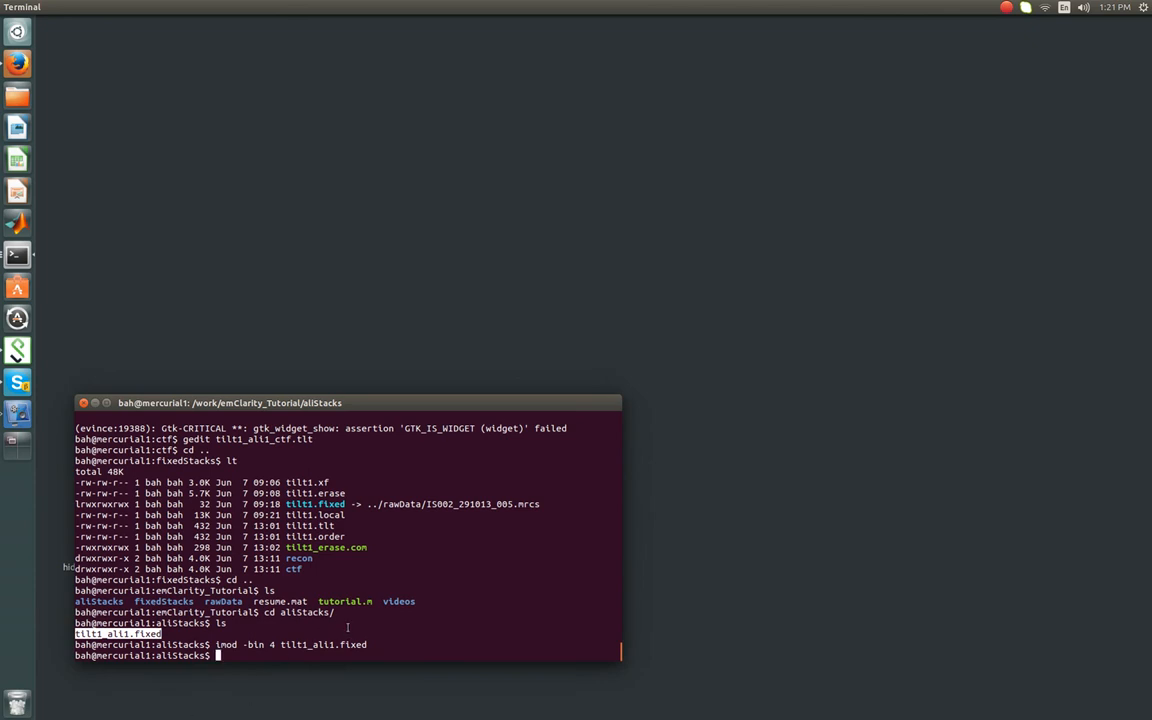